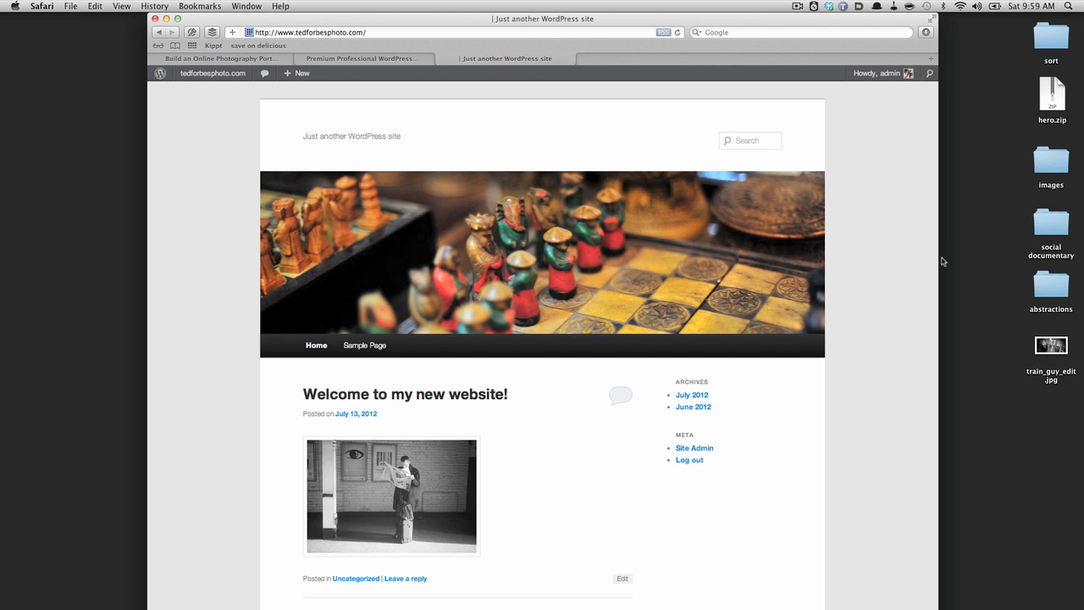
pyautogui.moveTo(811, 225)
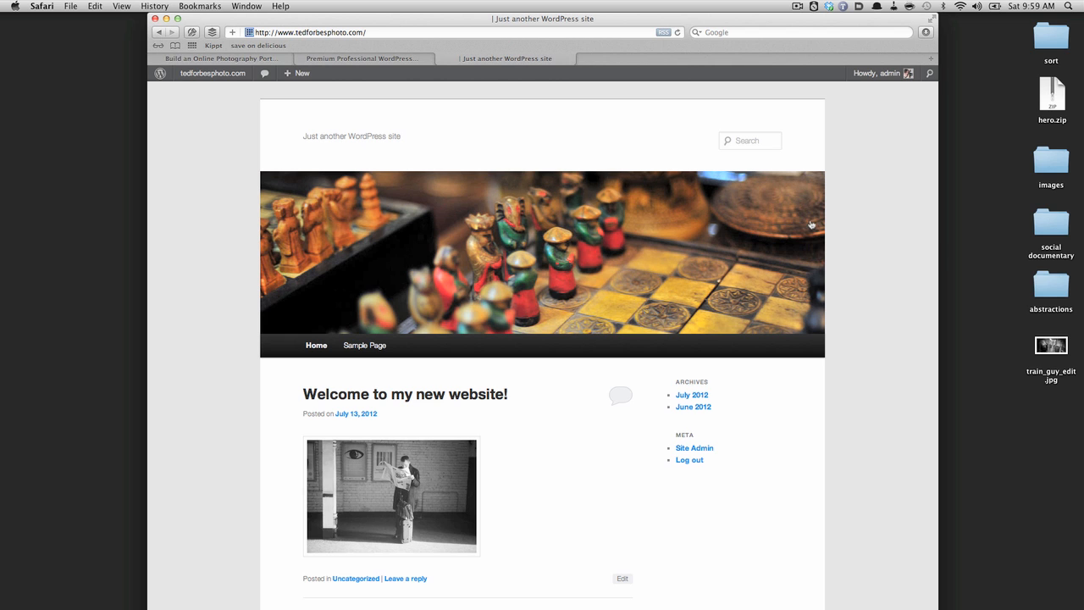
pyautogui.moveTo(689, 492)
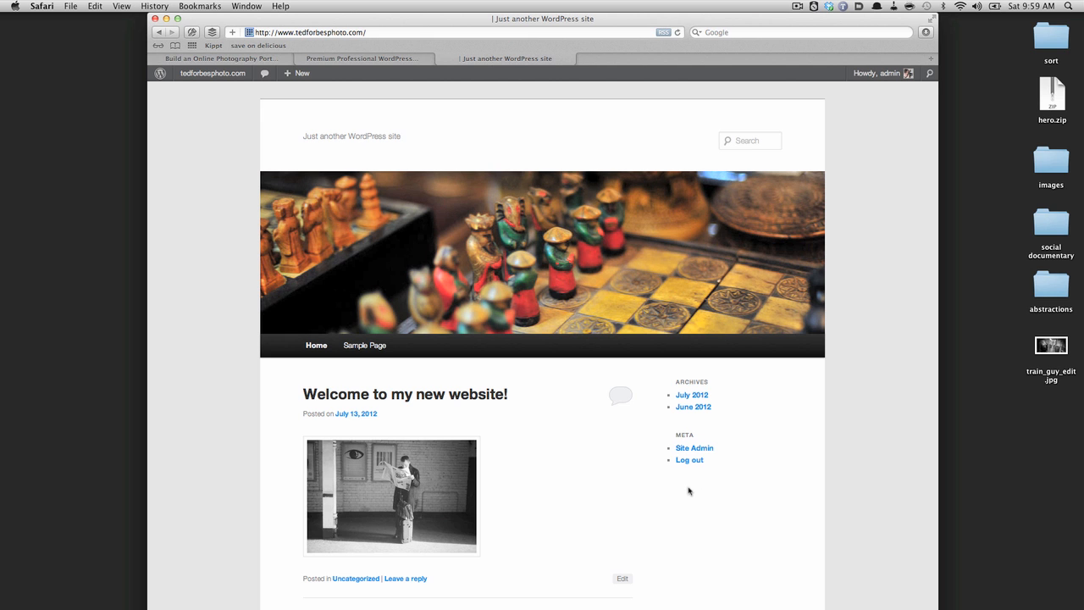
# - Go from the live site to the Dashboard, then to Appearance > Themes
pyautogui.scroll(-3)
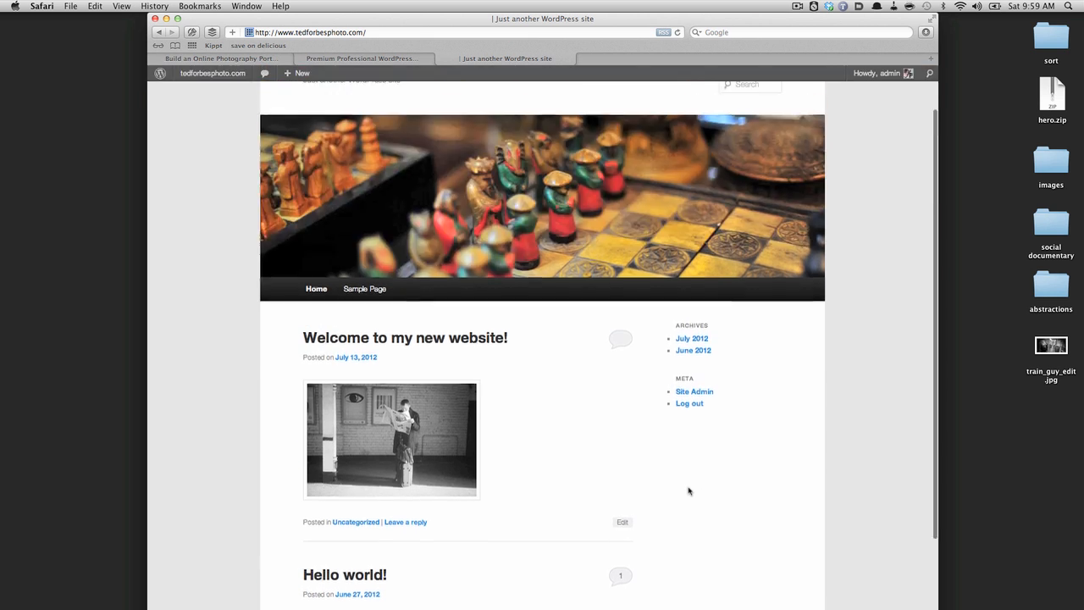
pyautogui.scroll(3)
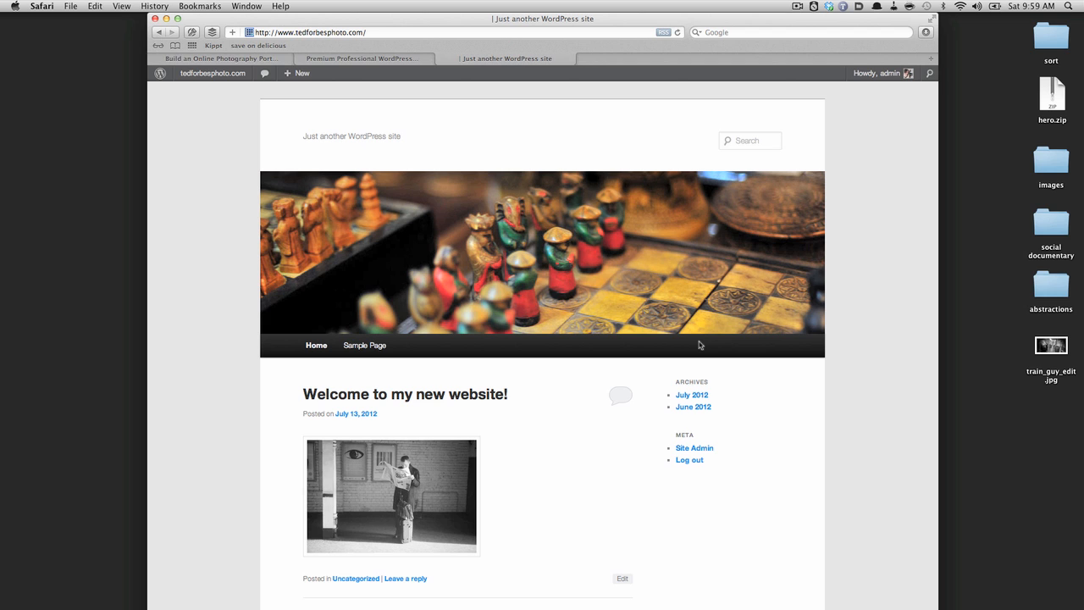
pyautogui.moveTo(847, 307)
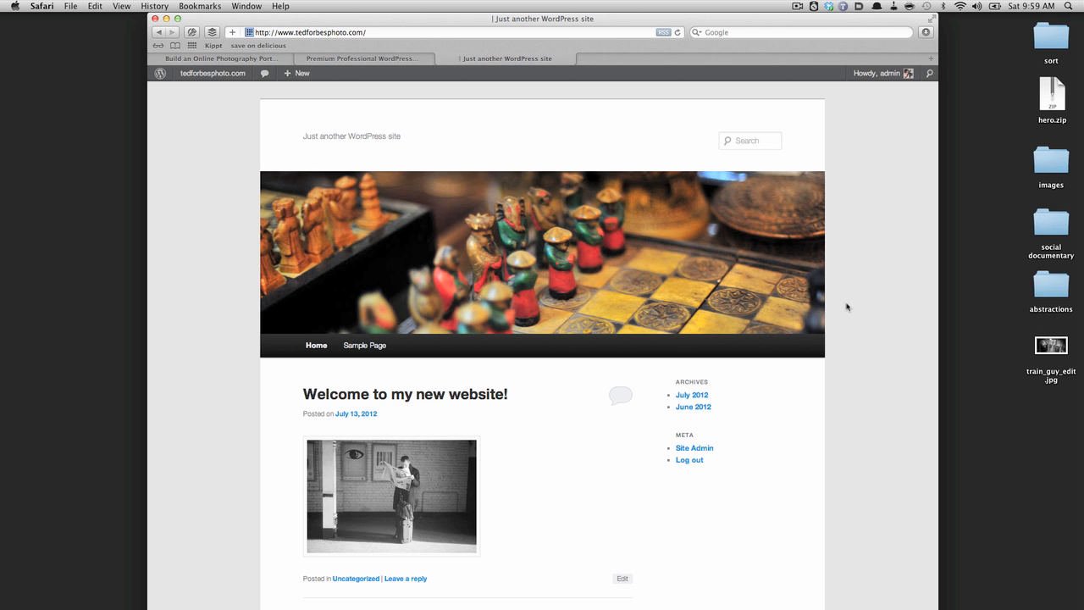
pyautogui.moveTo(878, 311)
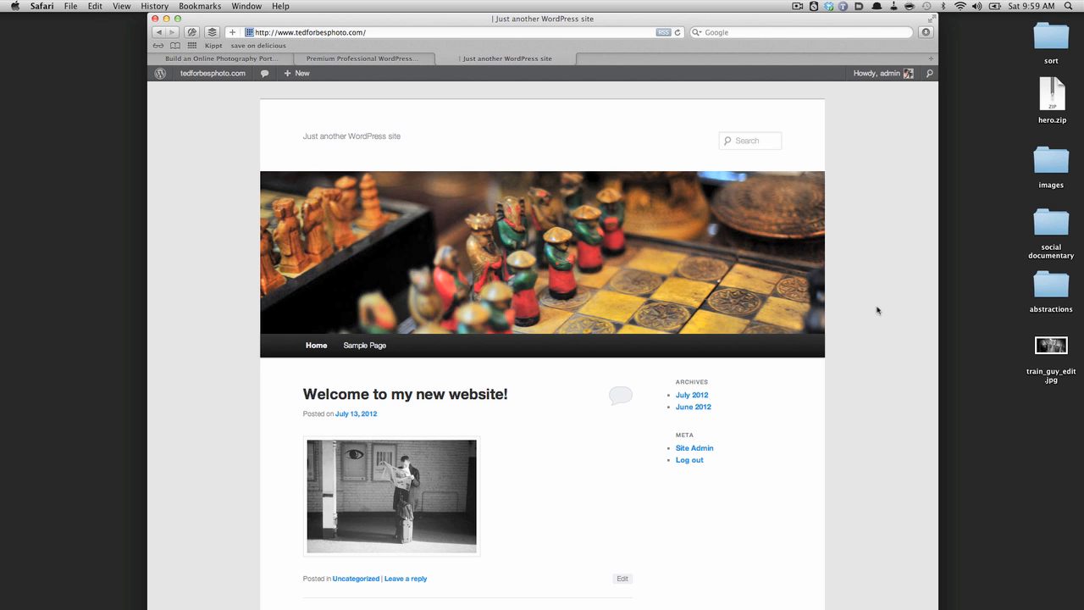
pyautogui.moveTo(777, 200)
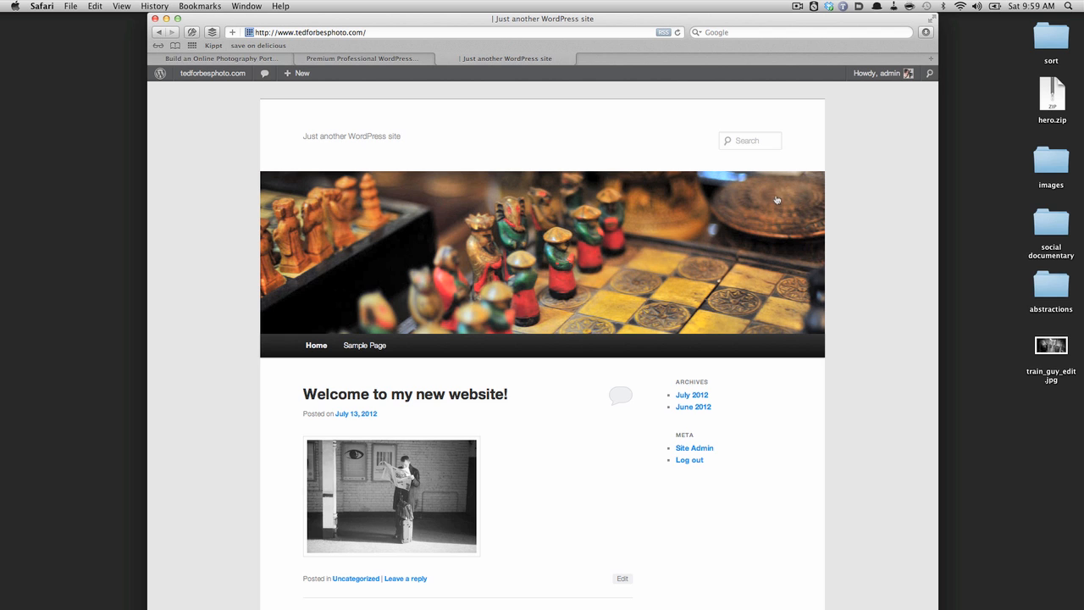
pyautogui.moveTo(423, 91)
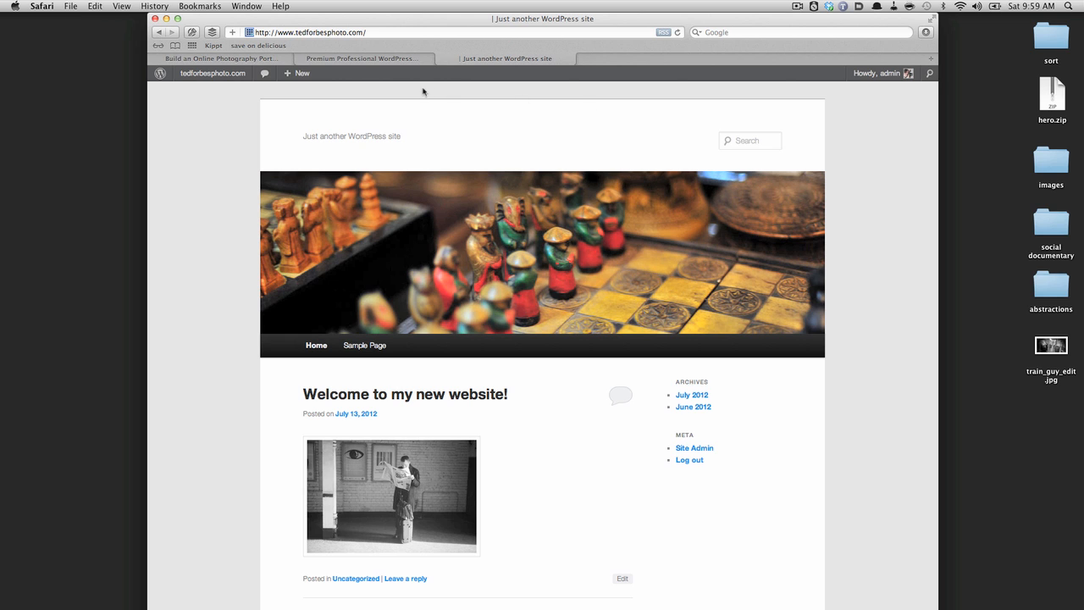
pyautogui.click(213, 73)
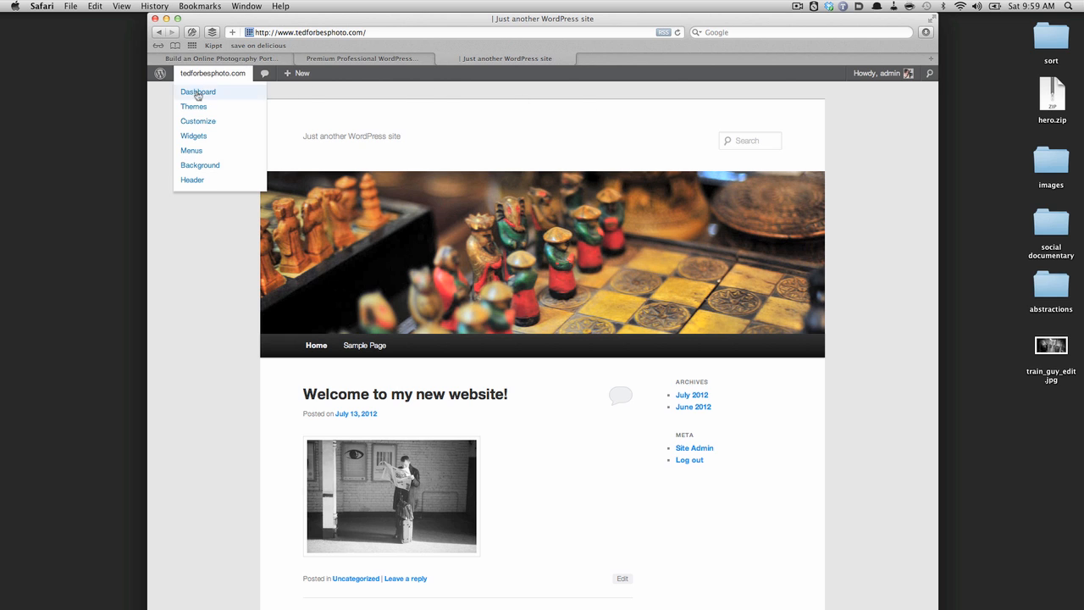
pyautogui.moveTo(209, 77)
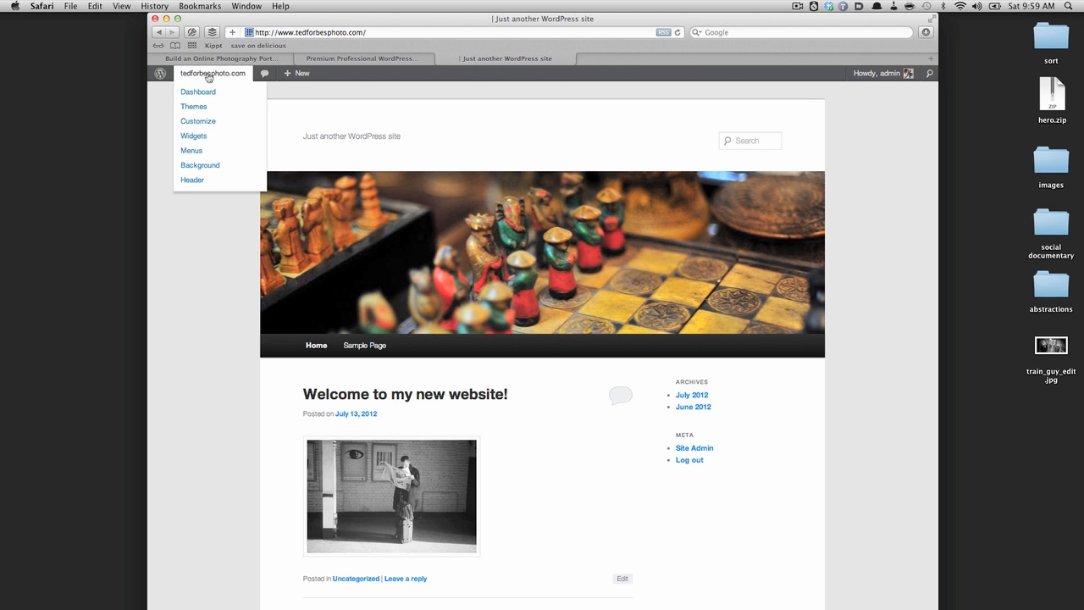
pyautogui.moveTo(198, 91)
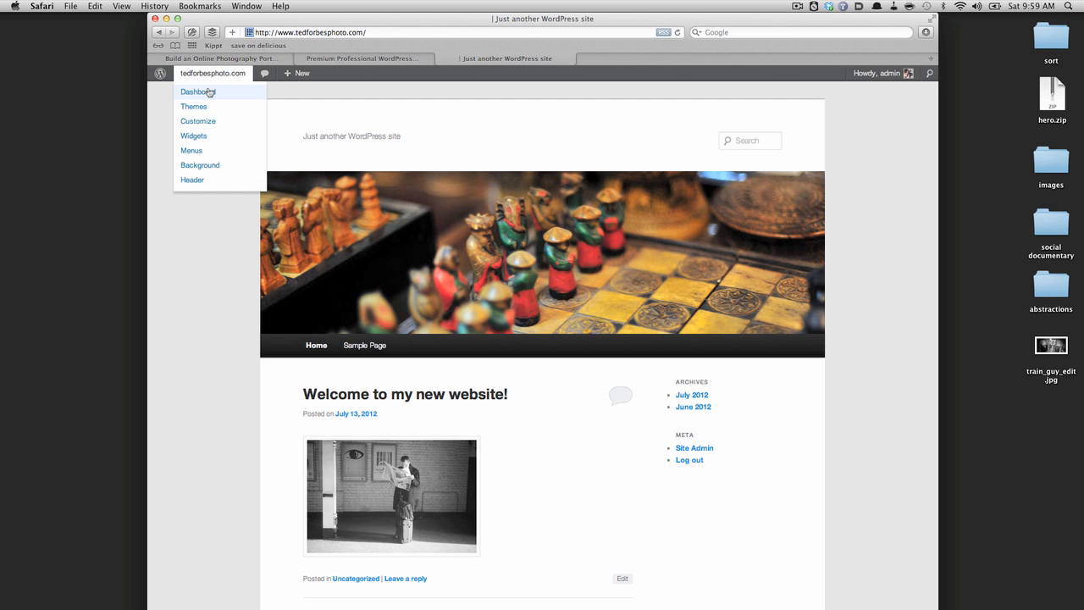
pyautogui.click(198, 92)
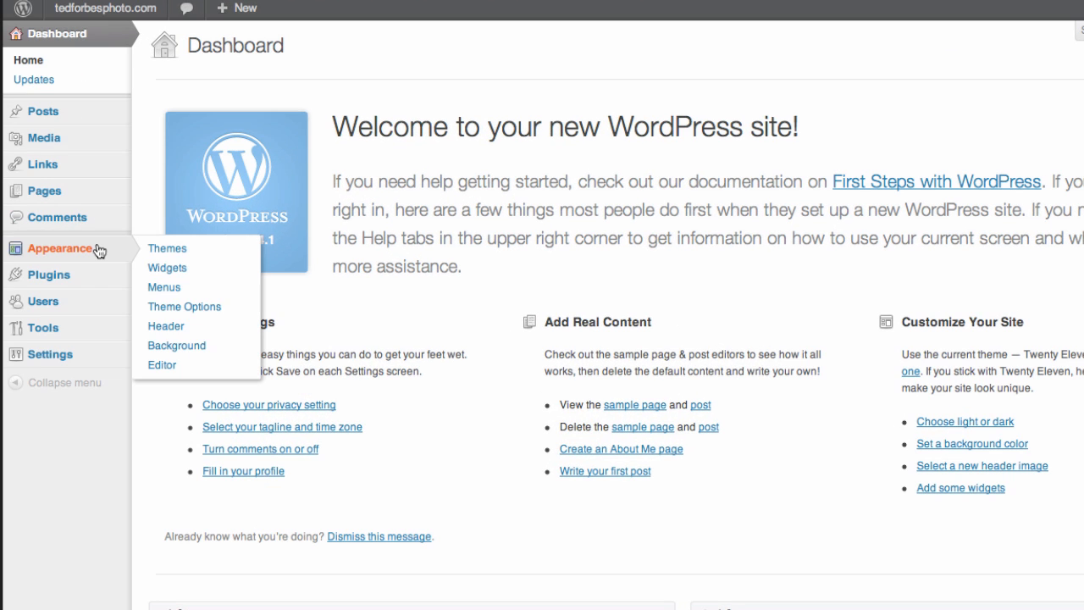
pyautogui.moveTo(95, 253)
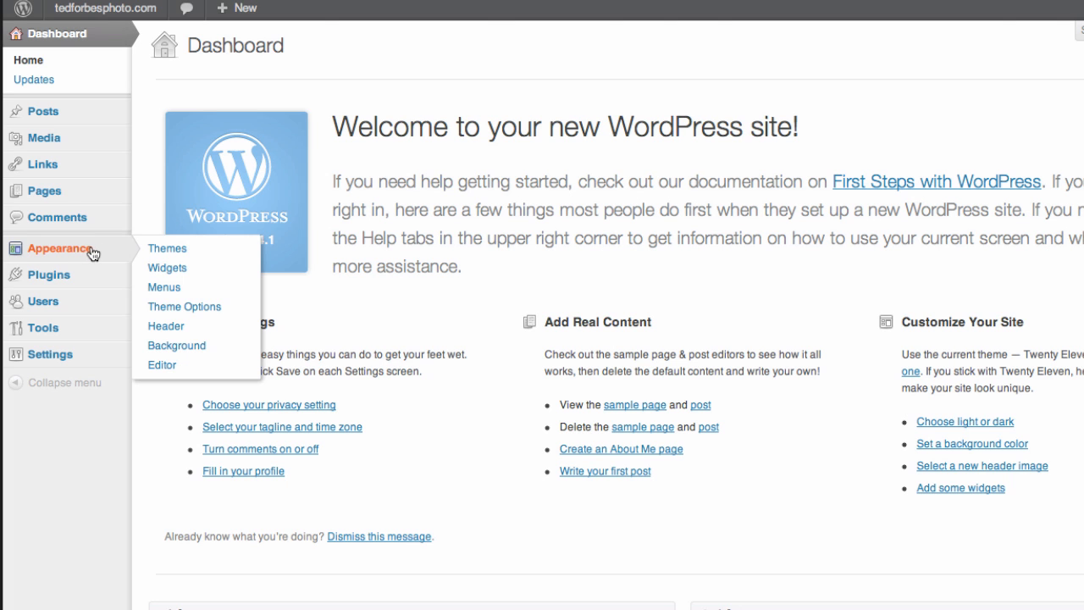
pyautogui.moveTo(181, 249)
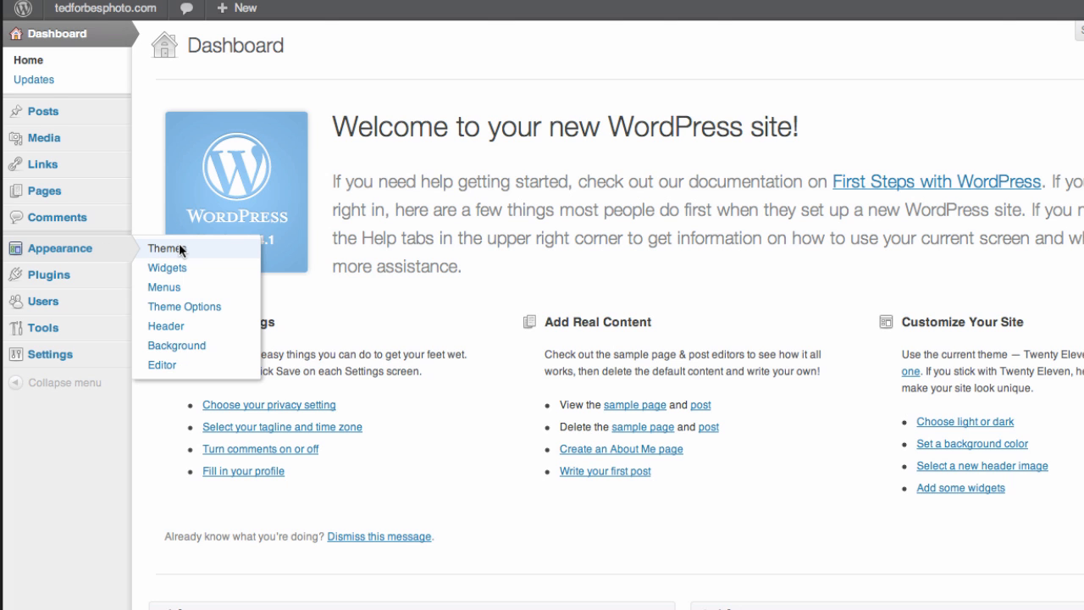
pyautogui.click(166, 248)
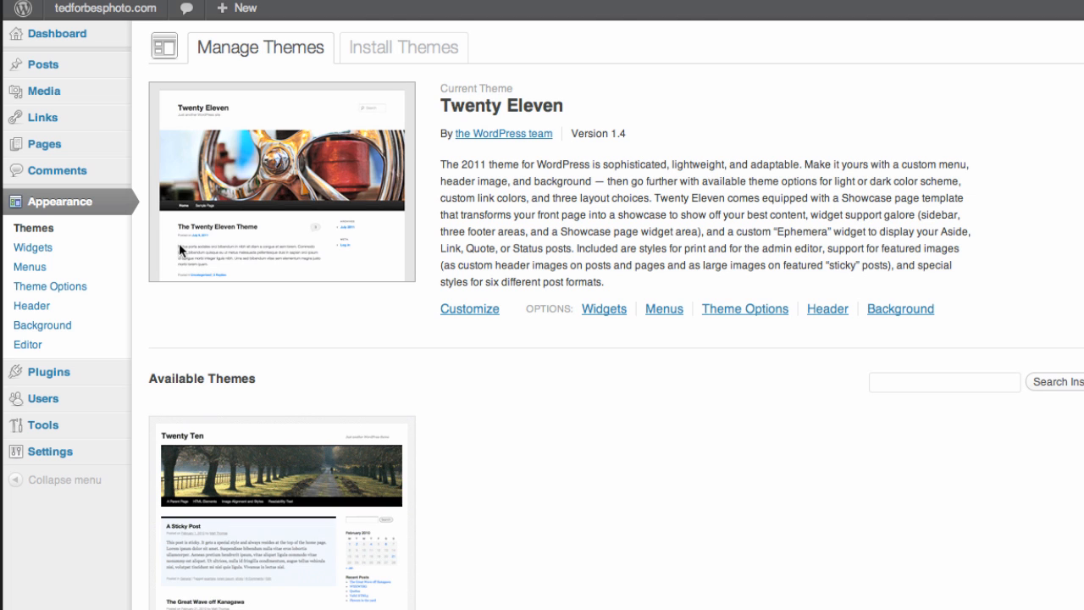
pyautogui.scroll(-3)
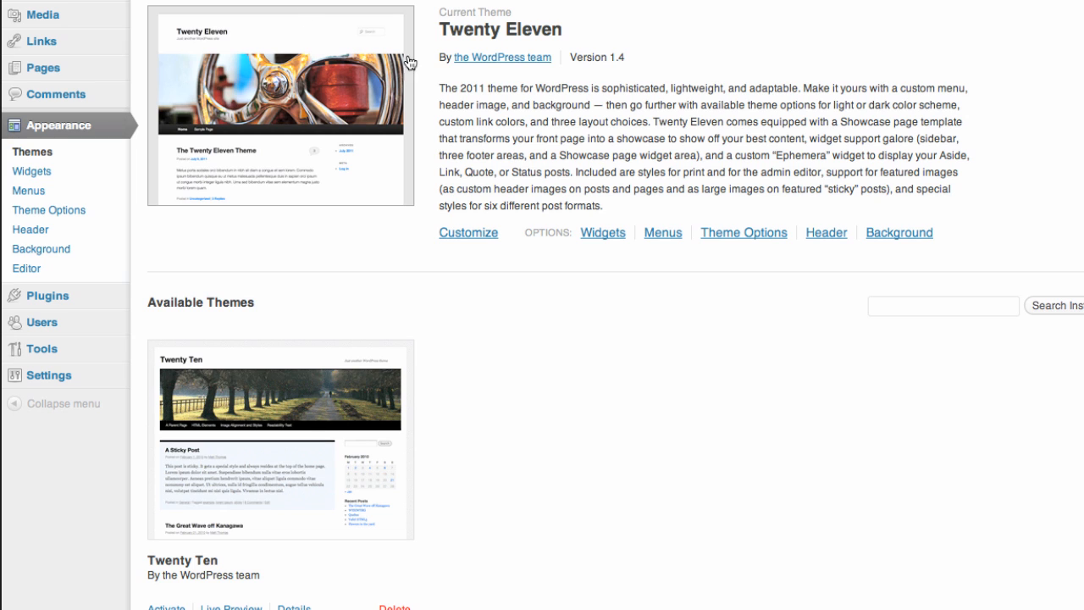
pyautogui.moveTo(502, 57)
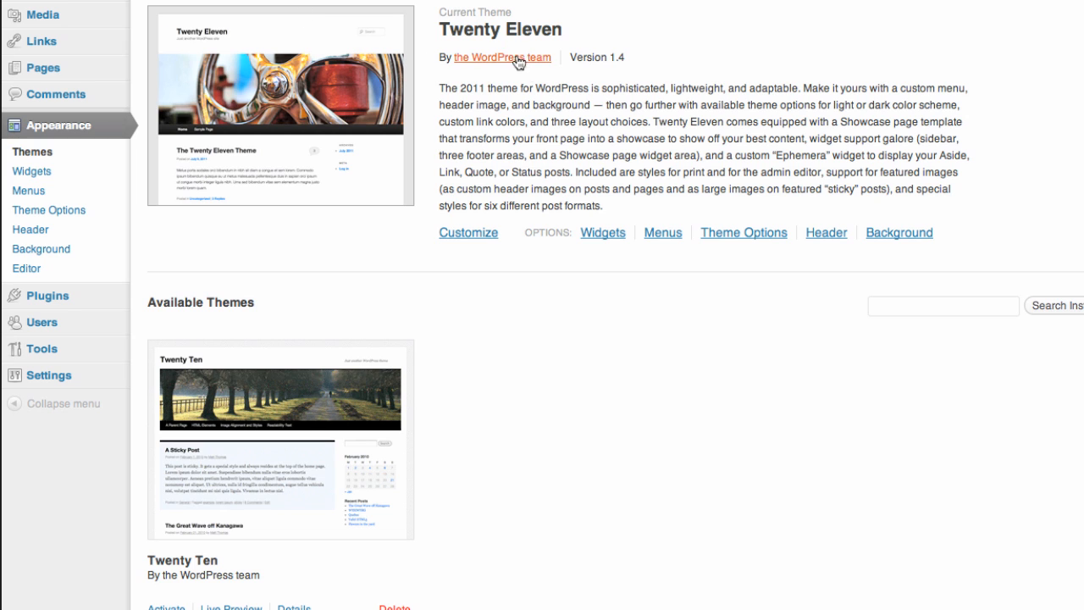
pyautogui.moveTo(163, 542)
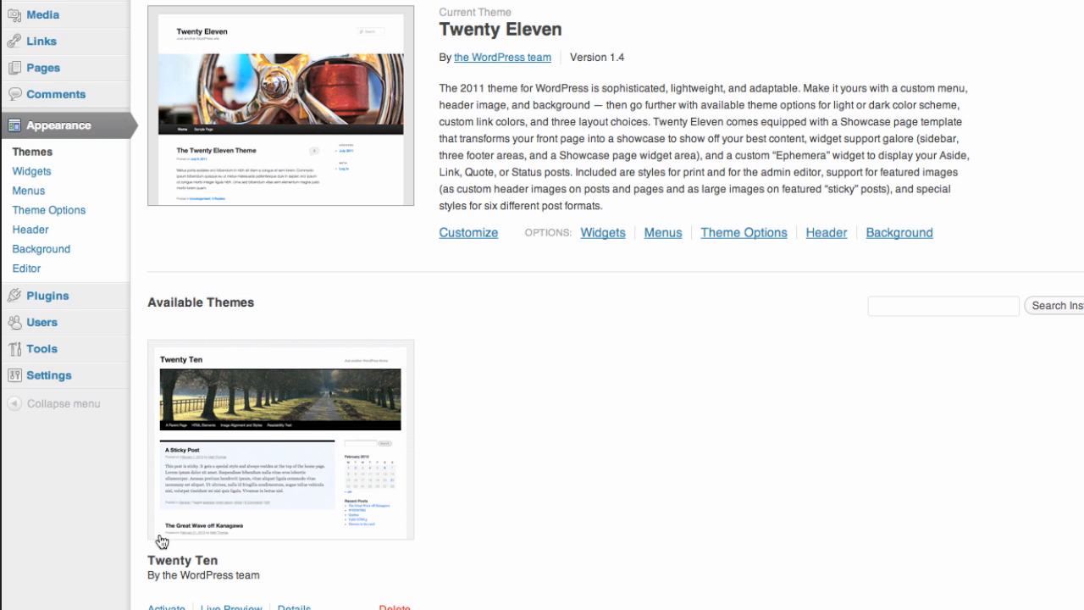
pyautogui.moveTo(278, 549)
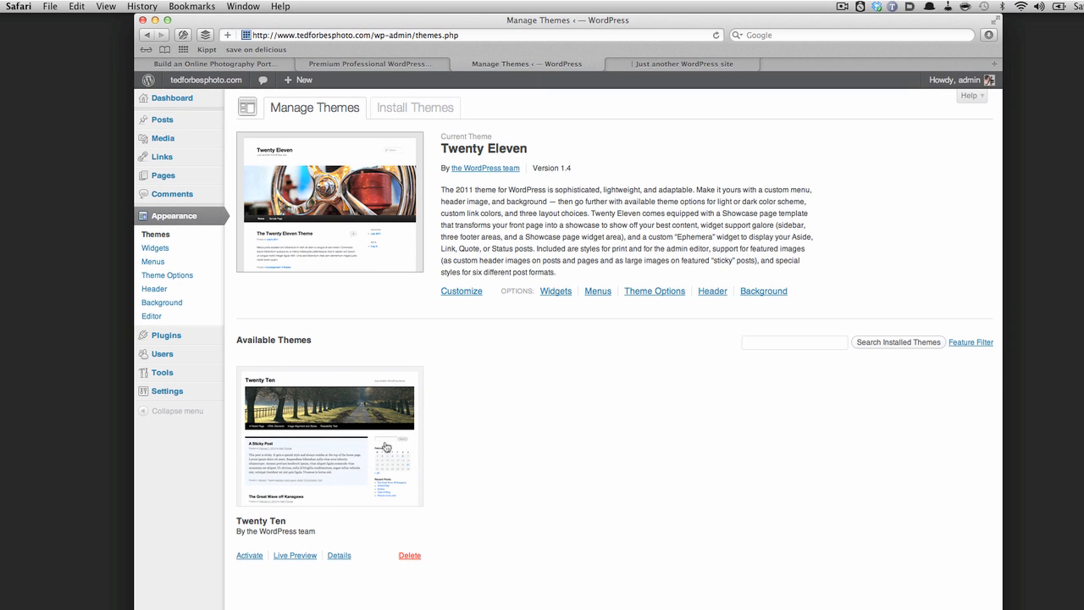
pyautogui.moveTo(542, 510)
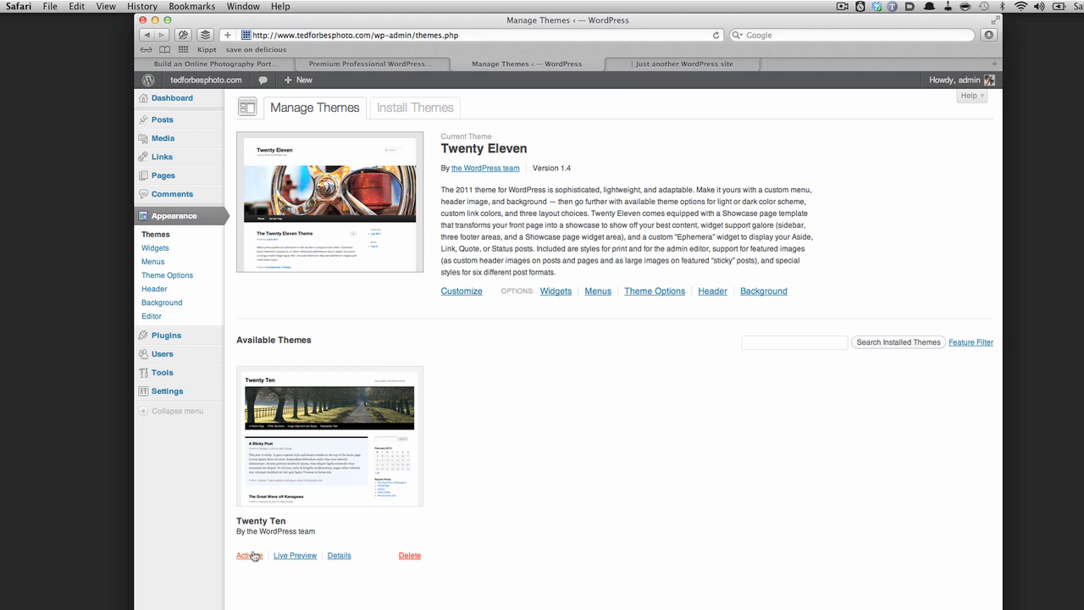
# - Activate Twenty Ten and view its tree-lined path header on the live site
pyautogui.click(249, 555)
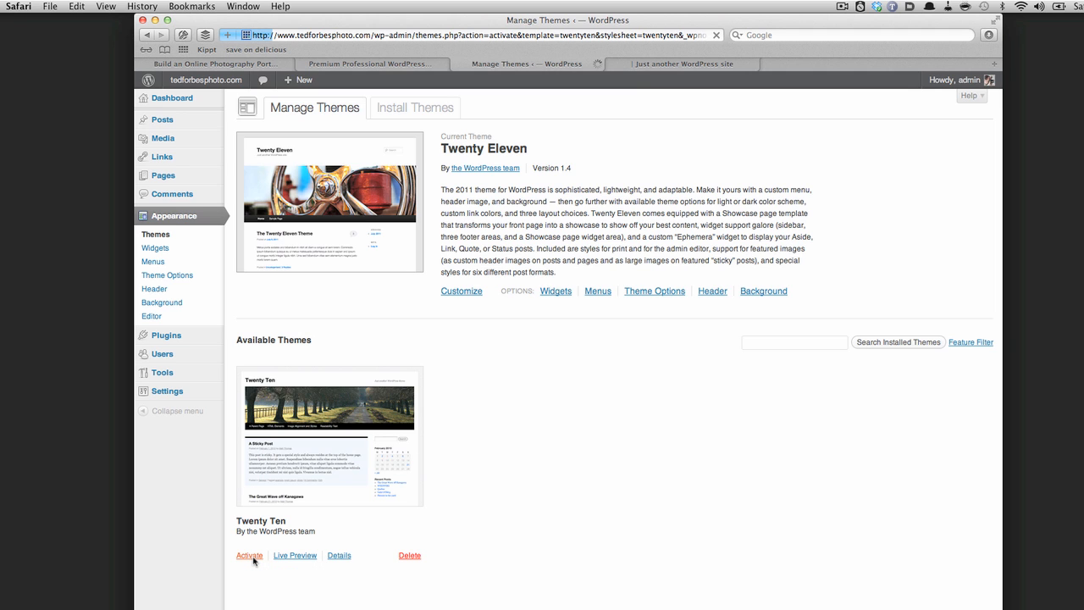
pyautogui.click(249, 555)
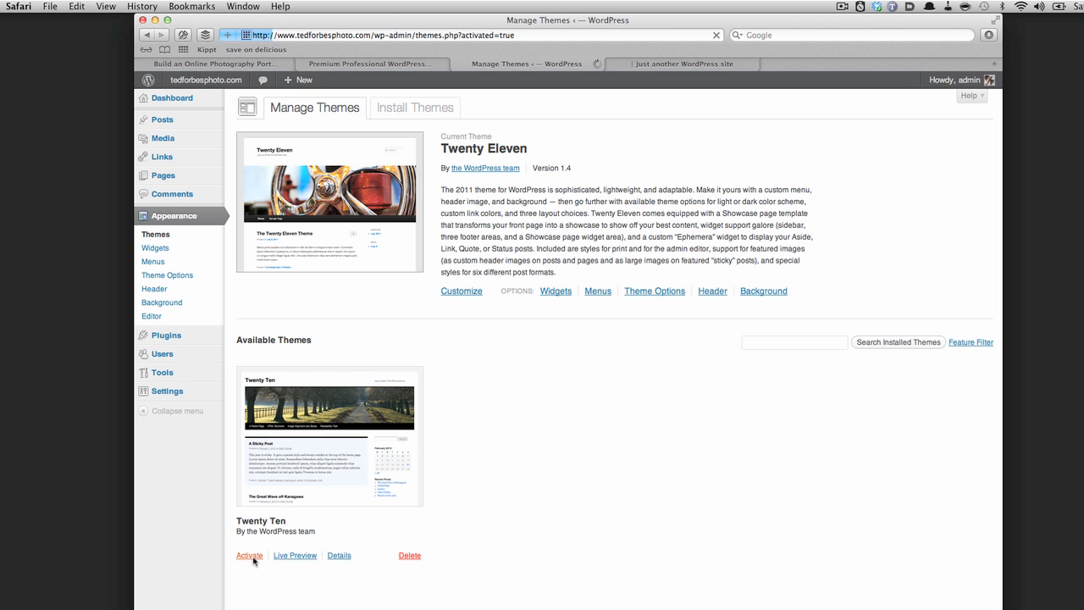
pyautogui.click(249, 555)
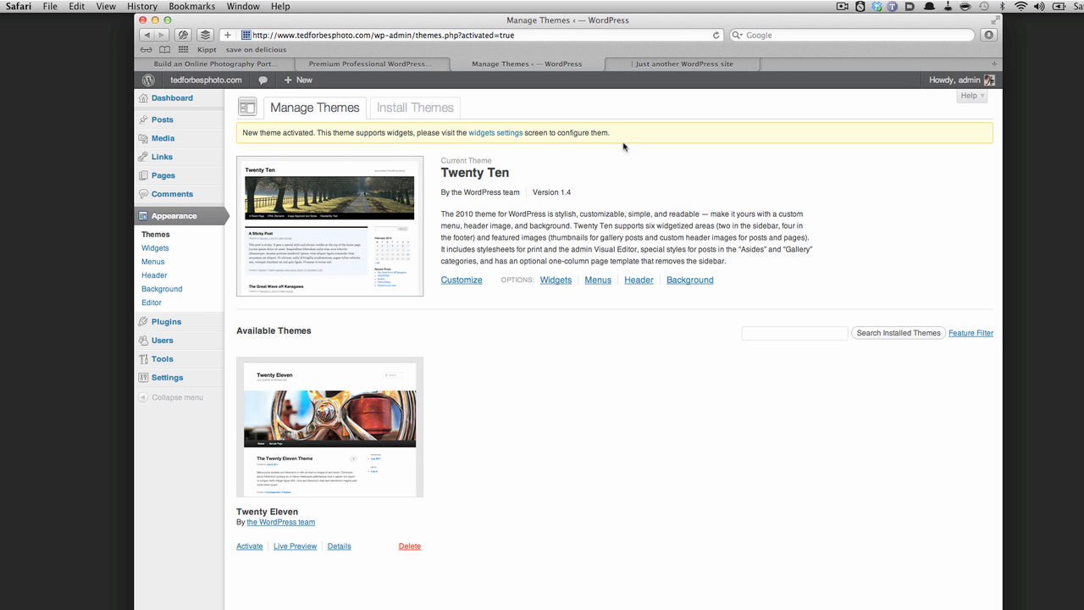
pyautogui.click(682, 64)
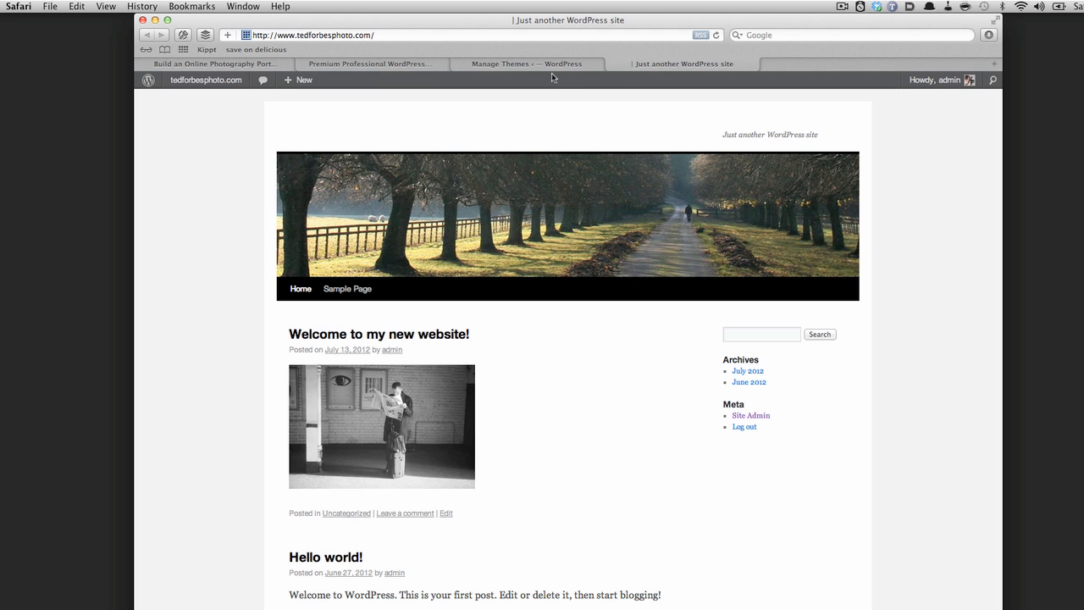
pyautogui.moveTo(430, 64)
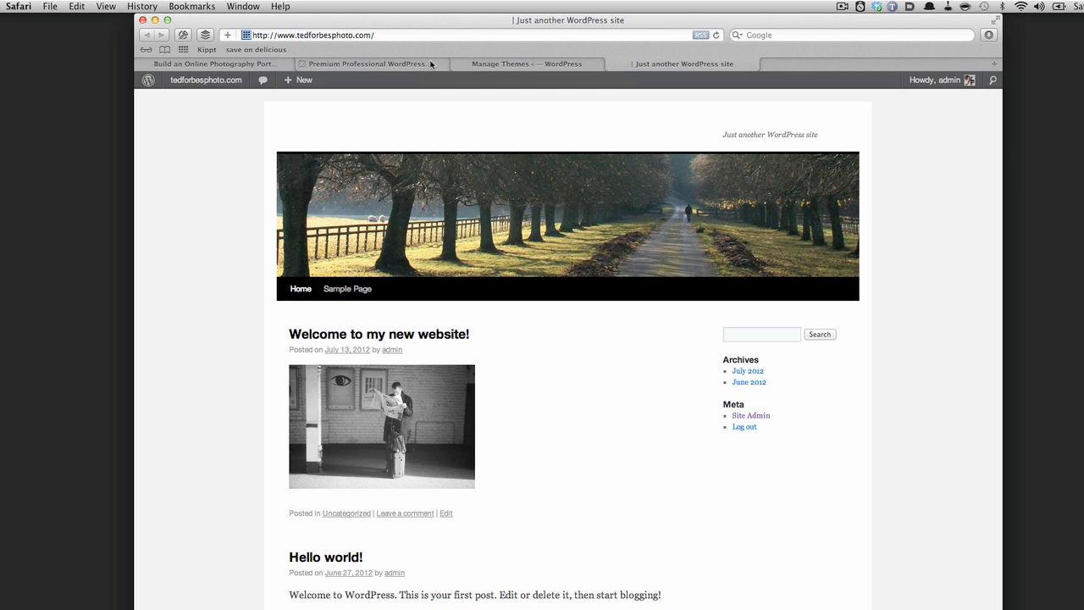
pyautogui.moveTo(296, 53)
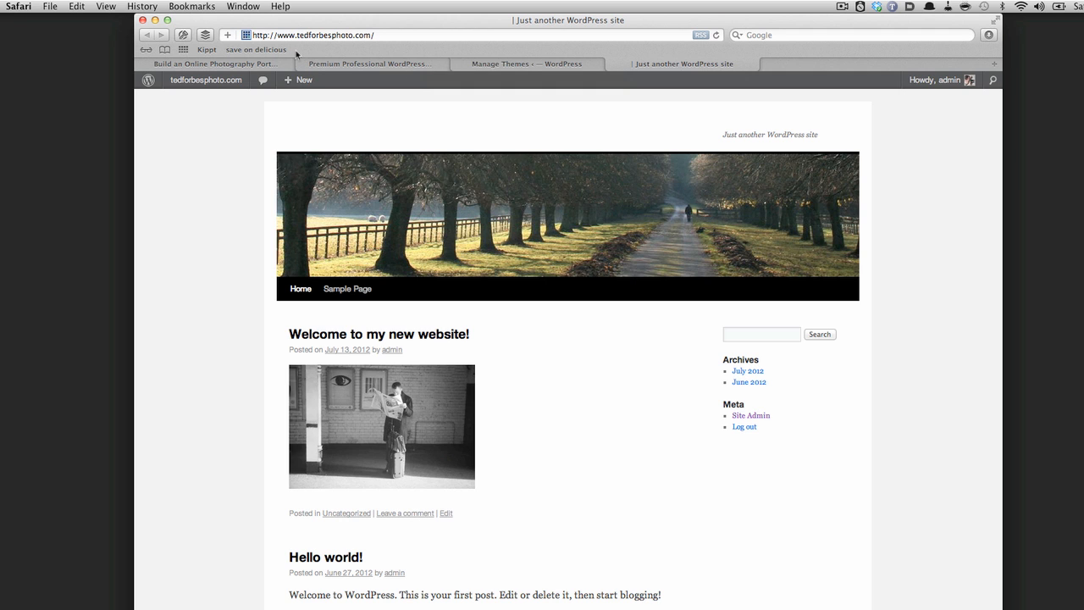
# - Open themetrust.com from the Art of Photography article's ThemeTrust recommendation
pyautogui.click(216, 64)
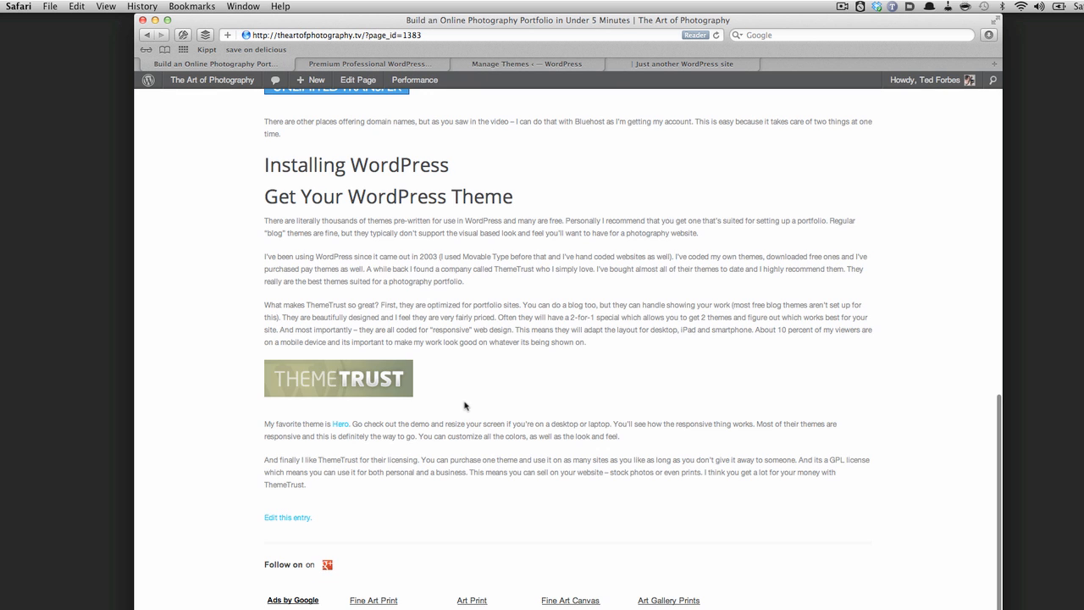
pyautogui.moveTo(252, 390)
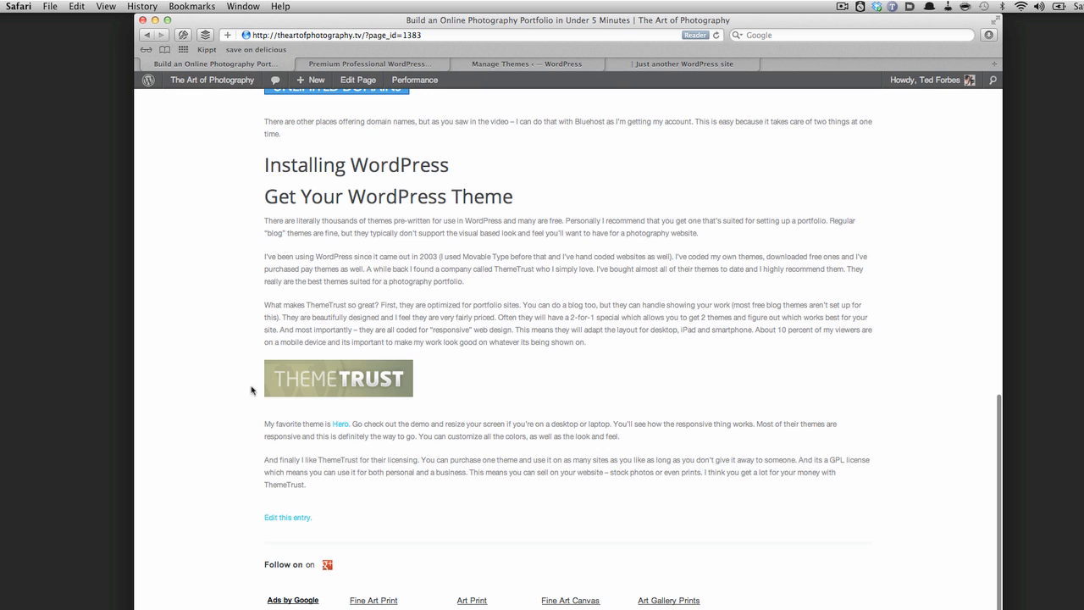
pyautogui.click(414, 80)
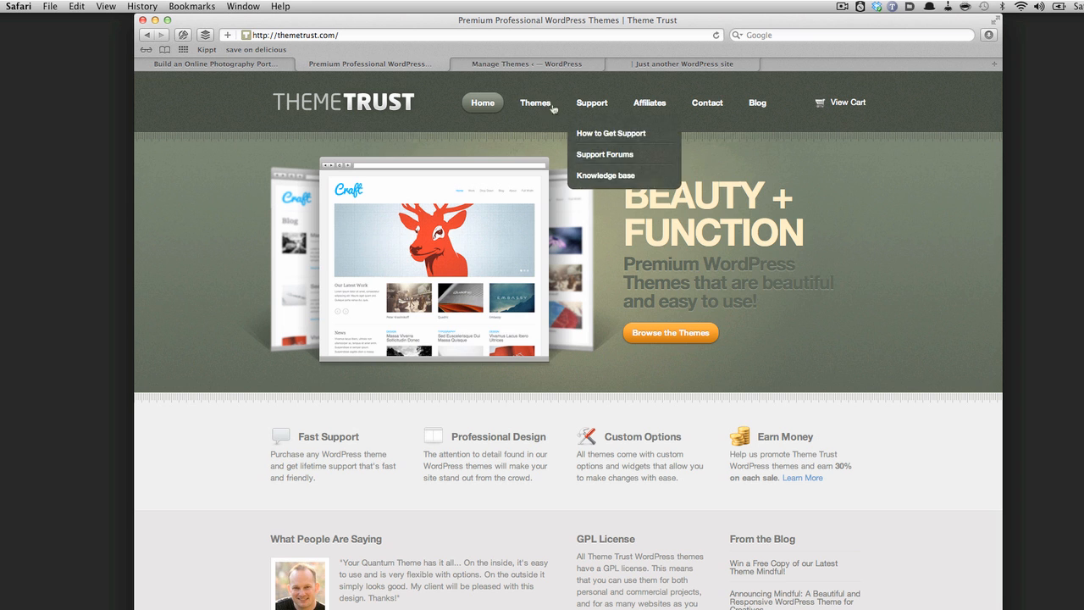
# - Browse ThemeTrust's Themes catalogue, looking over Mindful, Hero and Reveal
pyautogui.click(535, 102)
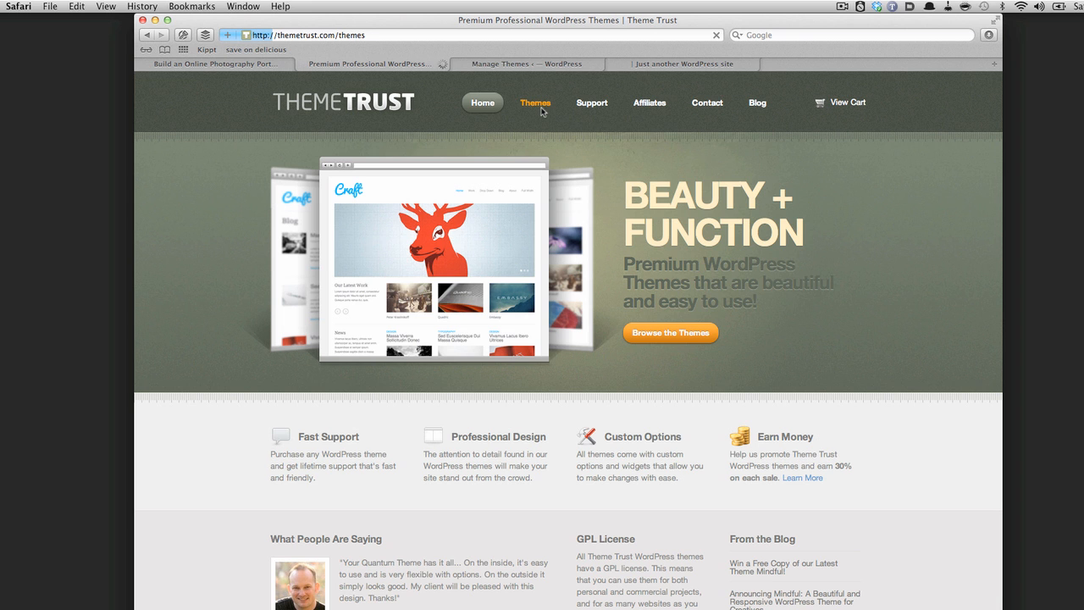
pyautogui.click(536, 103)
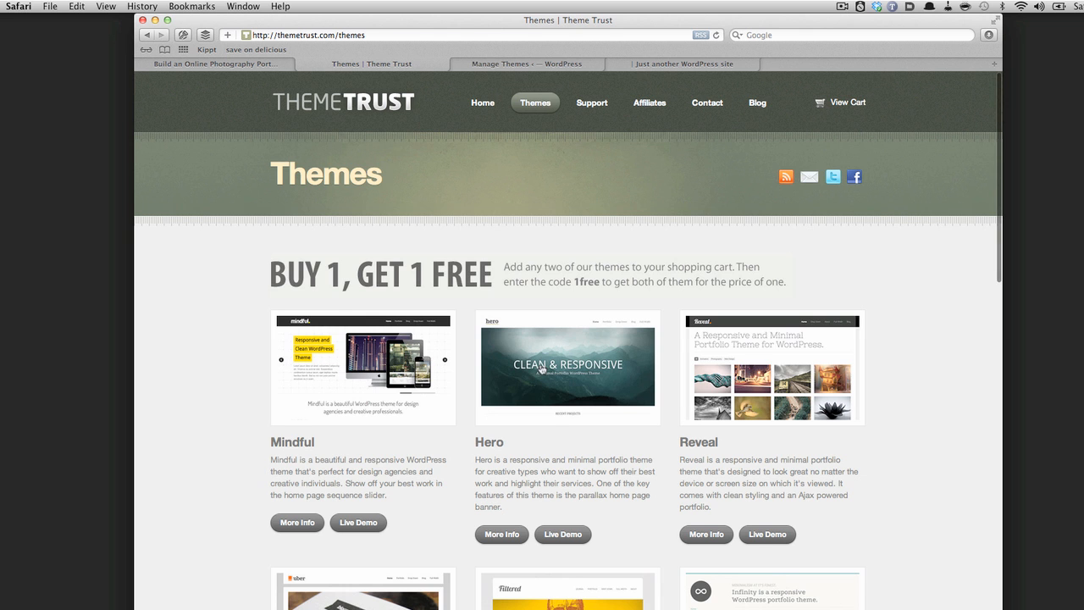
pyautogui.scroll(-3)
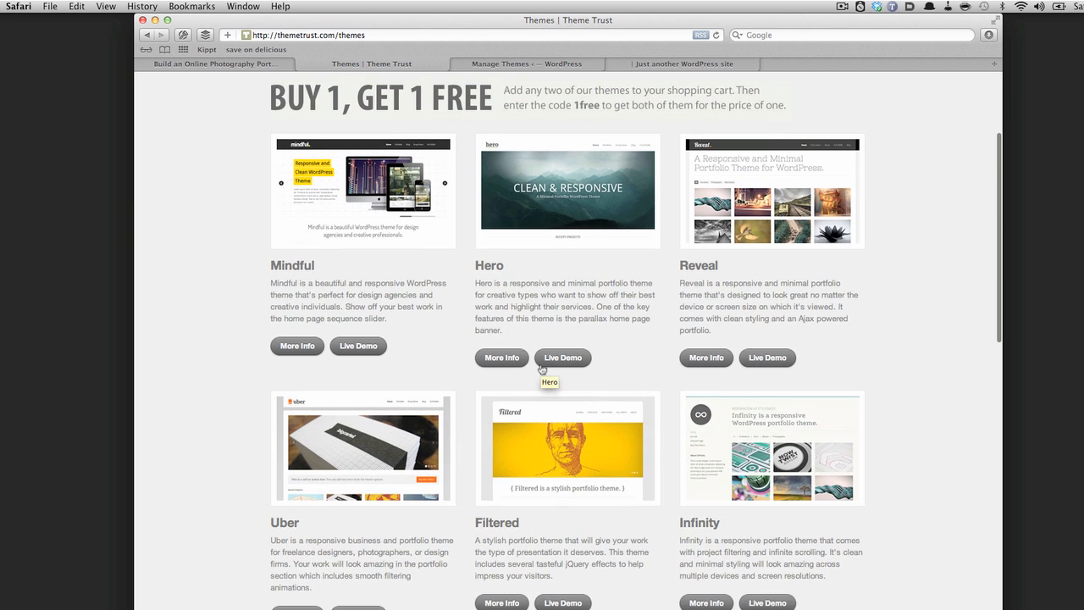
pyautogui.scroll(-3)
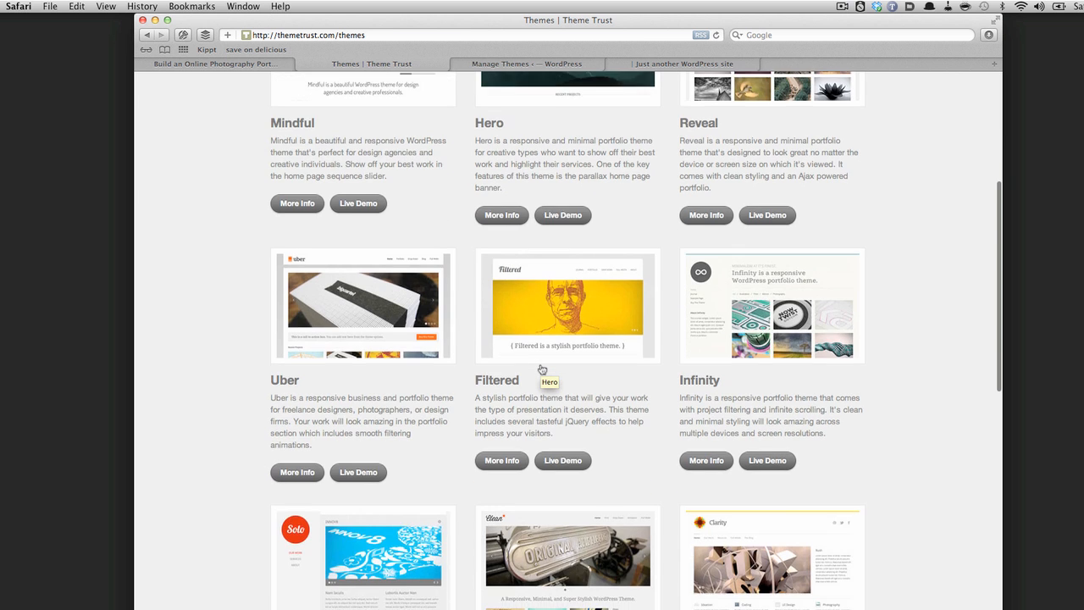
pyautogui.scroll(-3)
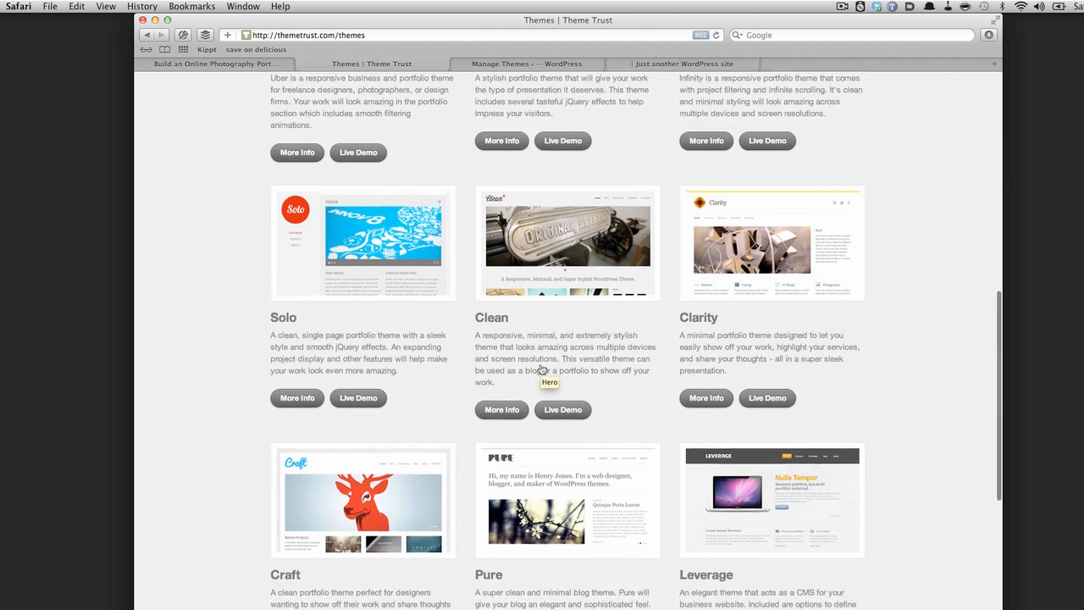
pyautogui.scroll(-3)
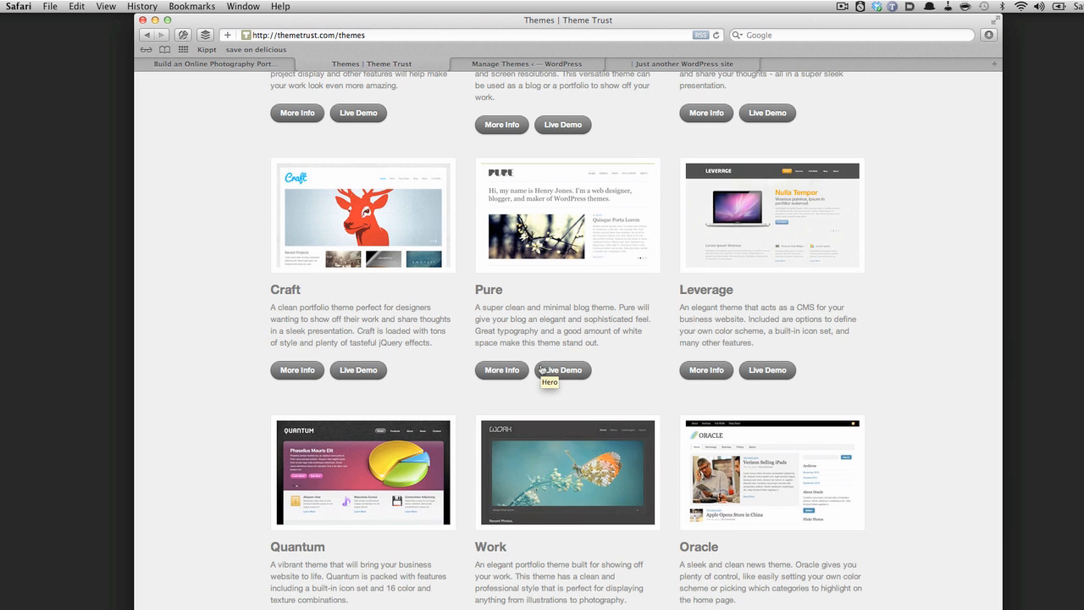
pyautogui.scroll(3)
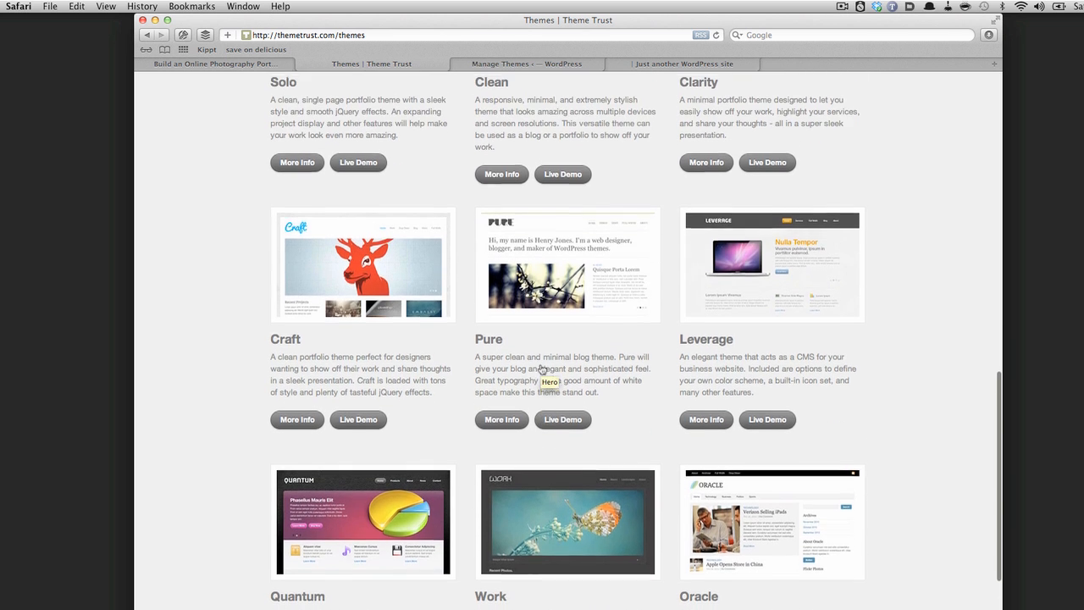
pyautogui.scroll(-3)
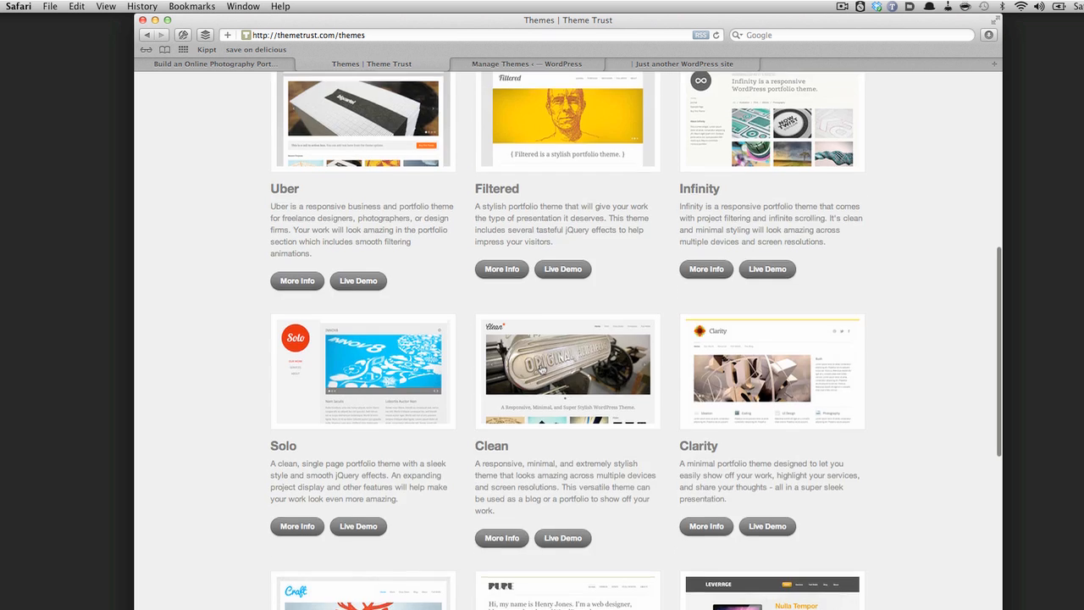
pyautogui.scroll(3)
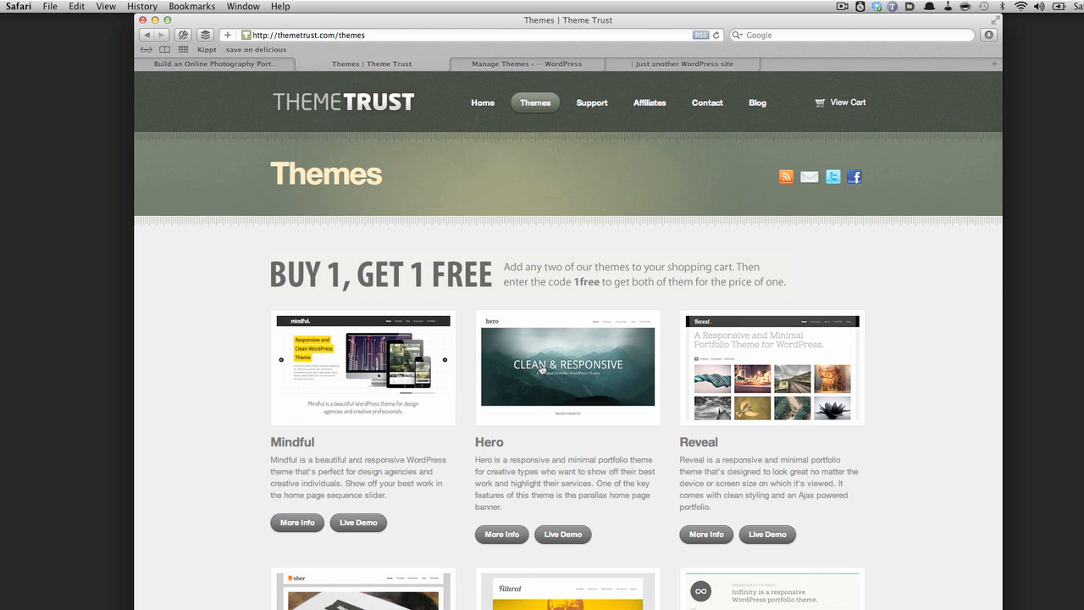
pyautogui.moveTo(427, 406)
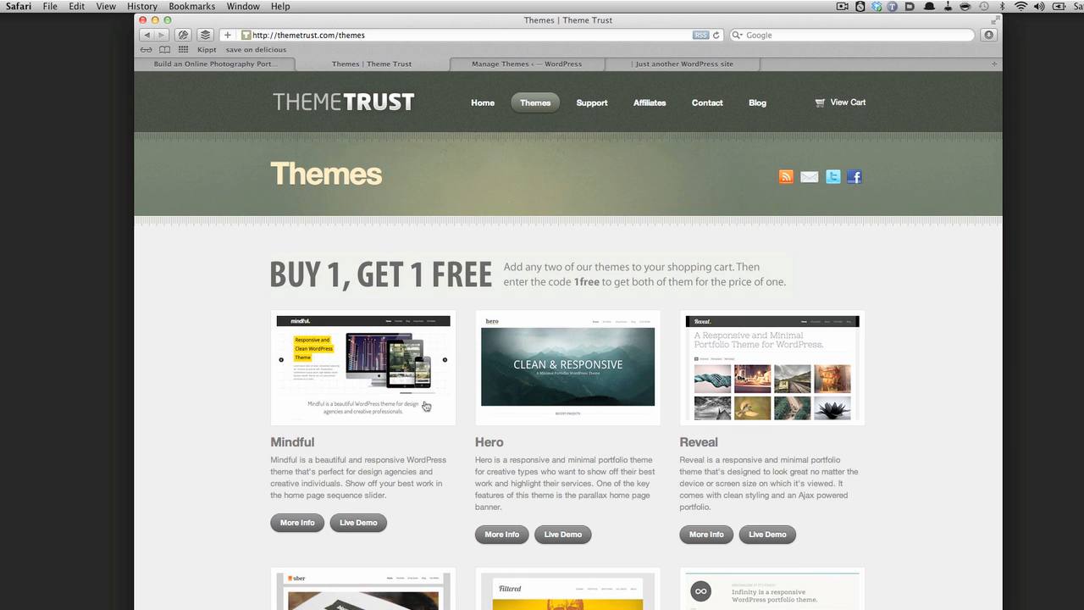
pyautogui.moveTo(542, 379)
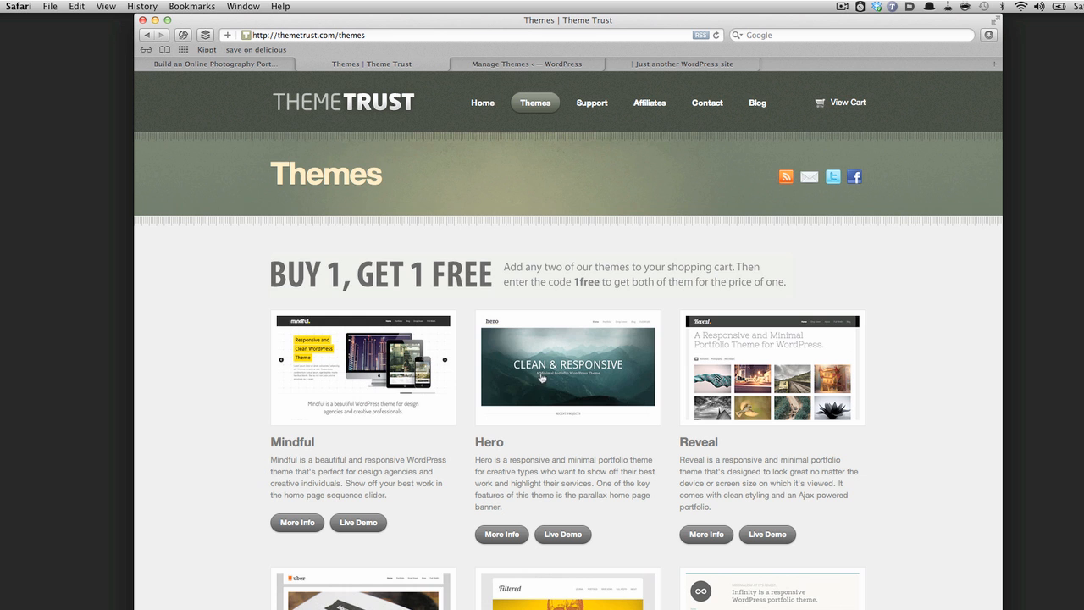
pyautogui.scroll(-3)
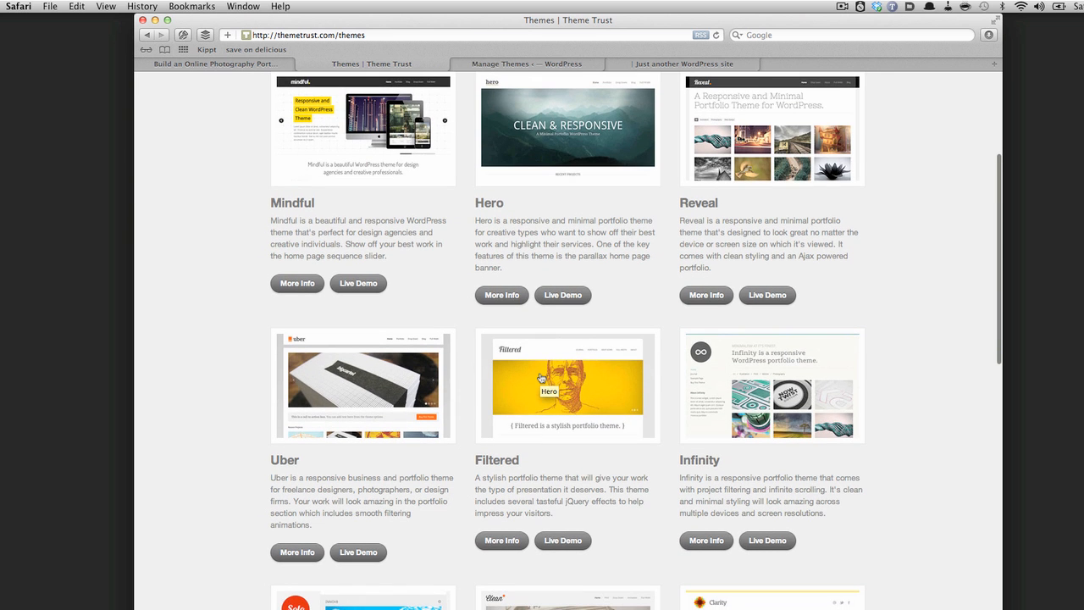
pyautogui.scroll(3)
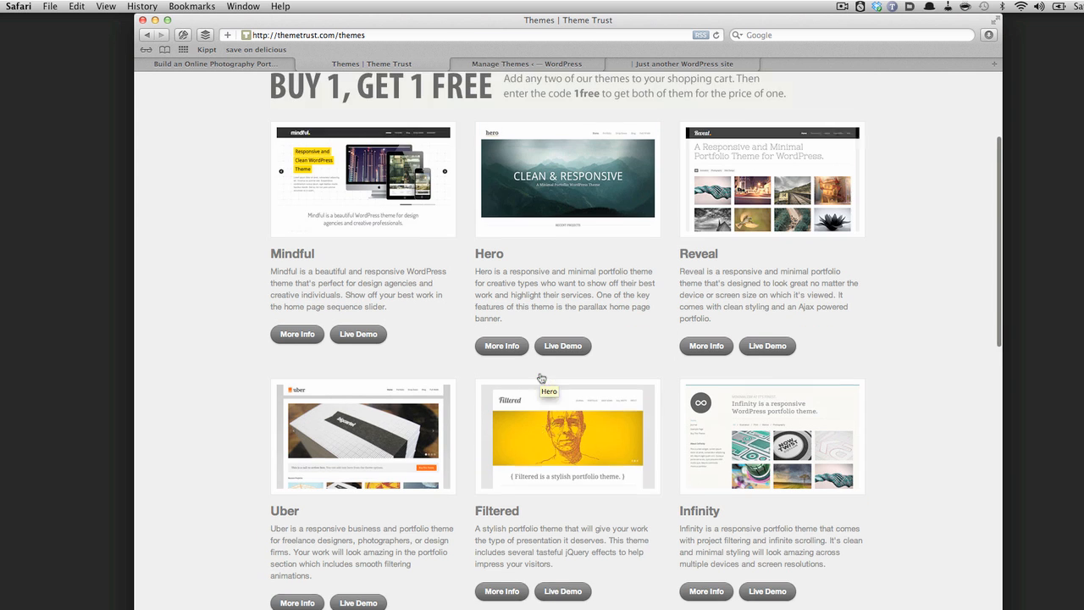
pyautogui.scroll(3)
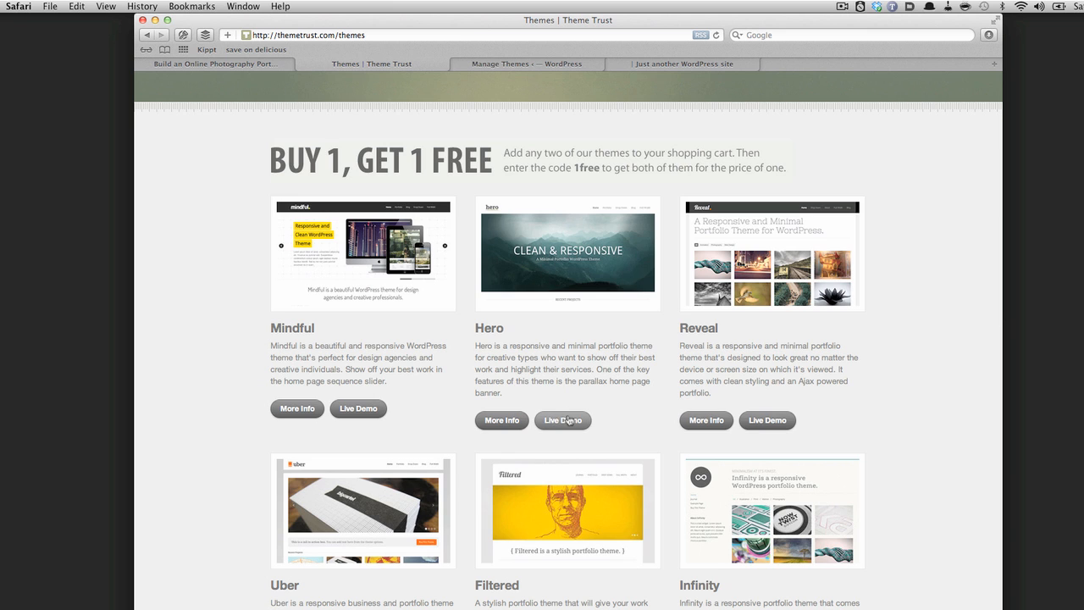
# - Launch Hero's live demo and look over its banner and Recent Projects grid
pyautogui.click(562, 420)
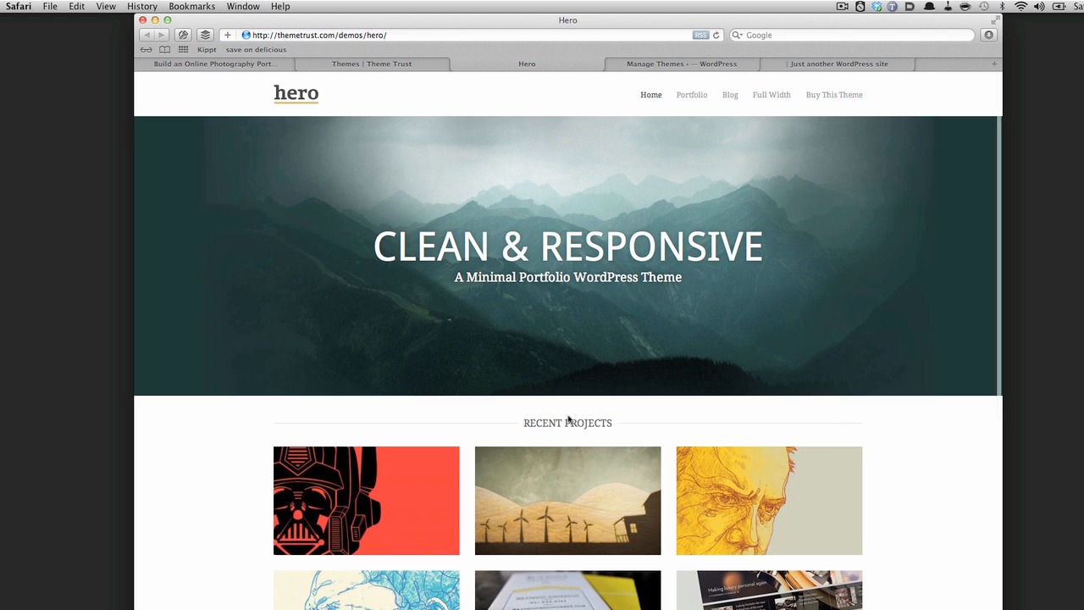
pyautogui.moveTo(819, 401)
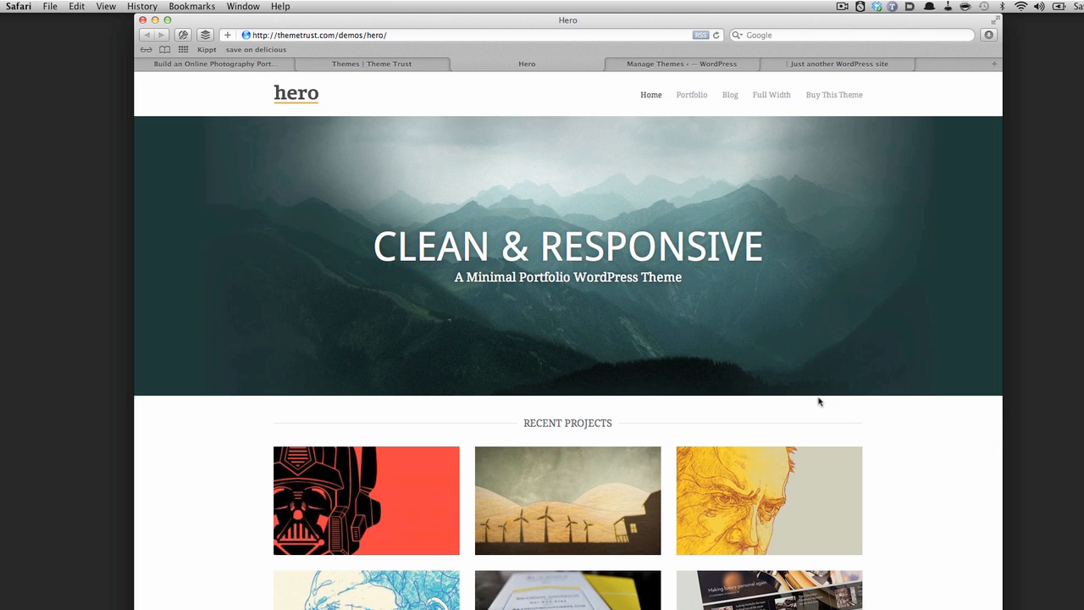
pyautogui.moveTo(1001, 444)
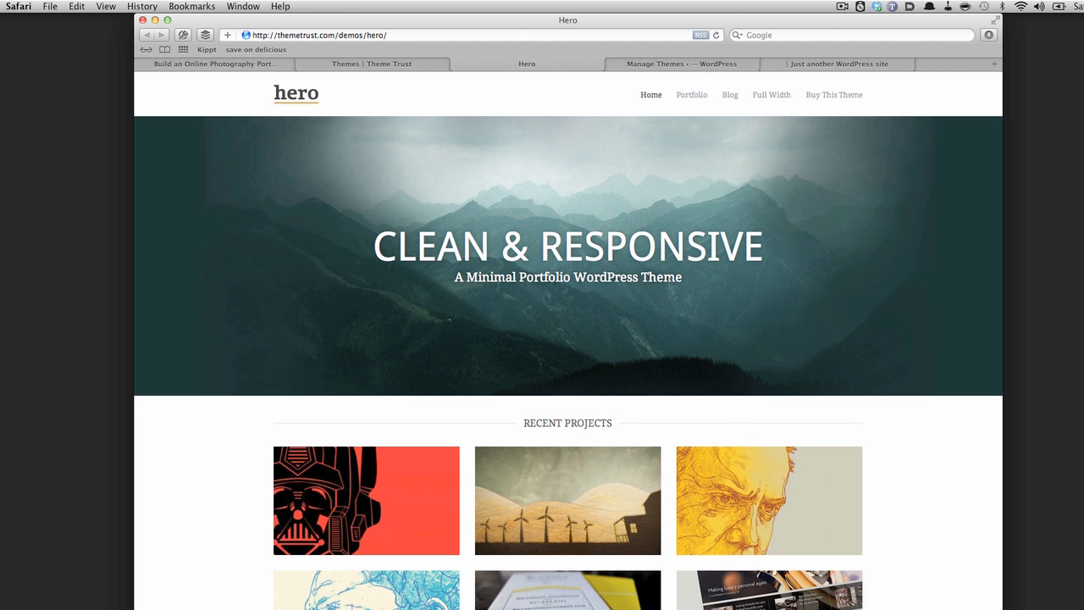
pyautogui.scroll(-3)
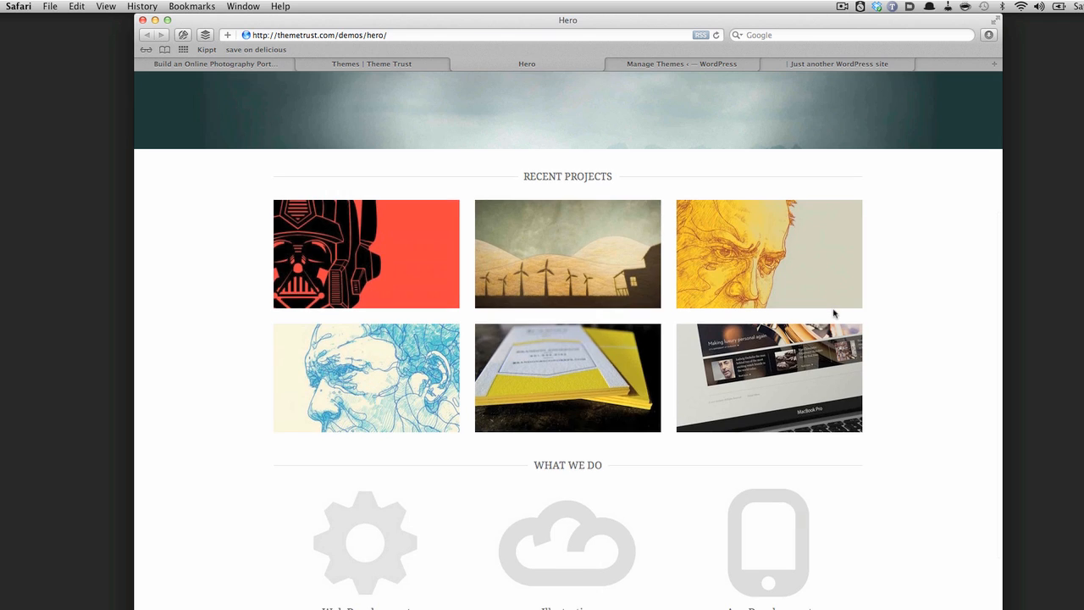
pyautogui.scroll(3)
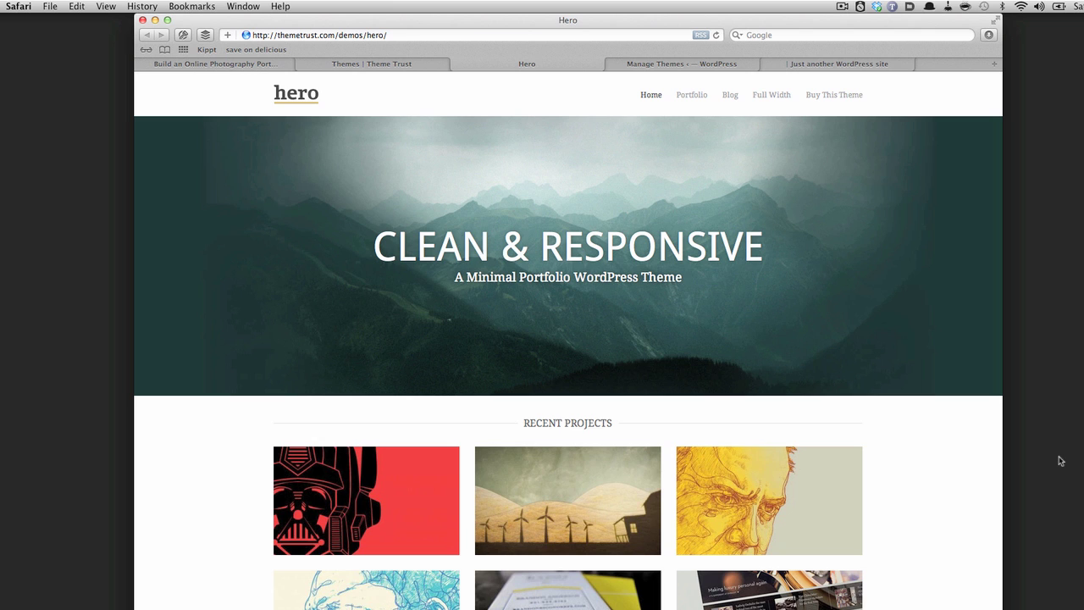
pyautogui.moveTo(1035, 463)
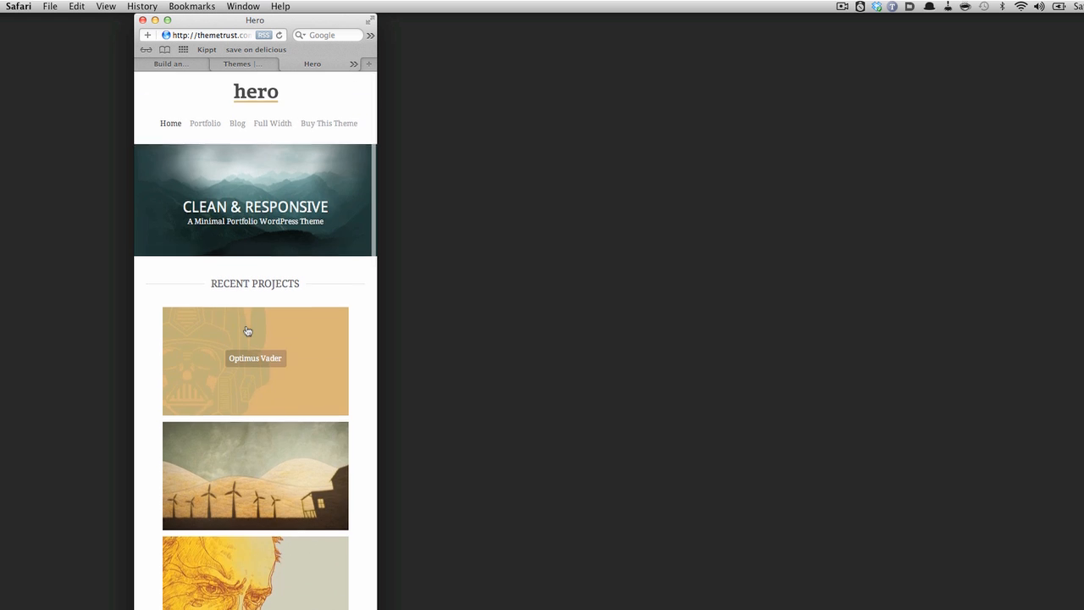
# - Scroll through the Hero demo, checking its stacked narrow-width layout and dark footer
pyautogui.scroll(-3)
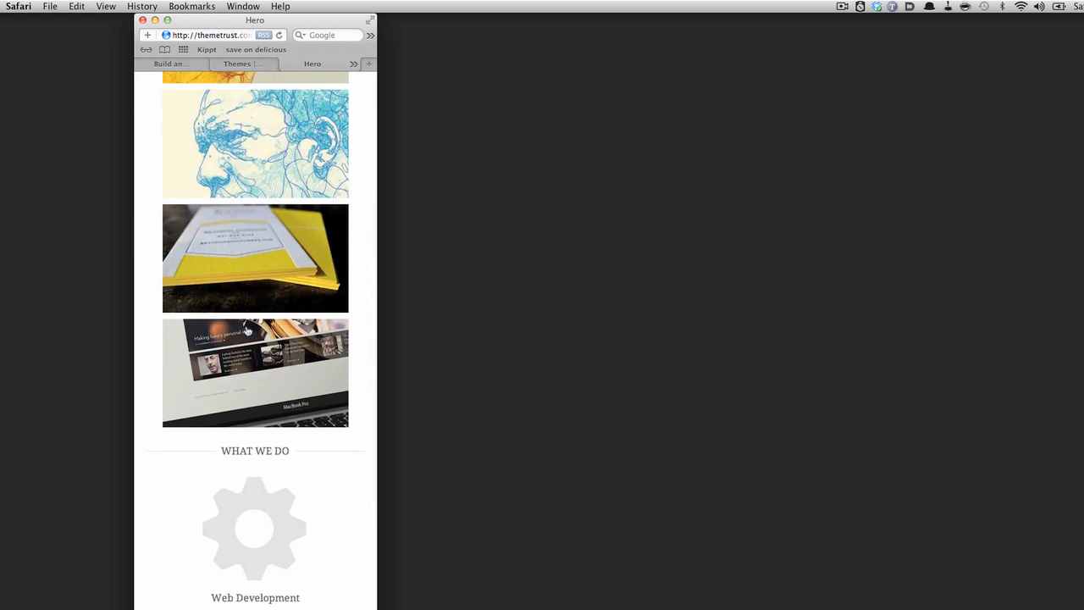
pyautogui.scroll(-3)
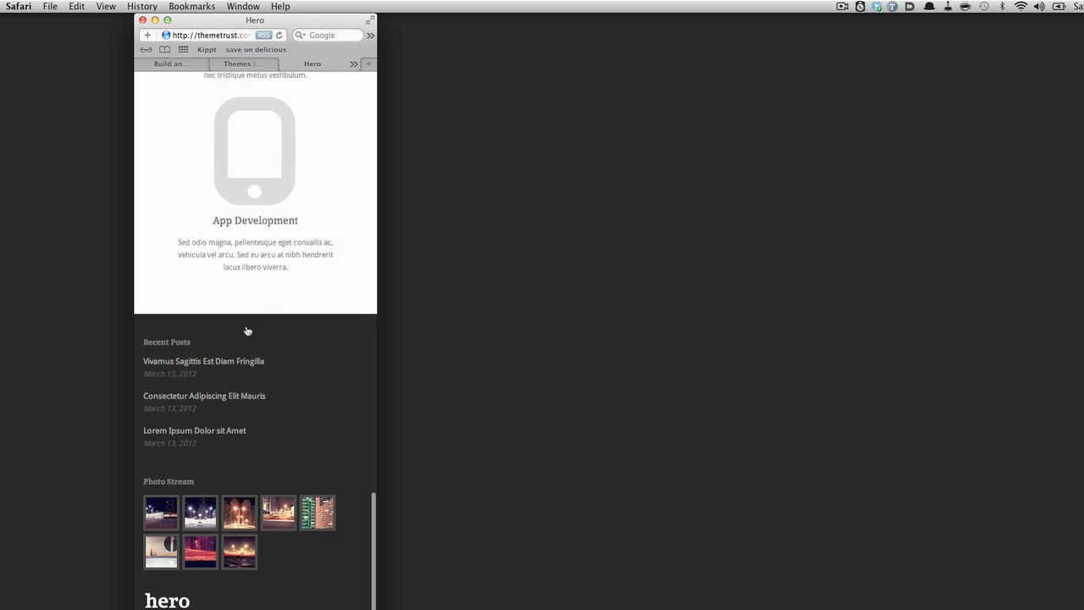
pyautogui.scroll(3)
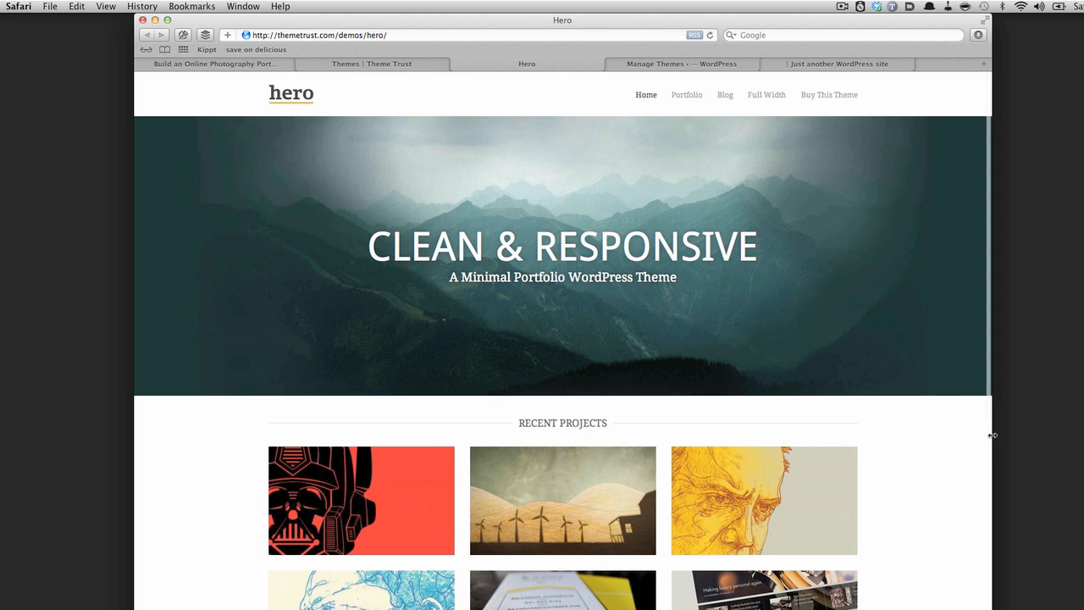
pyautogui.moveTo(1021, 455)
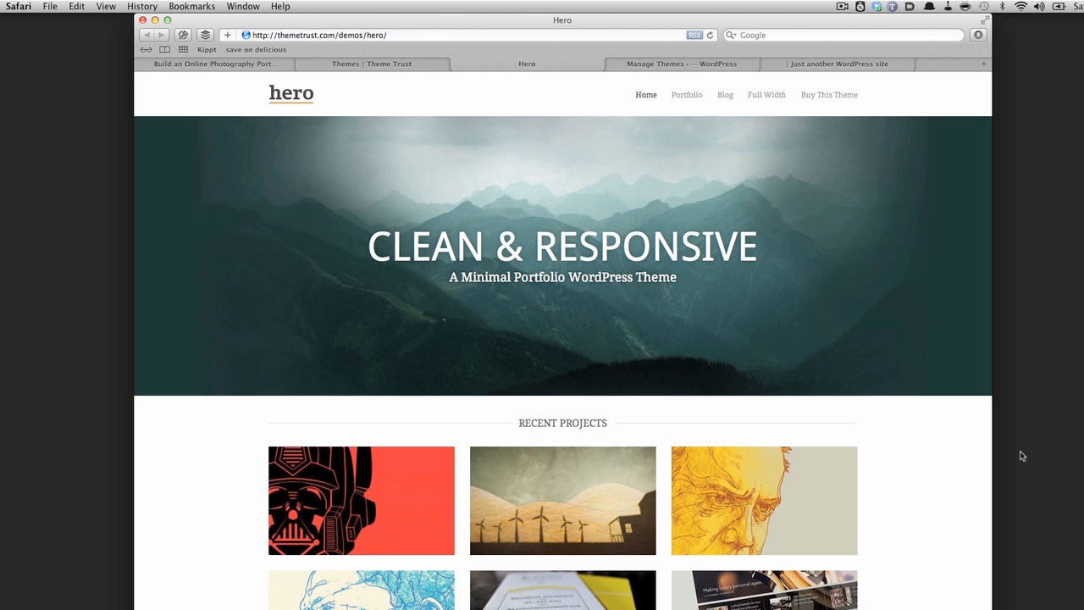
pyautogui.scroll(-3)
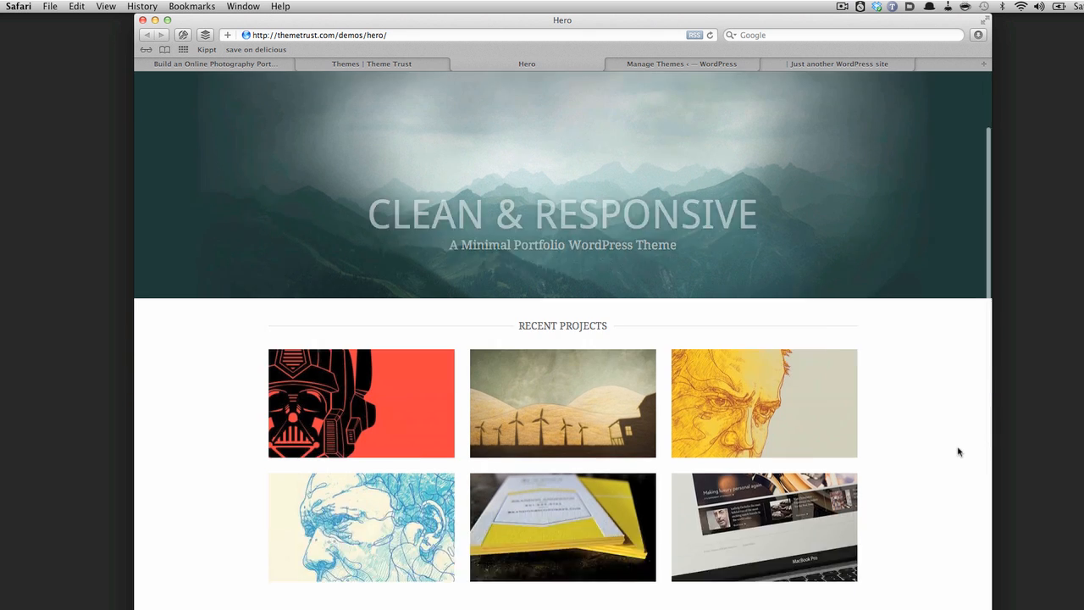
pyautogui.scroll(3)
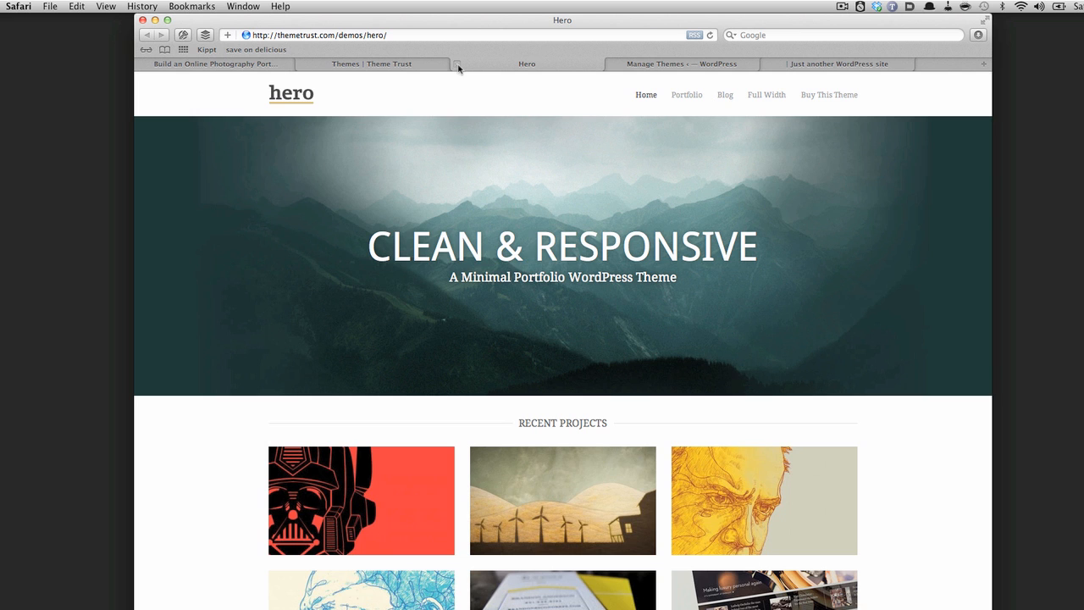
pyautogui.moveTo(457, 65)
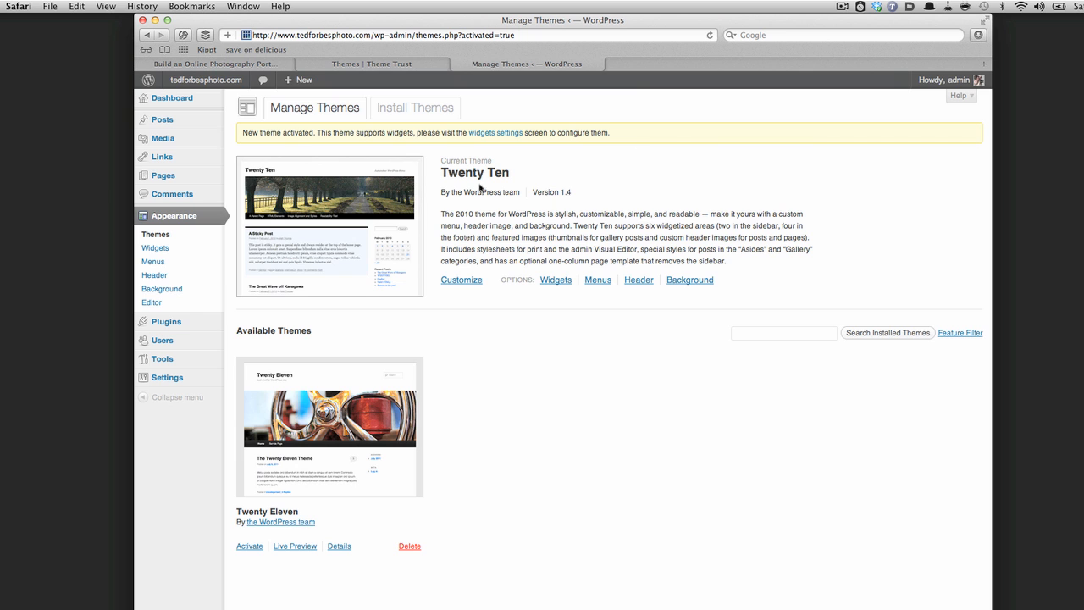
pyautogui.moveTo(714, 111)
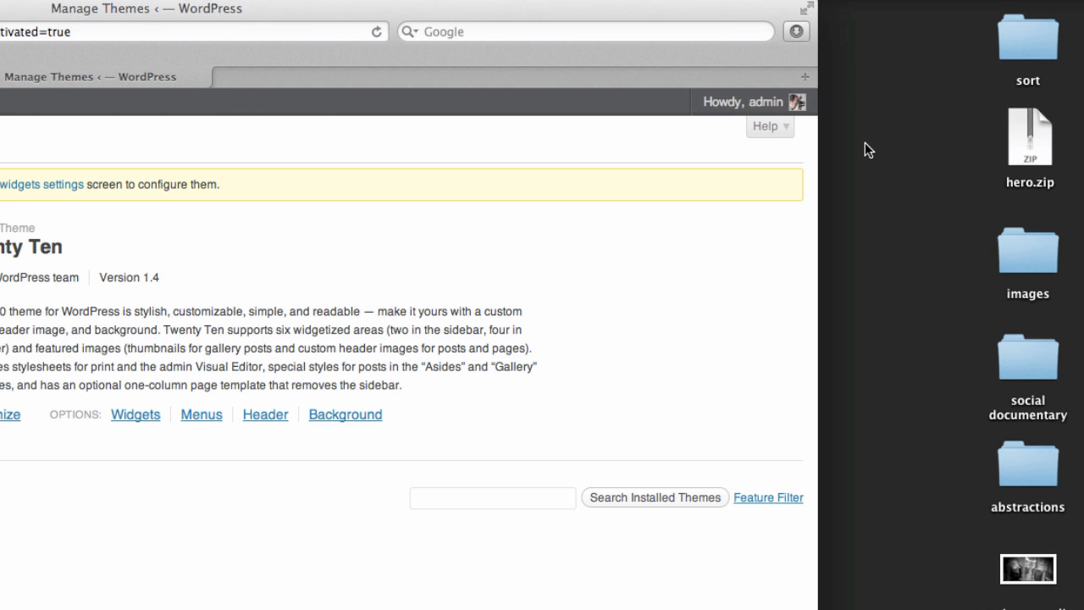
# - Select the downloaded hero.zip theme package on the desktop
pyautogui.click(1028, 137)
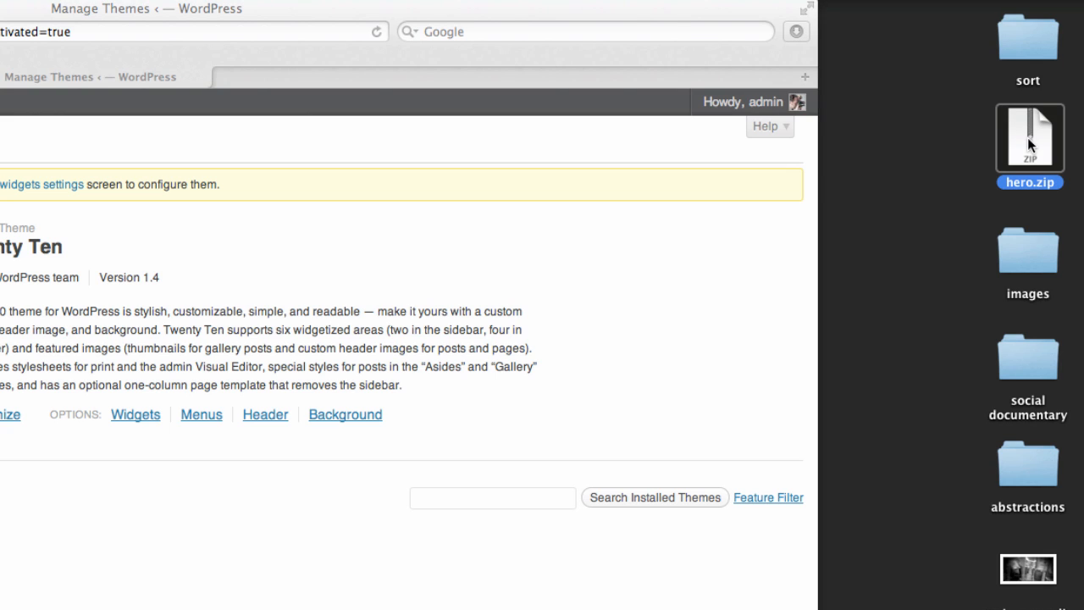
pyautogui.moveTo(1032, 148)
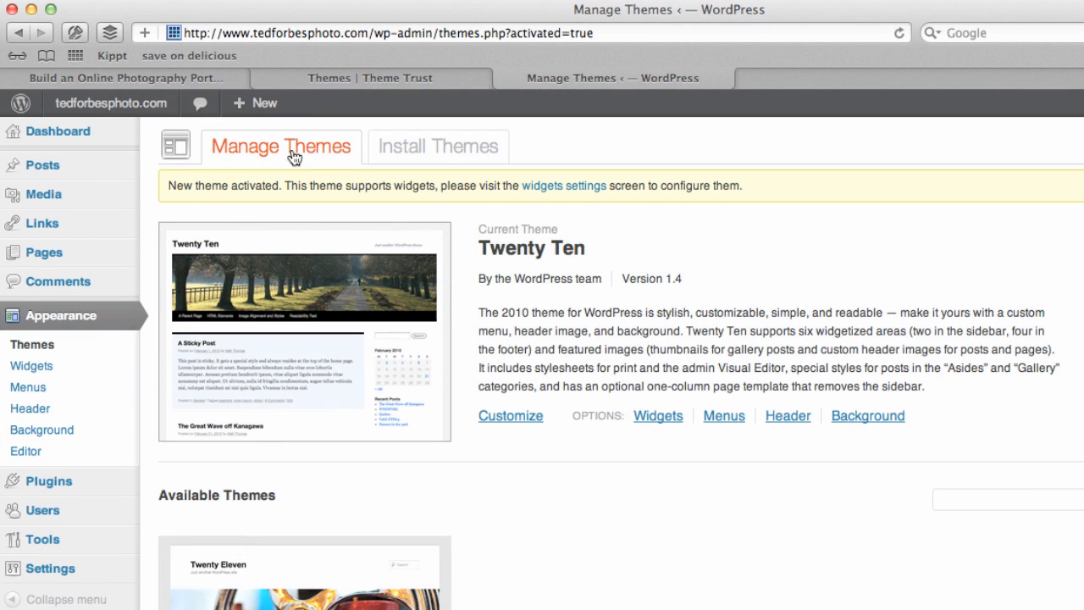
# - Upload hero.zip from the Desktop under Install Themes > Upload and install it
pyautogui.click(438, 146)
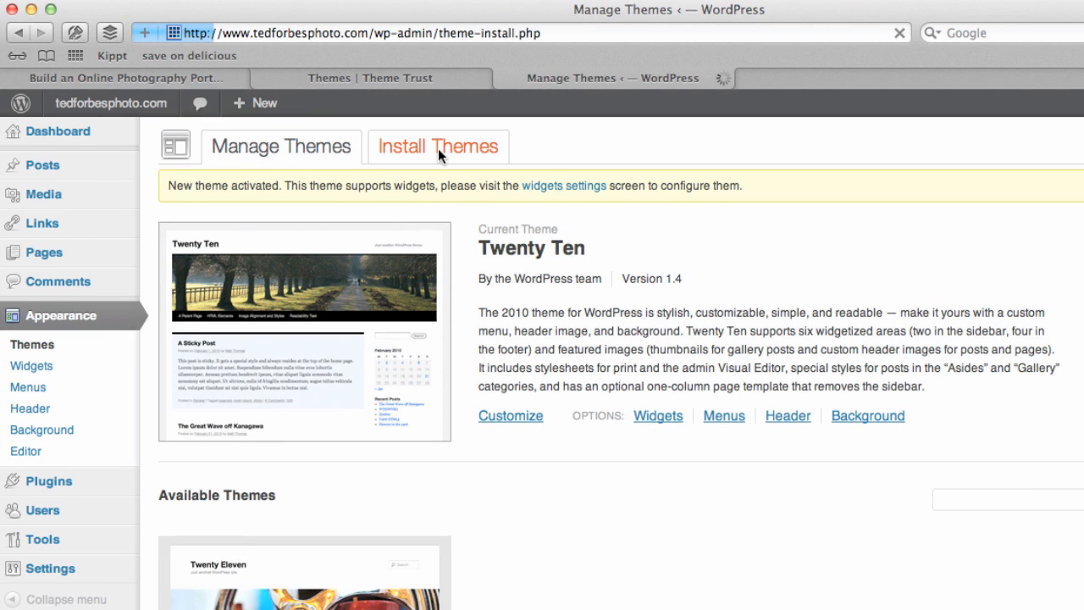
pyautogui.click(437, 145)
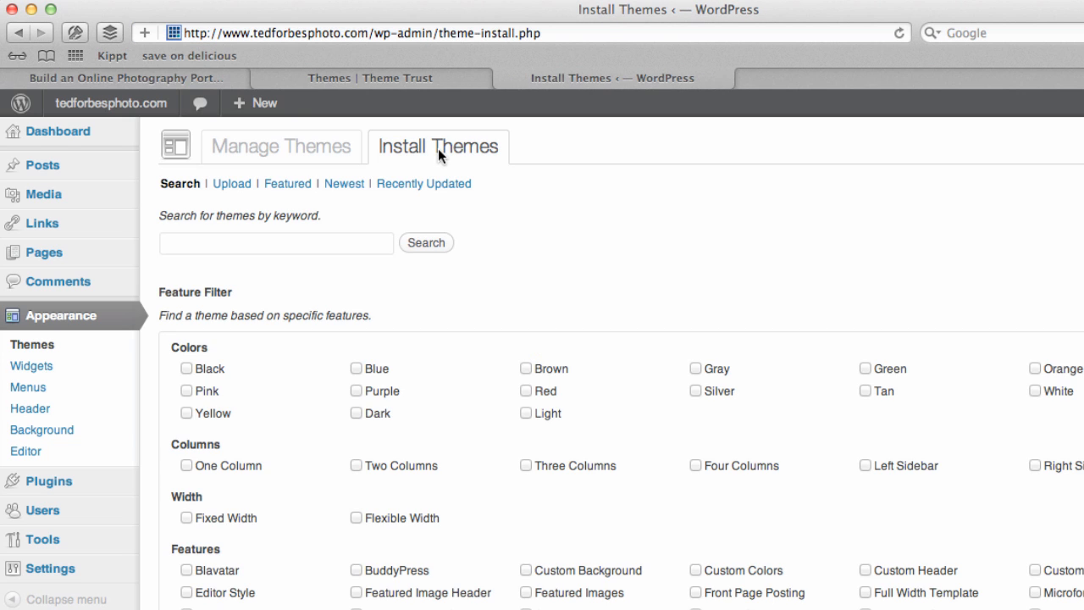
pyautogui.moveTo(288, 206)
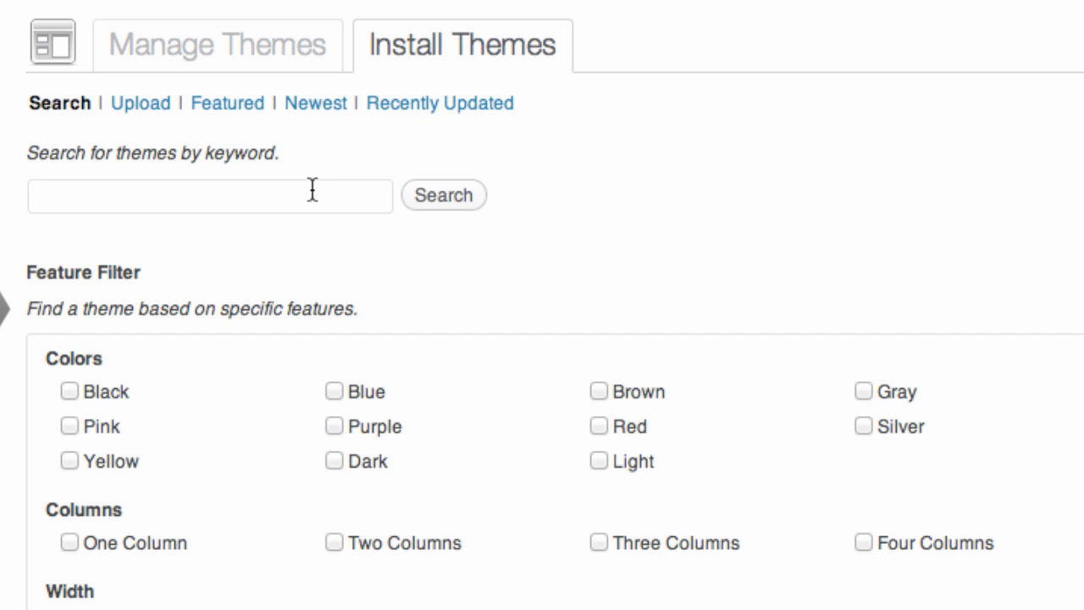
pyautogui.moveTo(329, 187)
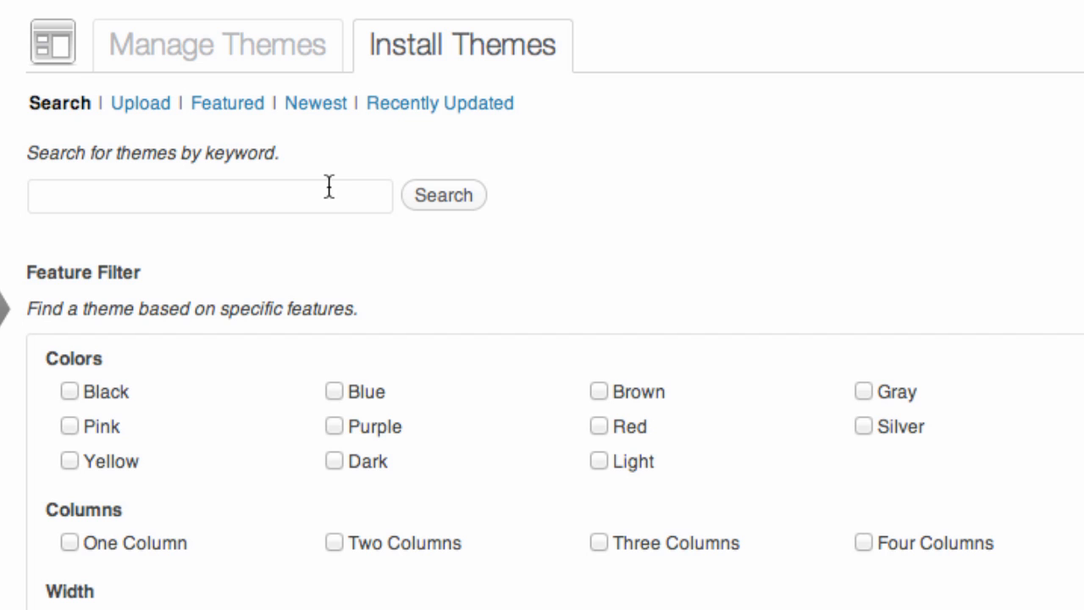
pyautogui.moveTo(140, 102)
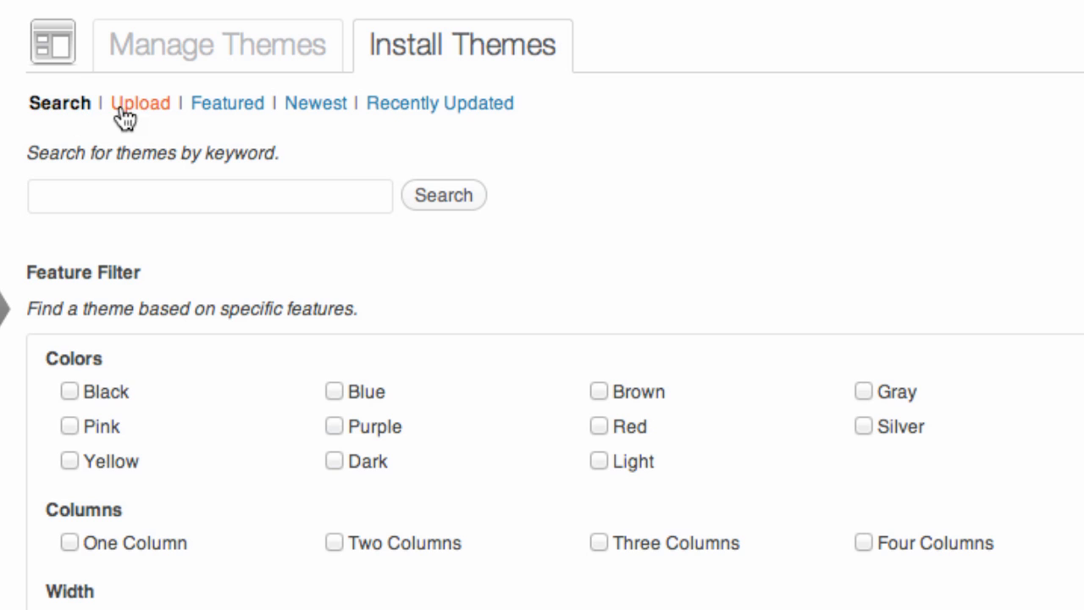
pyautogui.moveTo(143, 119)
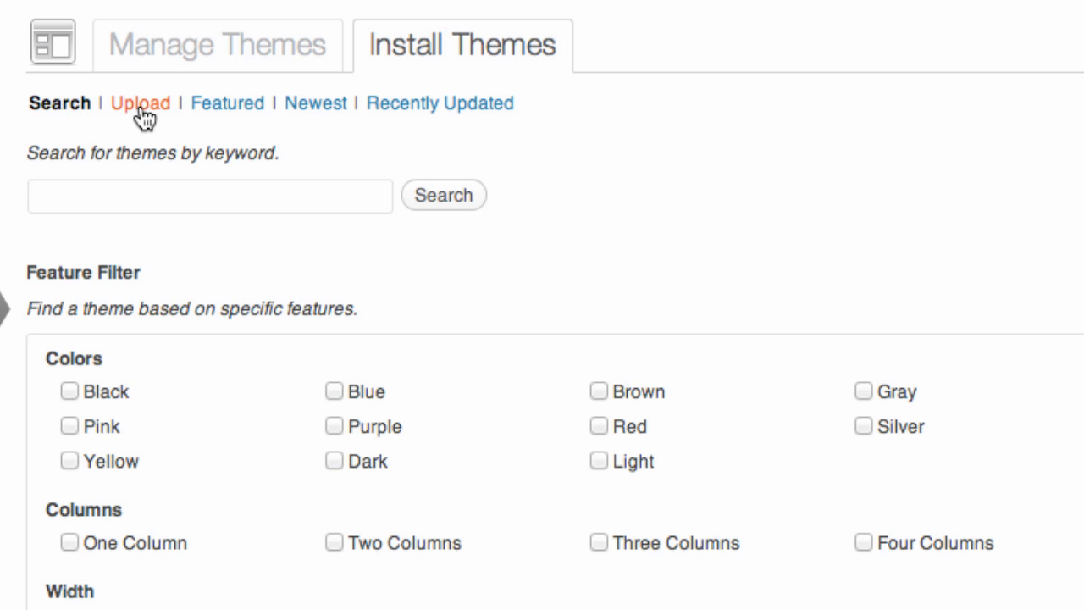
pyautogui.click(140, 103)
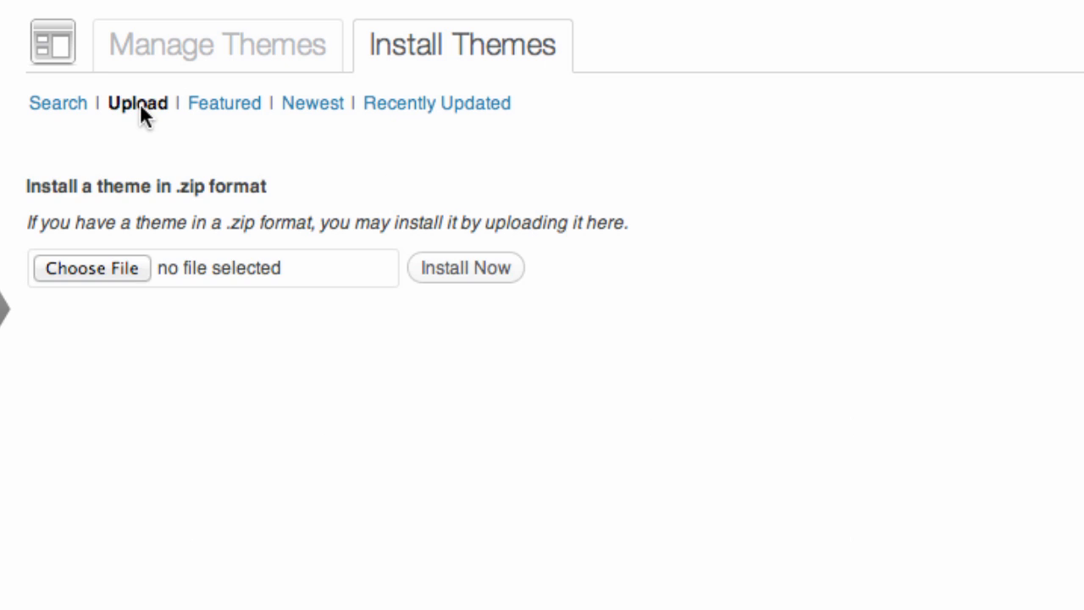
pyautogui.moveTo(123, 275)
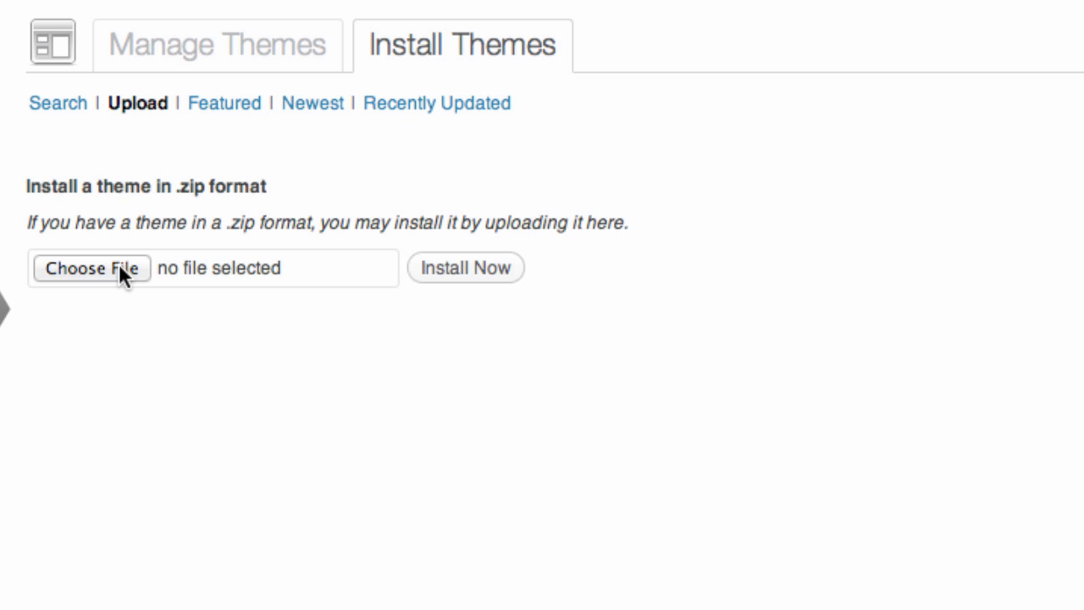
pyautogui.click(91, 267)
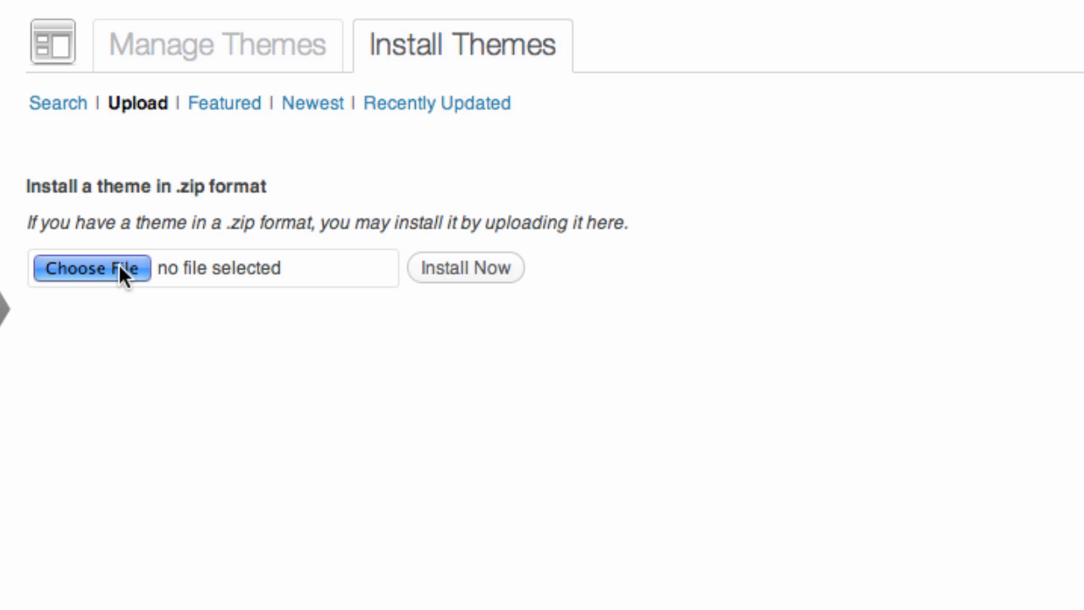
pyautogui.click(91, 268)
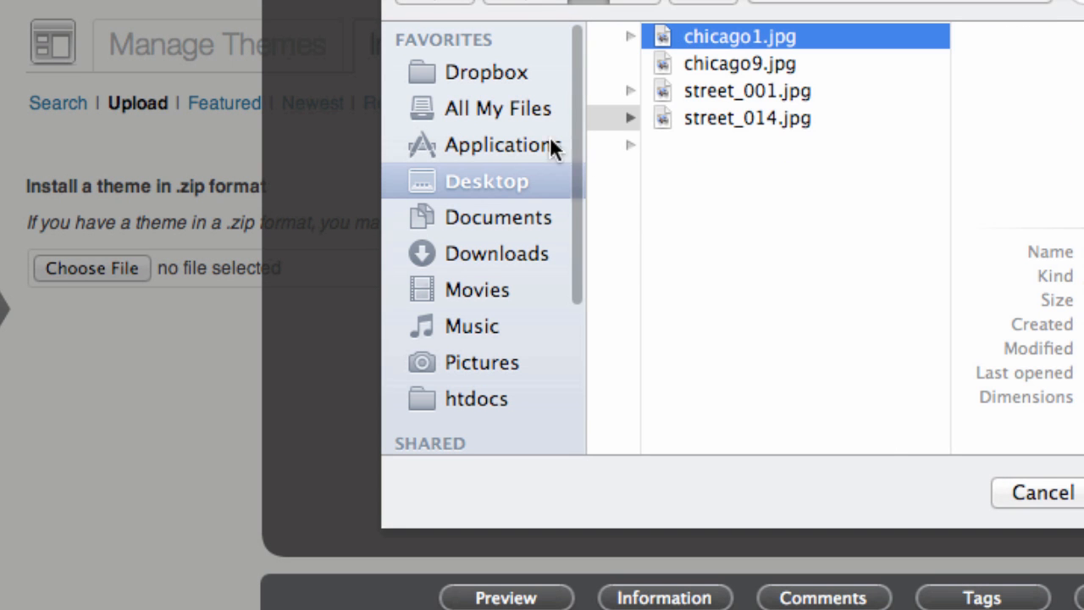
pyautogui.click(486, 181)
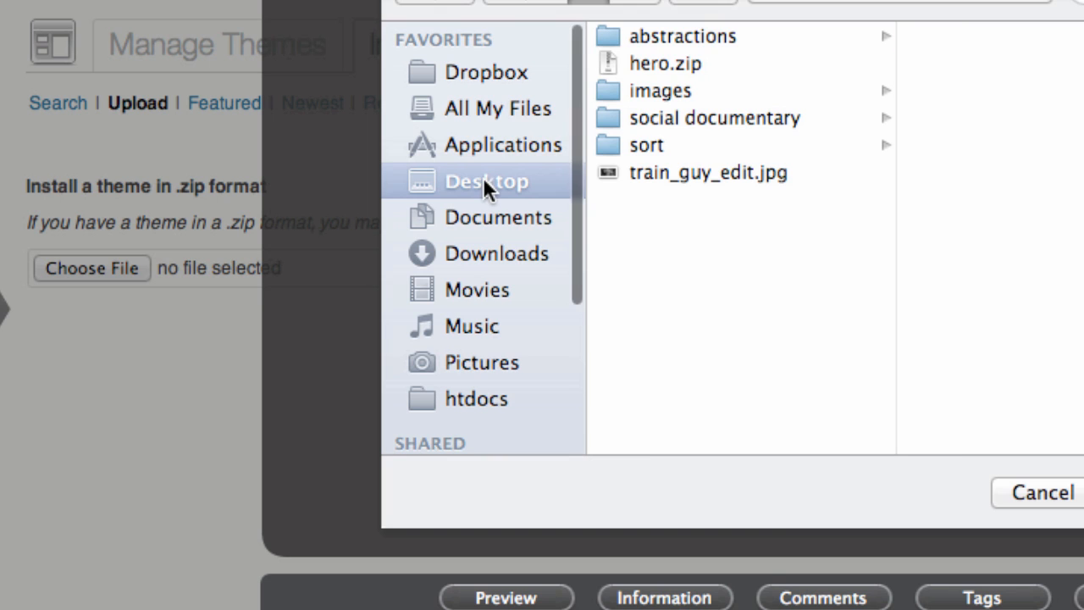
pyautogui.click(666, 63)
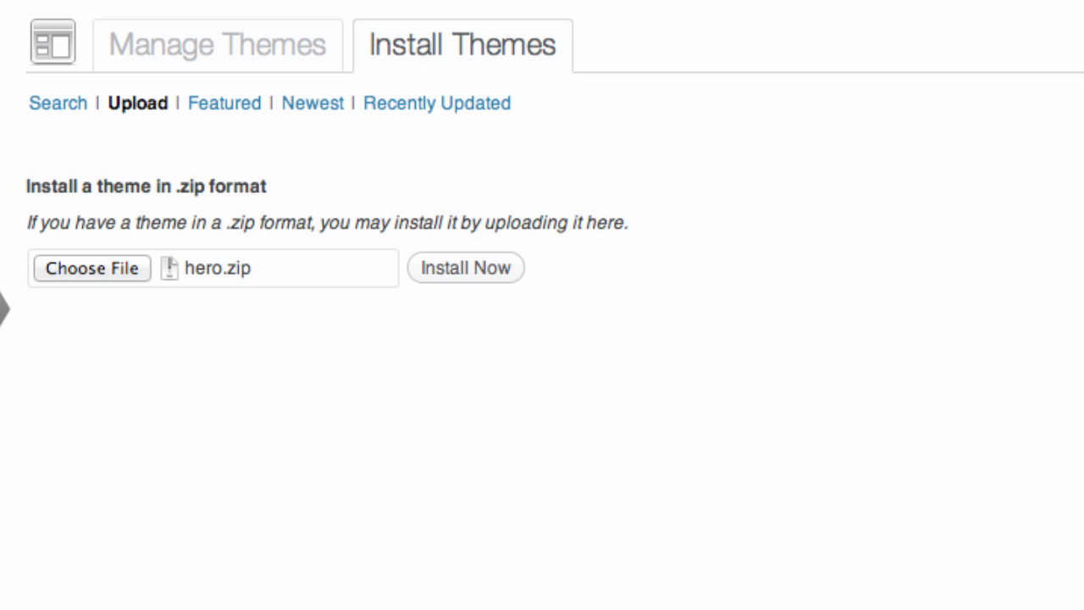
pyautogui.click(465, 267)
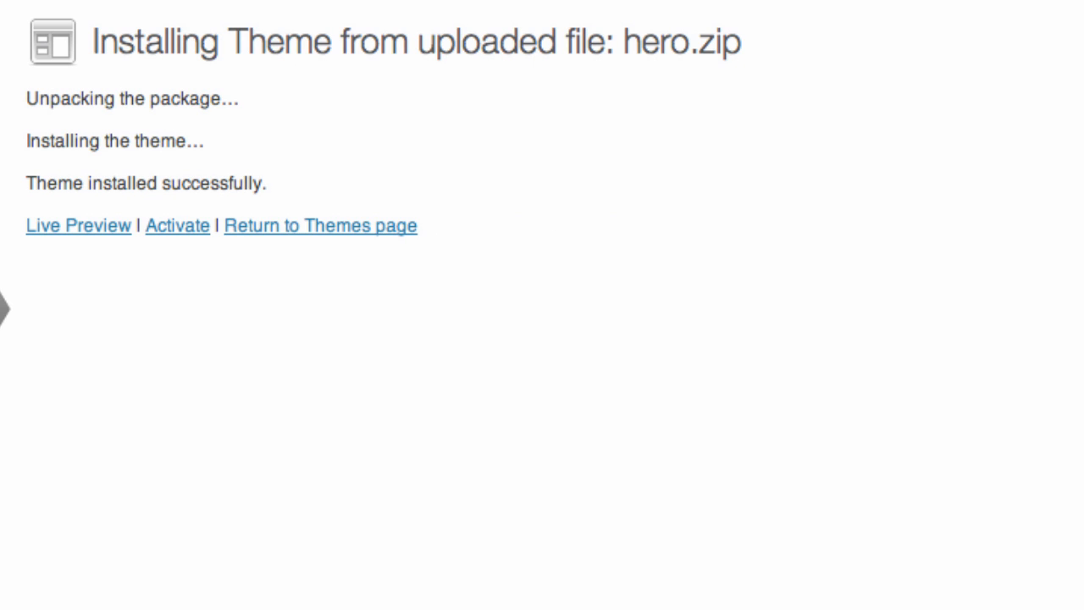
pyautogui.moveTo(250, 208)
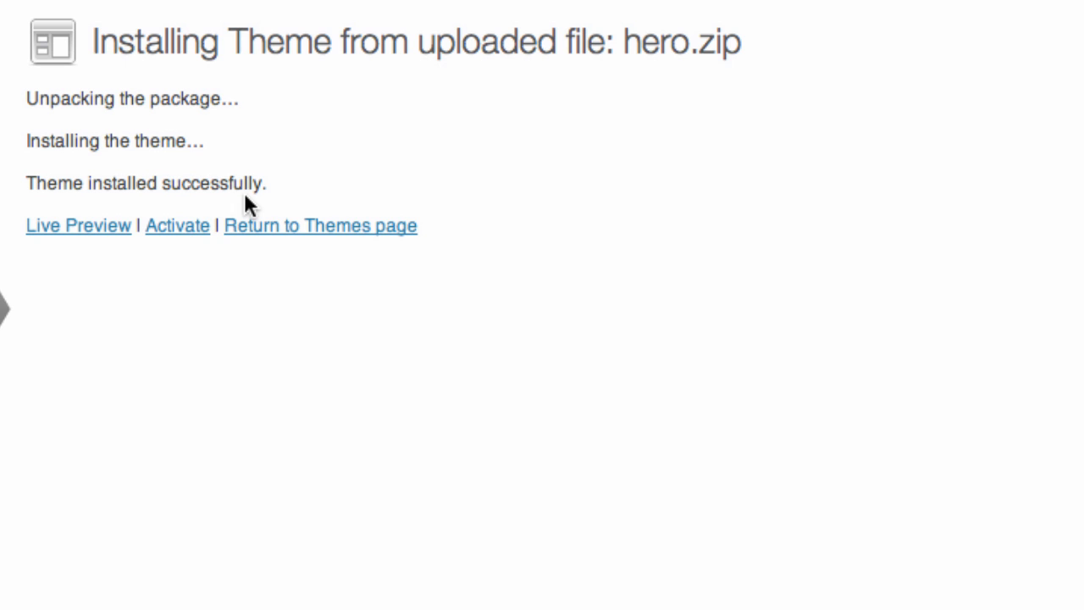
pyautogui.moveTo(77, 226)
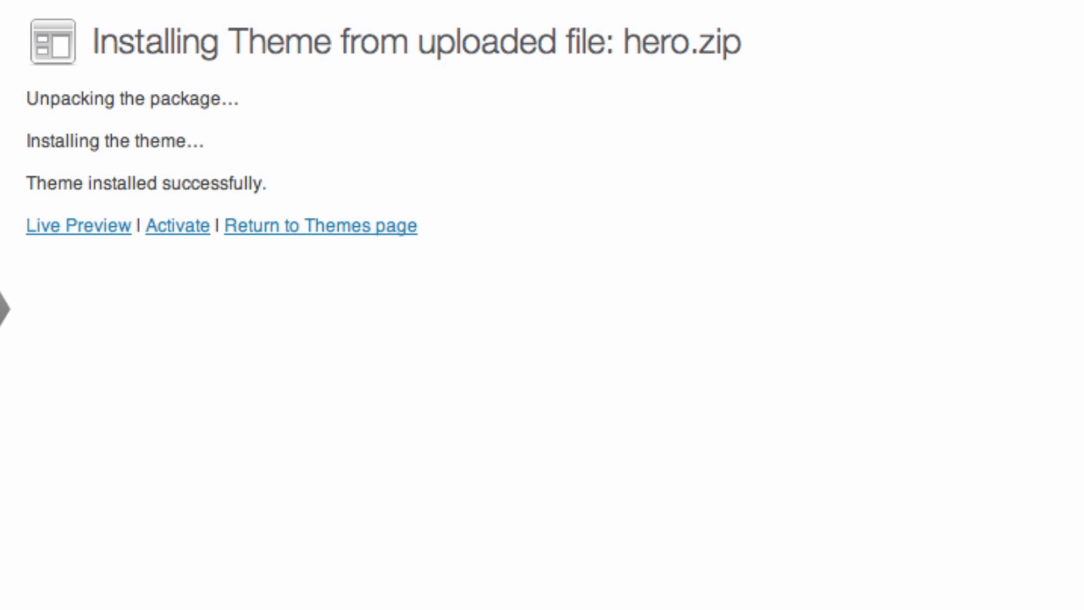
# - Live-preview Hero from the themes list, then save and activate it
pyautogui.click(320, 225)
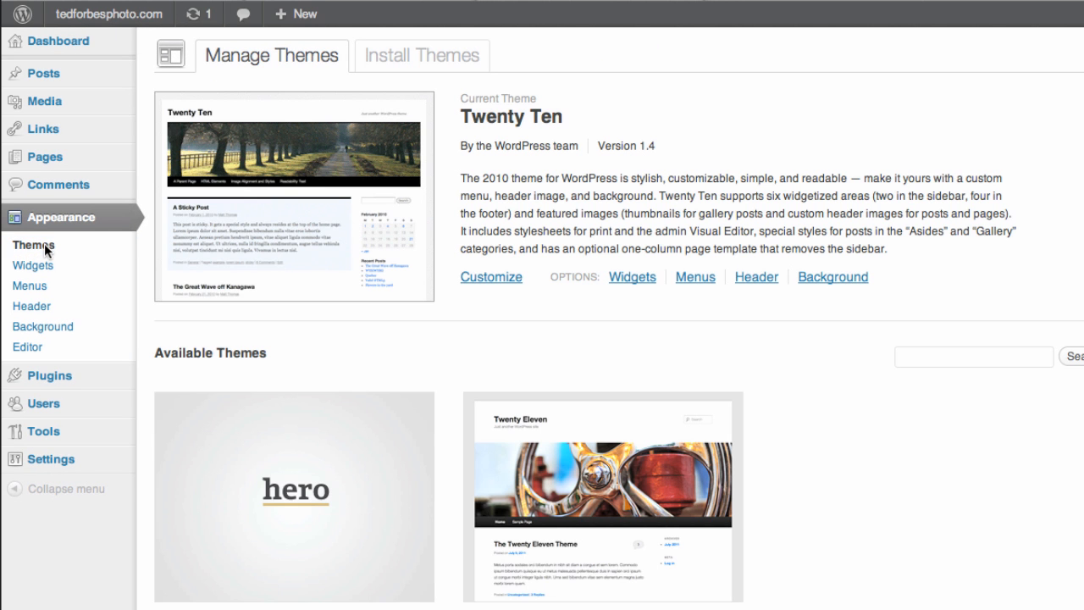
pyautogui.moveTo(332, 551)
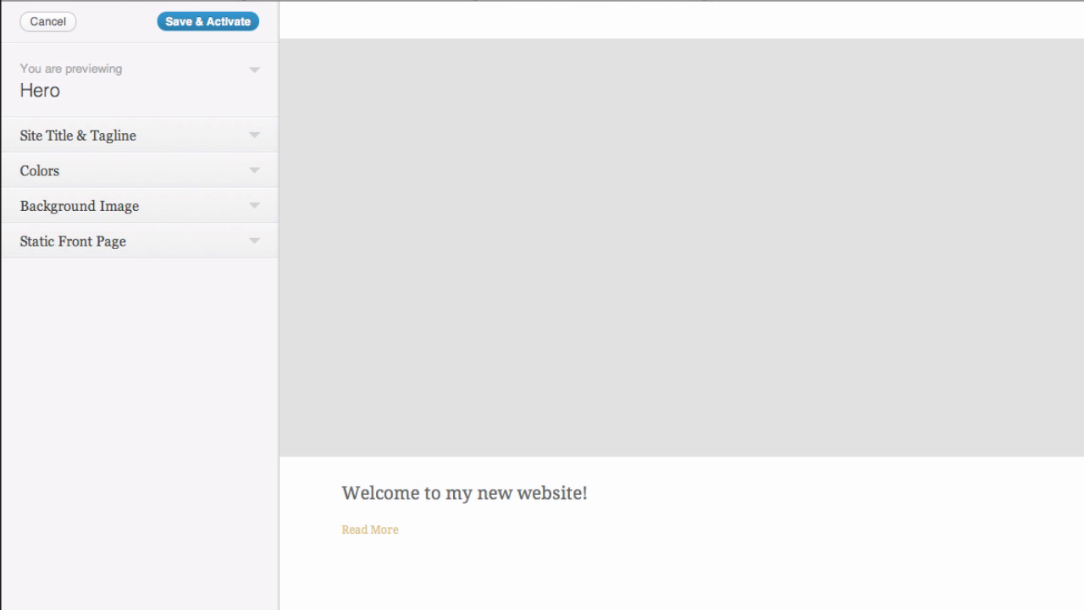
pyautogui.moveTo(68, 100)
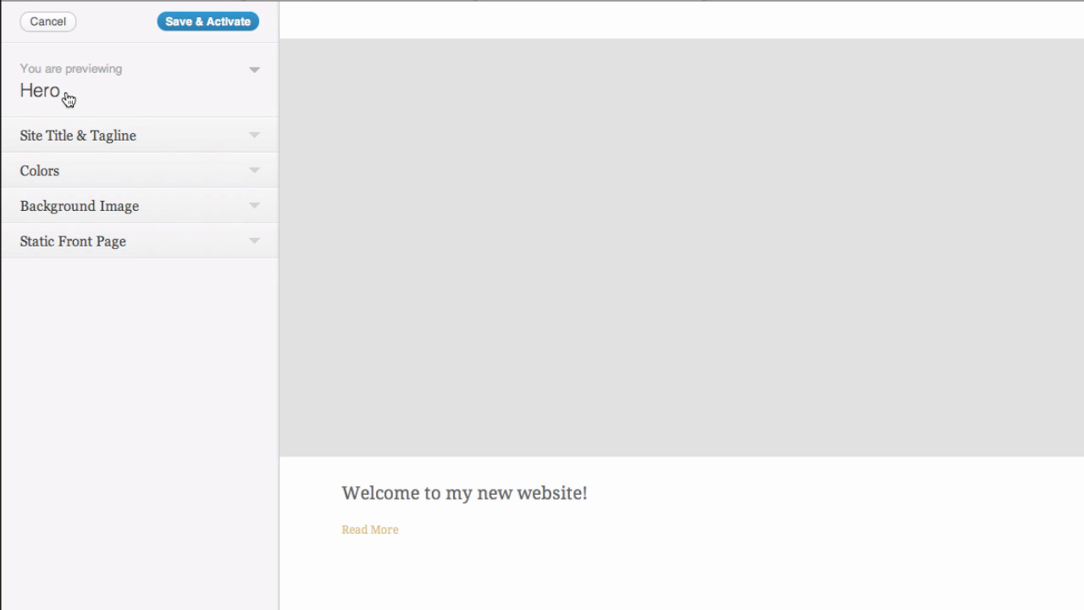
pyautogui.click(47, 21)
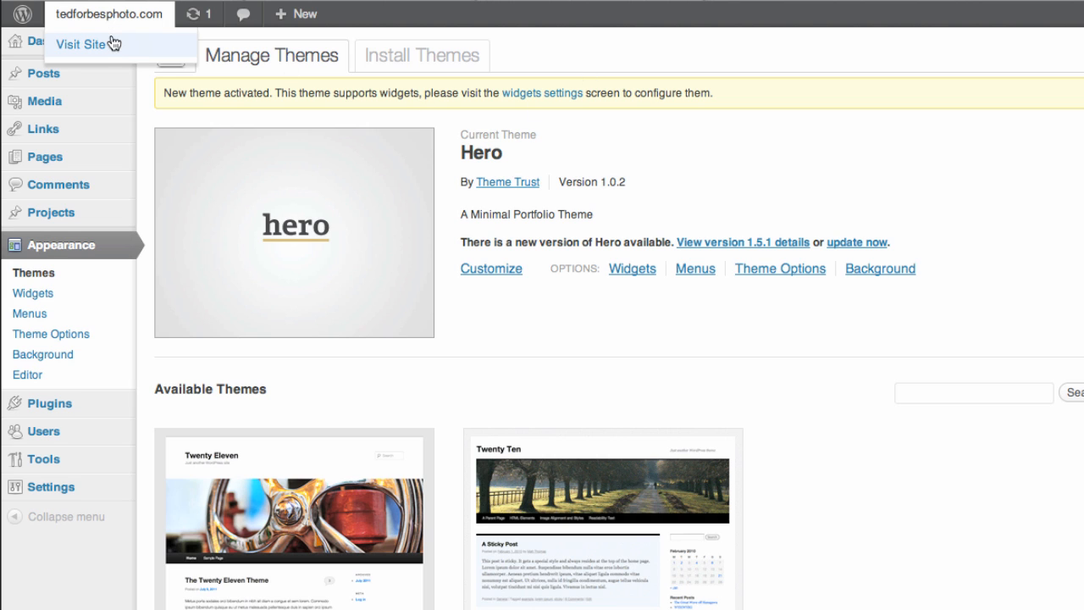
# - View the live front page showing Hero's 'Clean & Responsive' banner
pyautogui.click(77, 44)
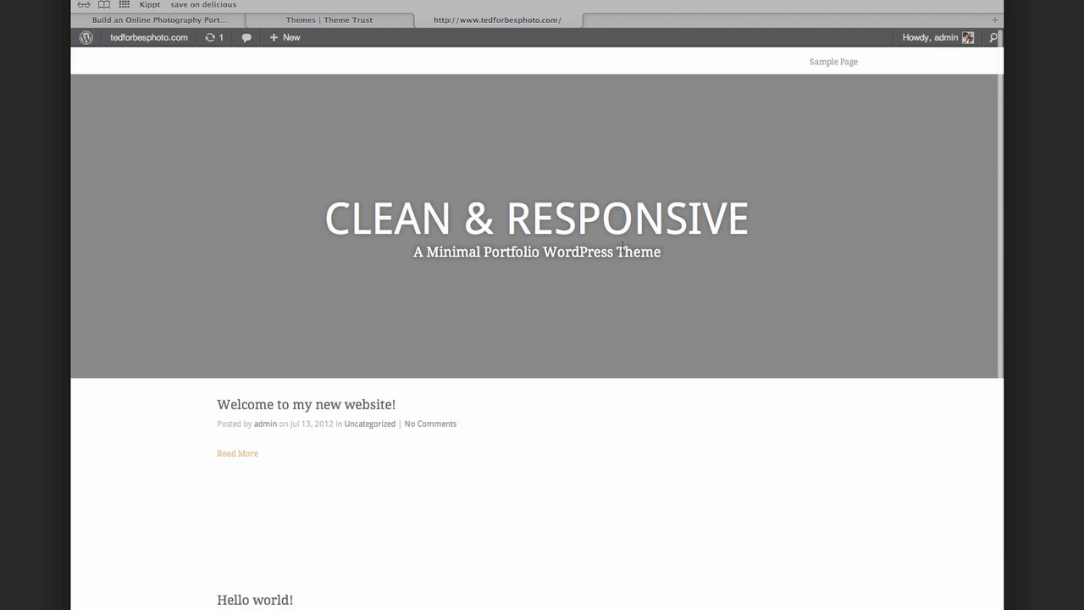
pyautogui.moveTo(412, 196)
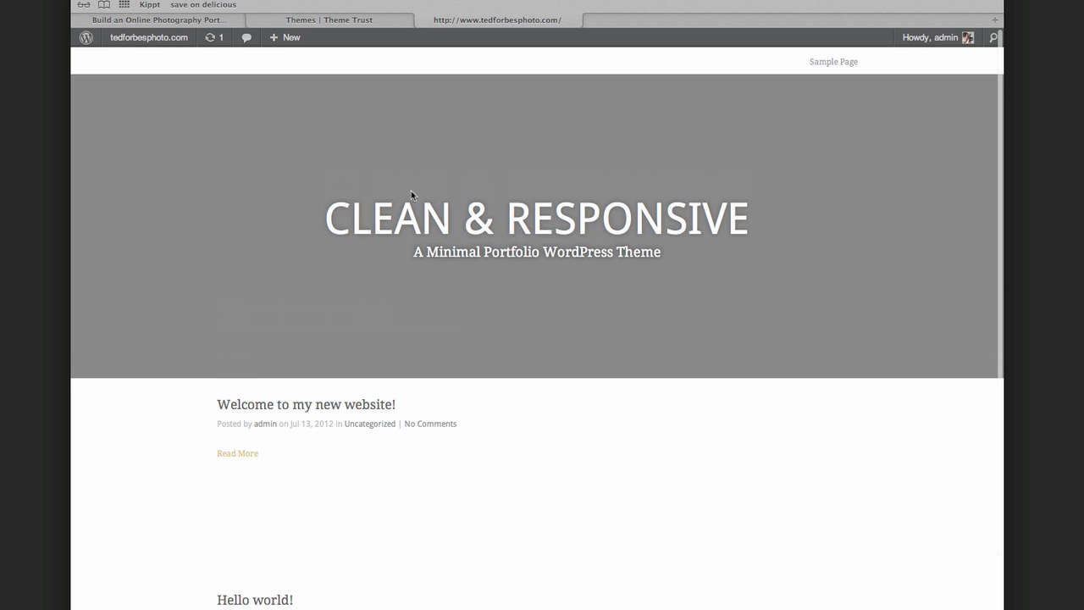
pyautogui.moveTo(618, 252)
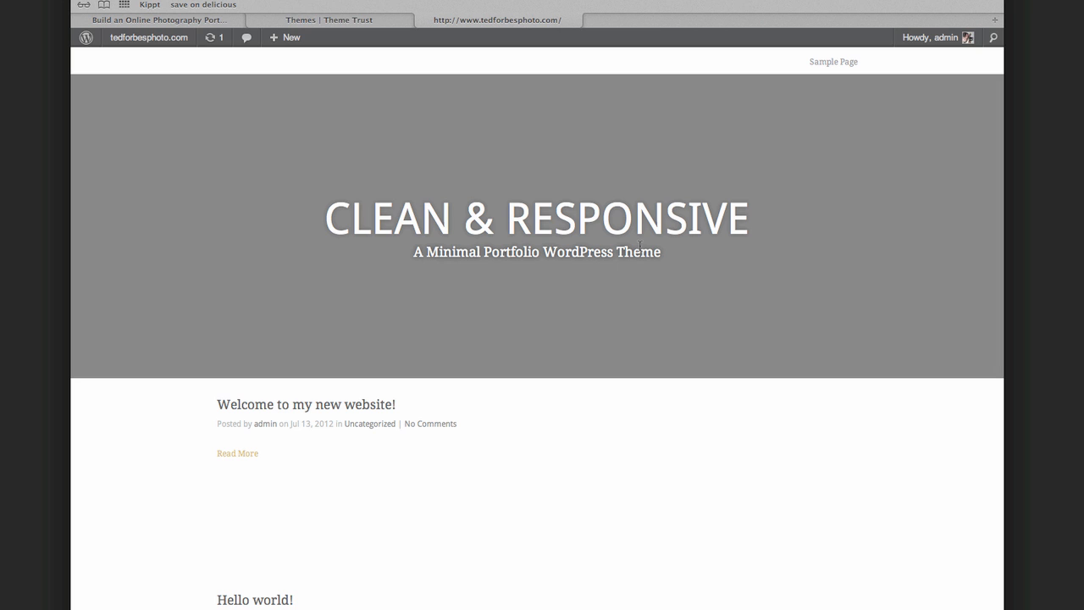
pyautogui.moveTo(148, 38)
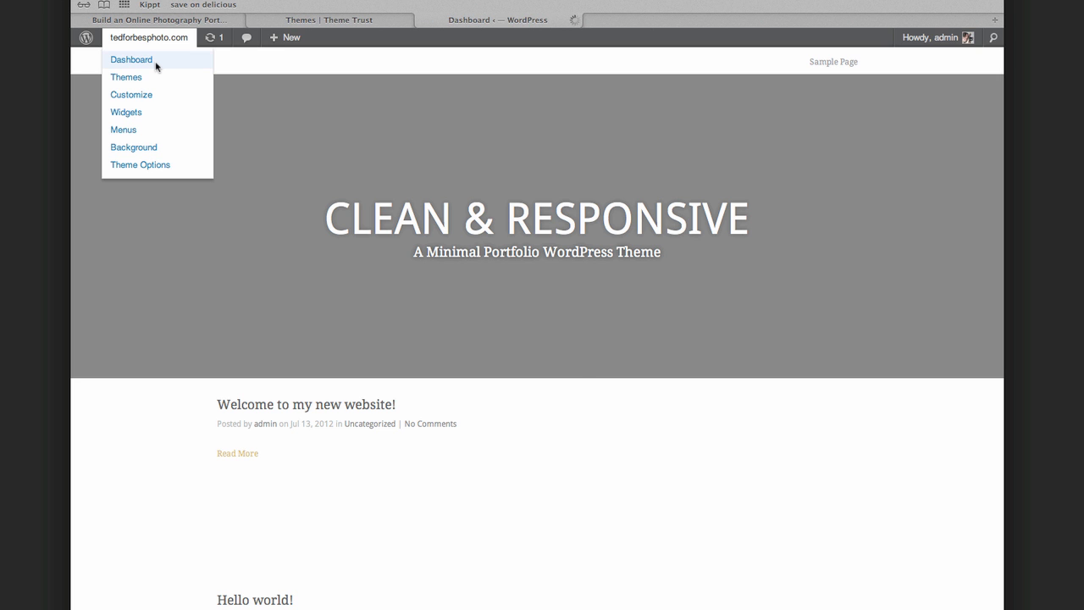
# - From the admin dashboard, open Hero 1.0.2 Theme Options and show its colour settings
pyautogui.click(131, 59)
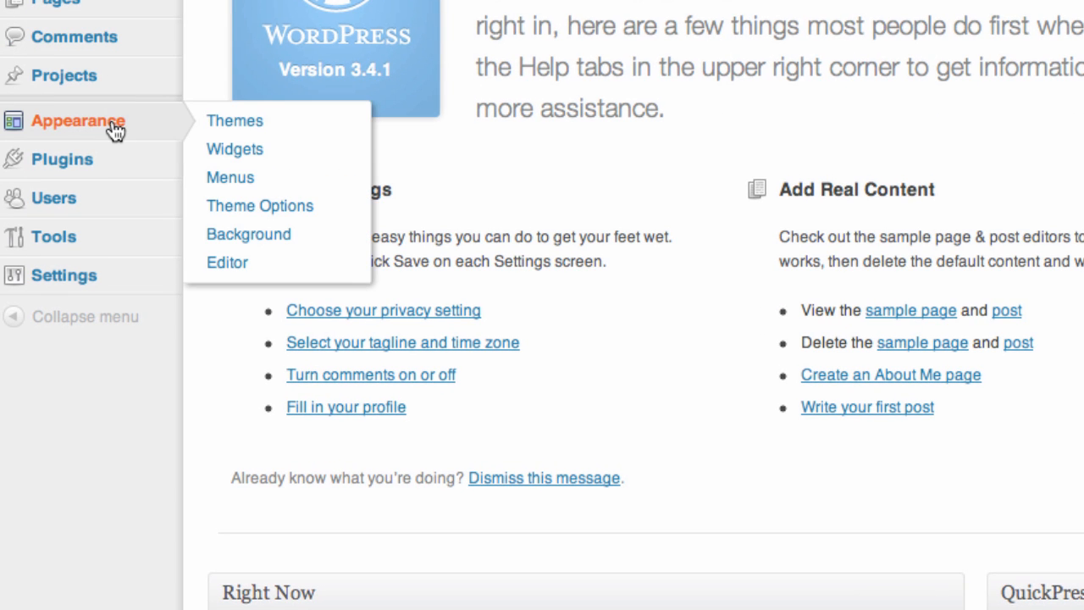
pyautogui.moveTo(248, 120)
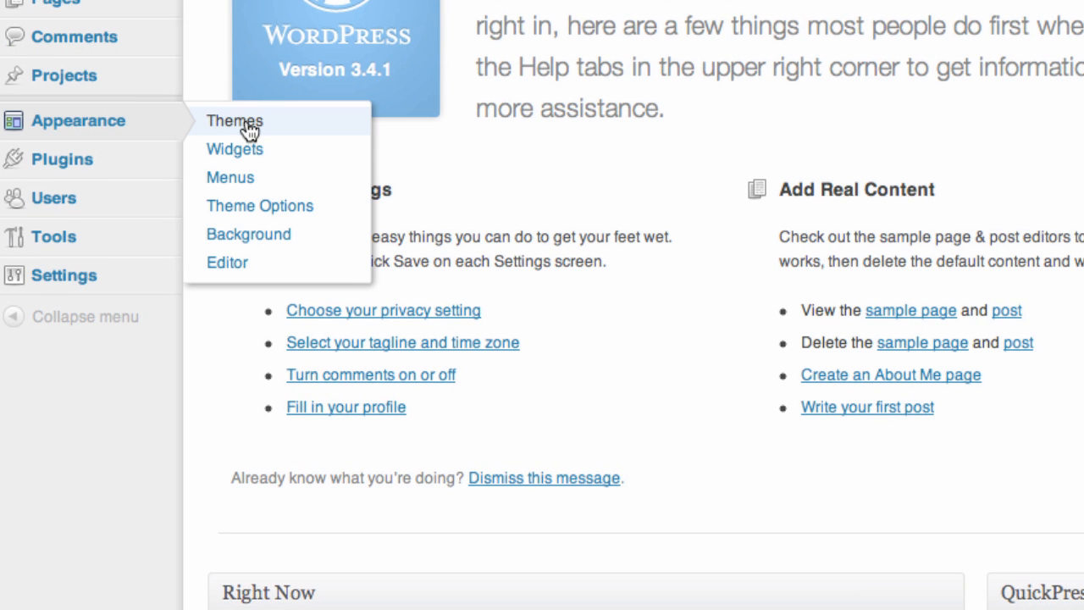
pyautogui.moveTo(260, 206)
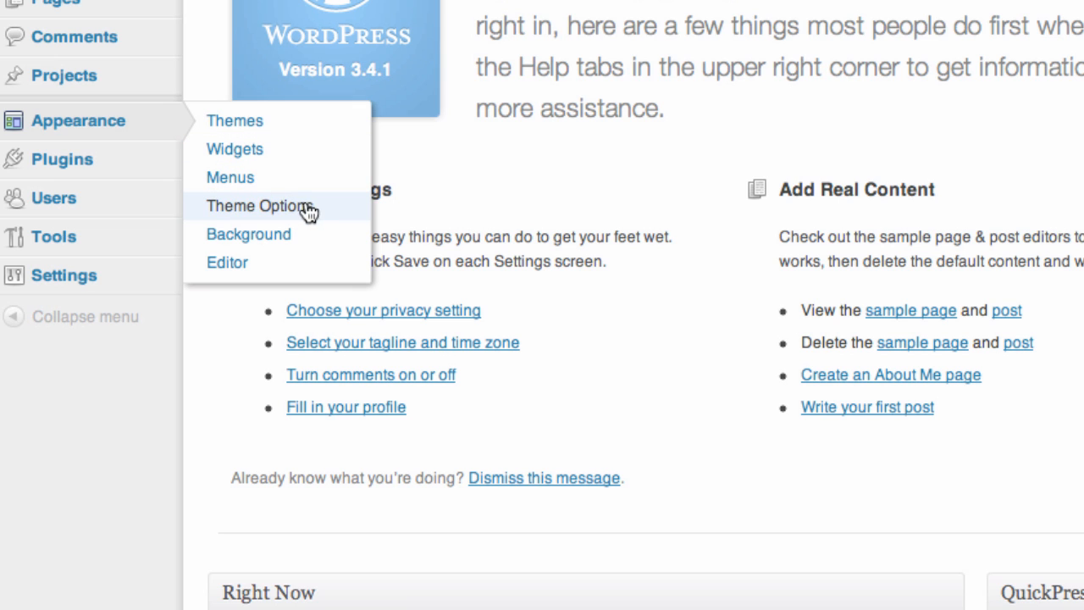
pyautogui.moveTo(332, 213)
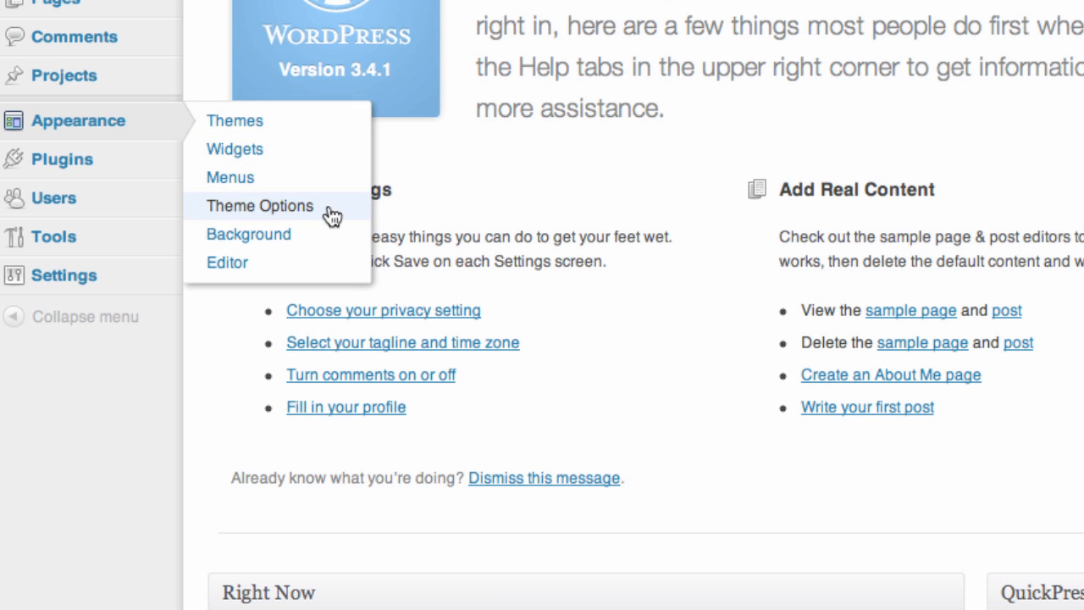
pyautogui.moveTo(301, 210)
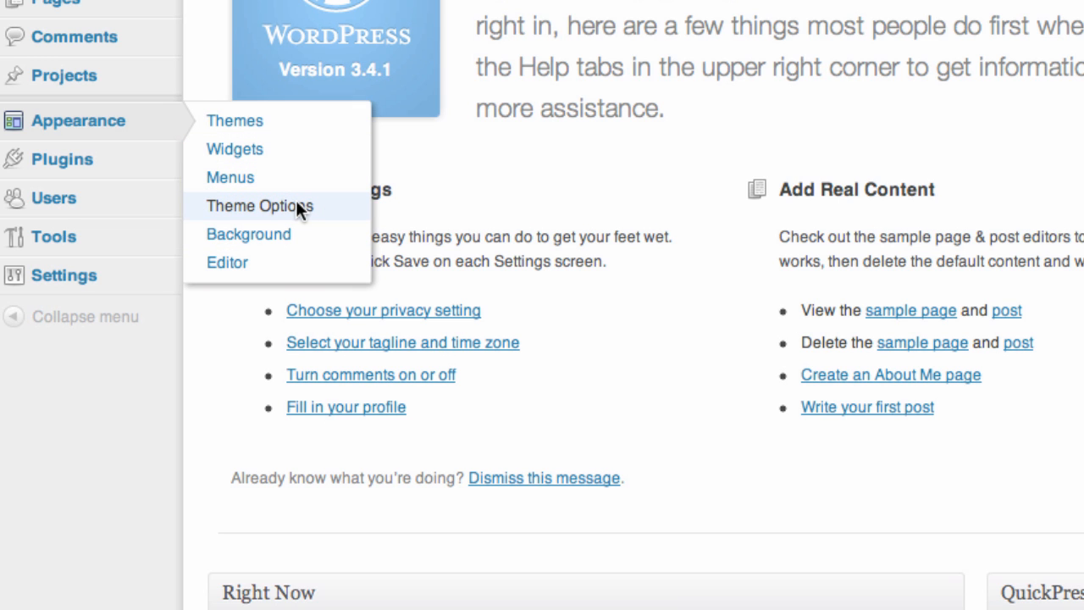
pyautogui.click(260, 206)
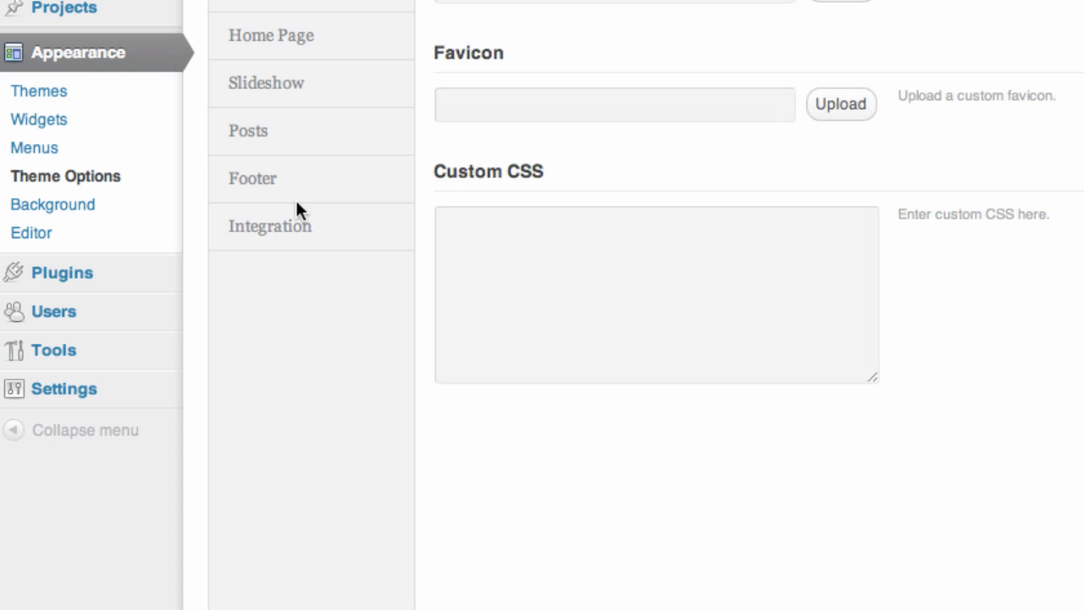
pyautogui.scroll(3)
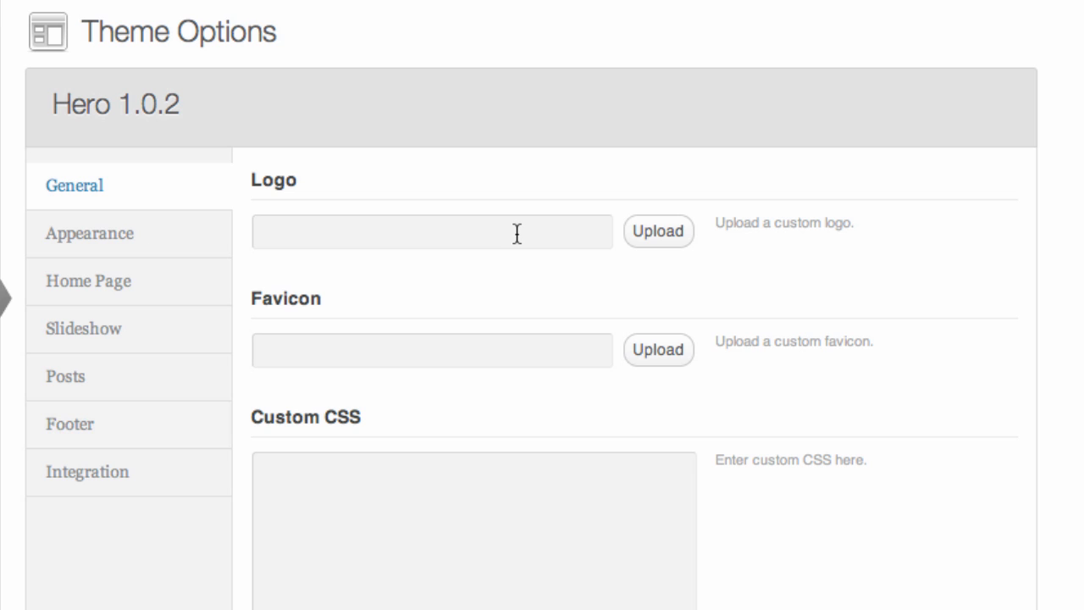
pyautogui.moveTo(446, 365)
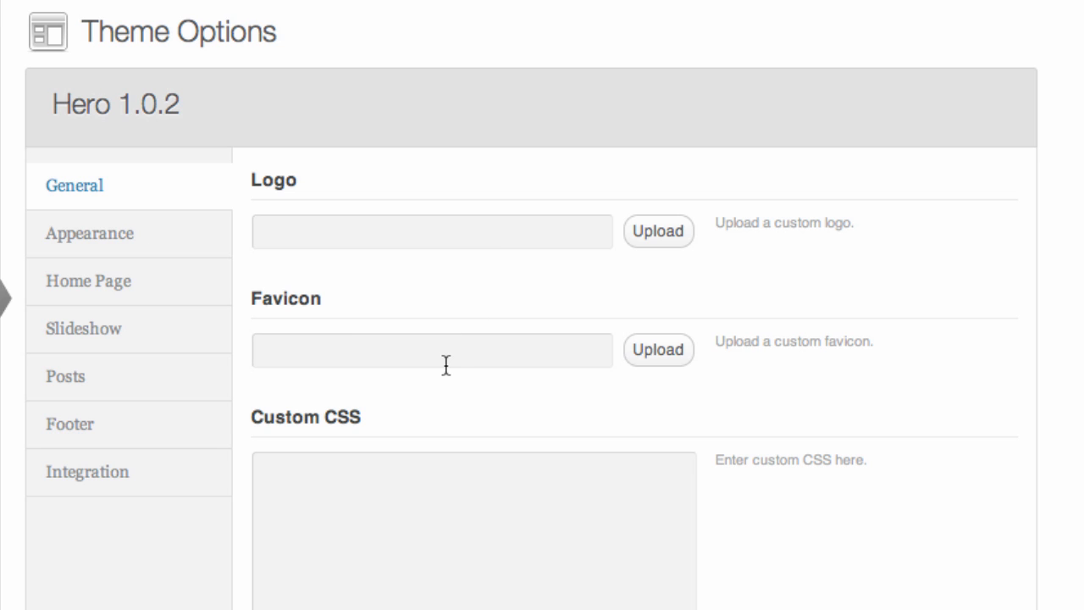
pyautogui.moveTo(315, 459)
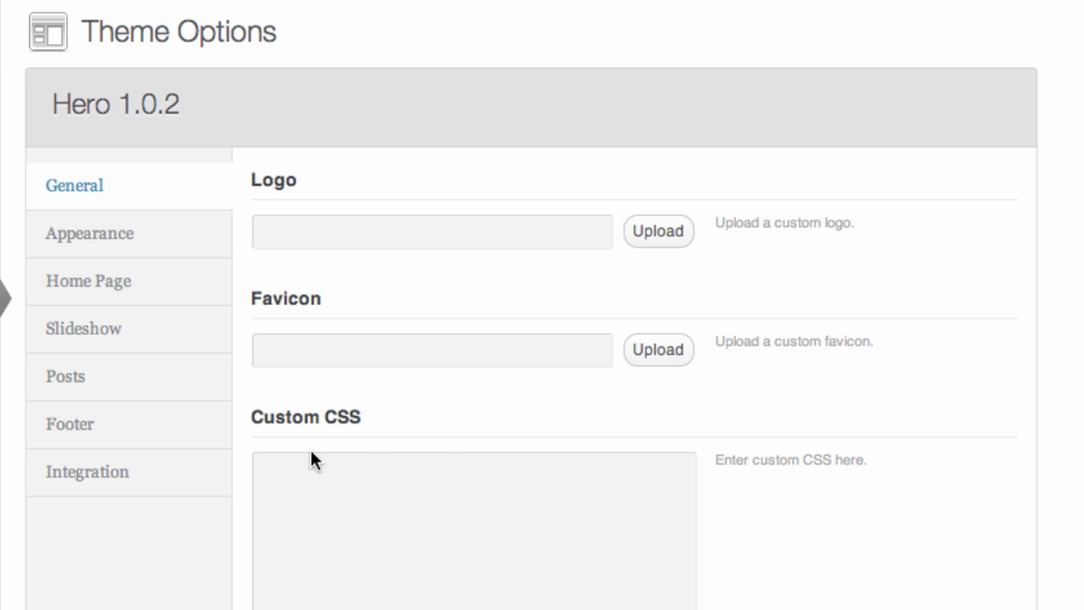
pyautogui.moveTo(339, 452)
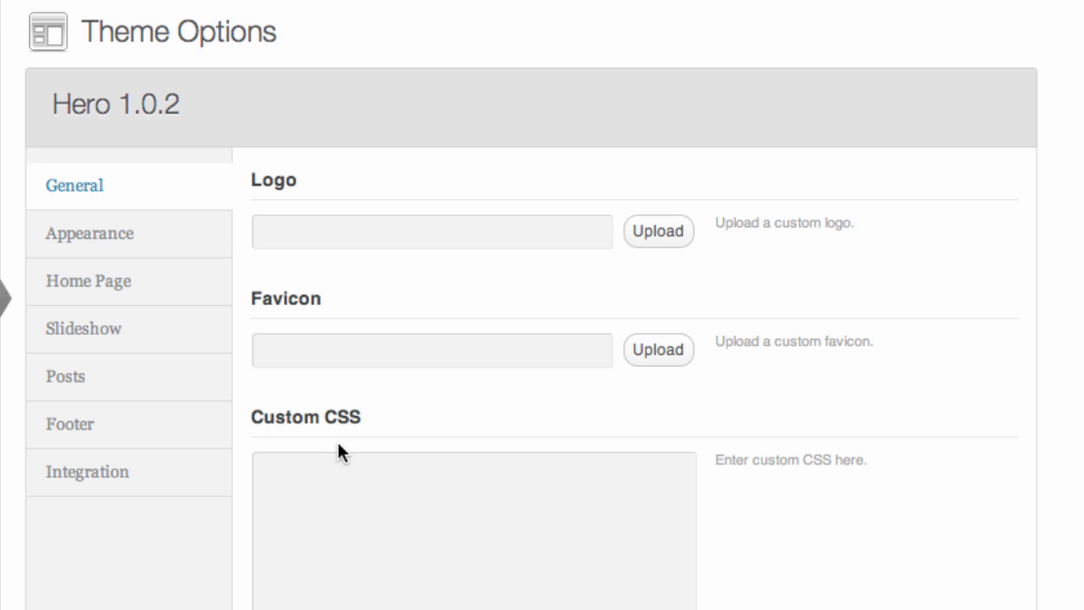
pyautogui.moveTo(239, 334)
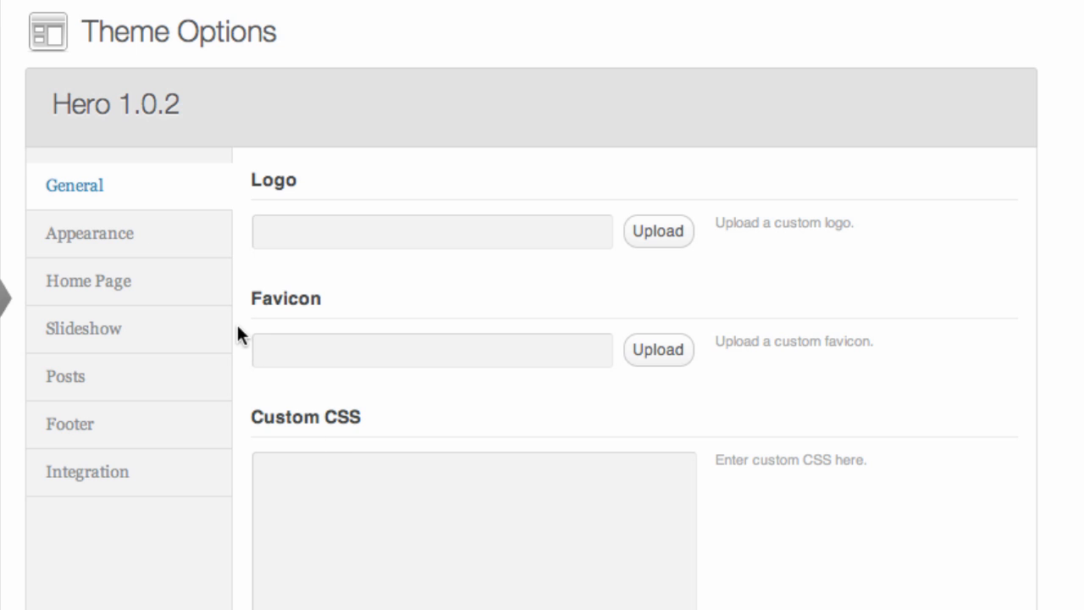
pyautogui.moveTo(195, 272)
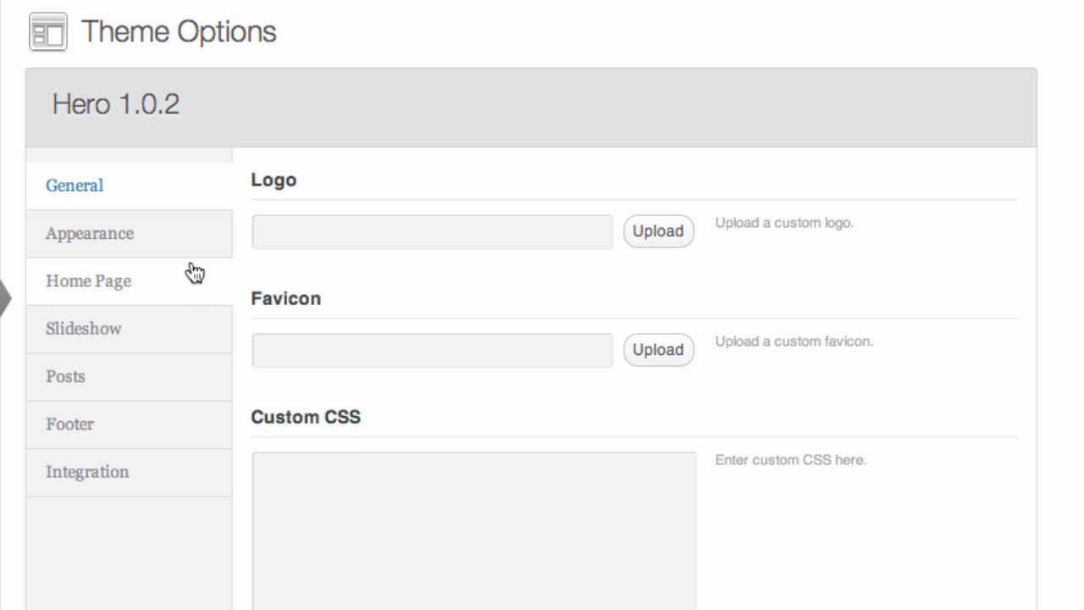
pyautogui.click(89, 233)
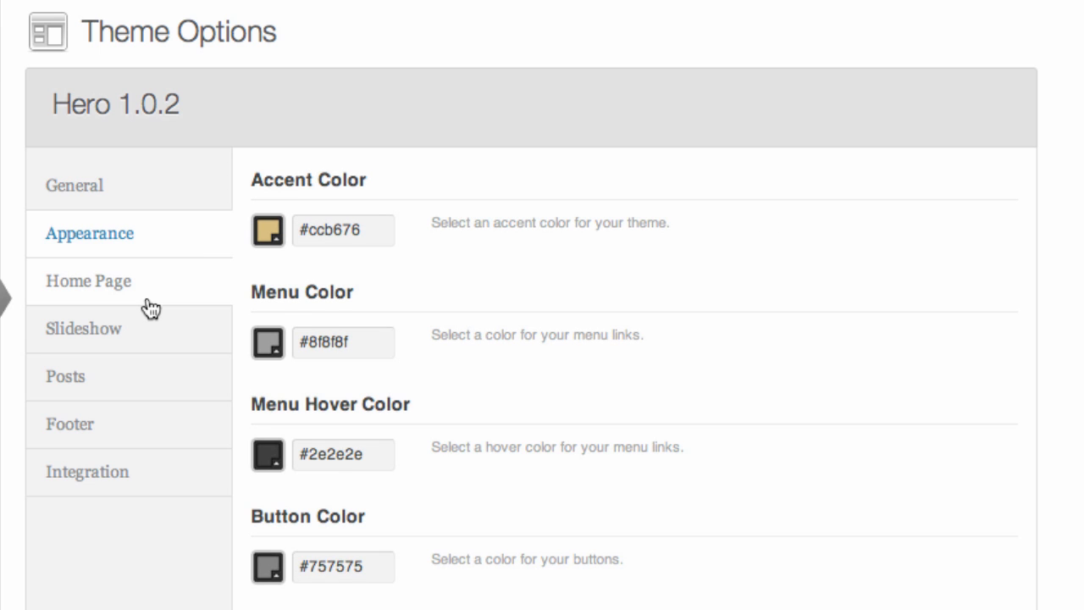
# - Show Hero's Home Page options: banner image, banner background colour and 'CLEAN & RESPONSIVE' text
pyautogui.click(88, 281)
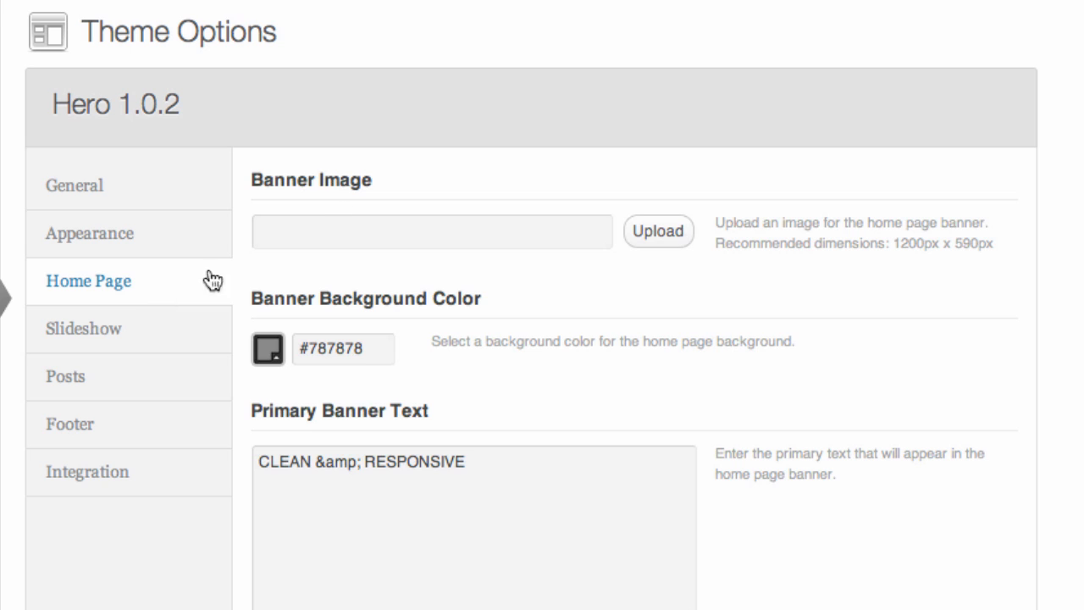
pyautogui.moveTo(354, 180)
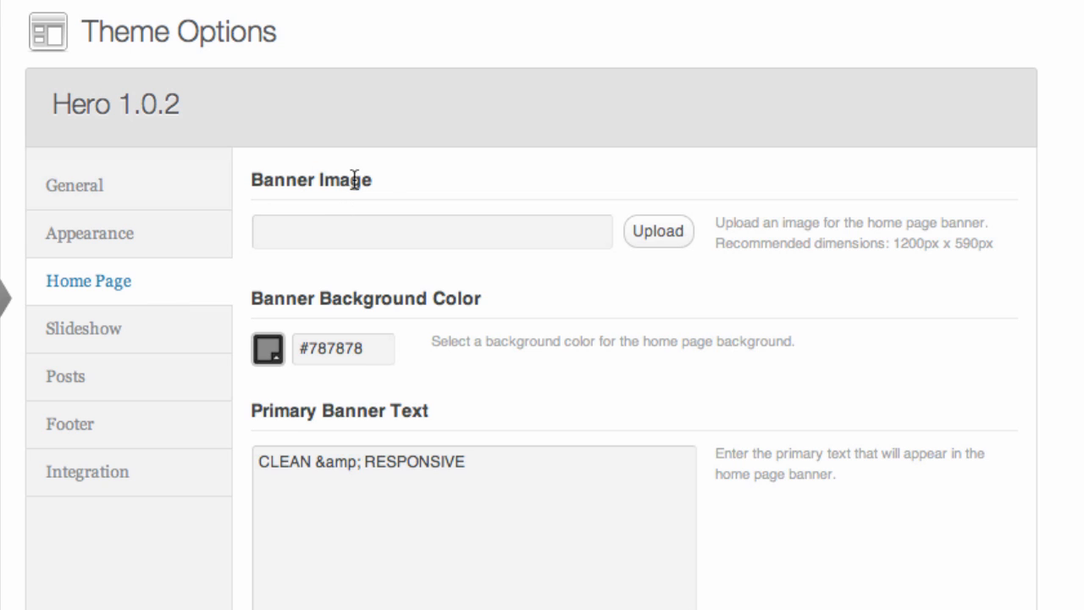
pyautogui.moveTo(354, 179)
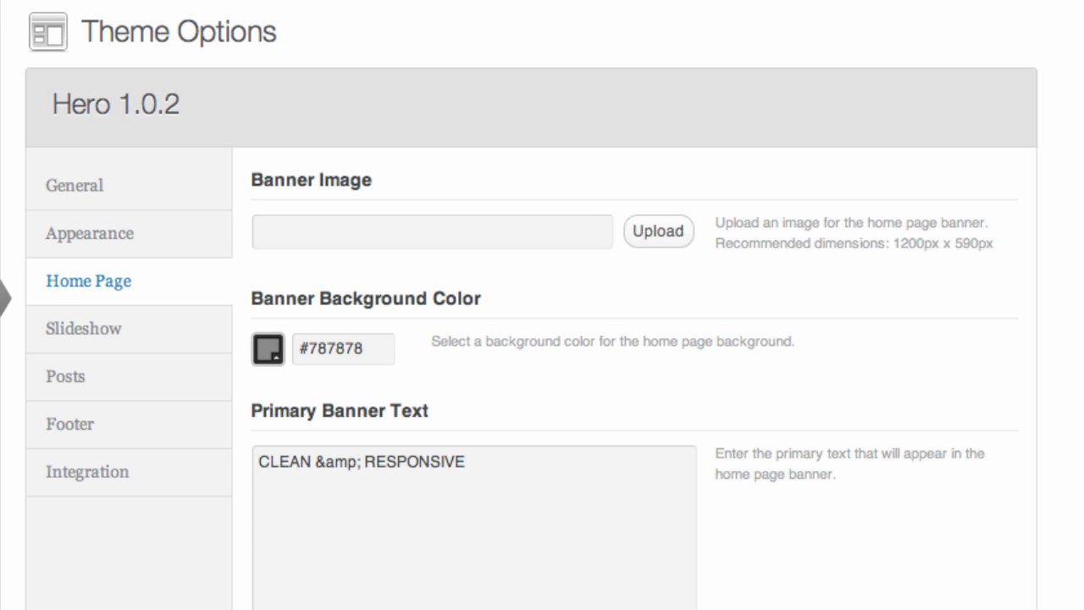
pyautogui.moveTo(800, 246)
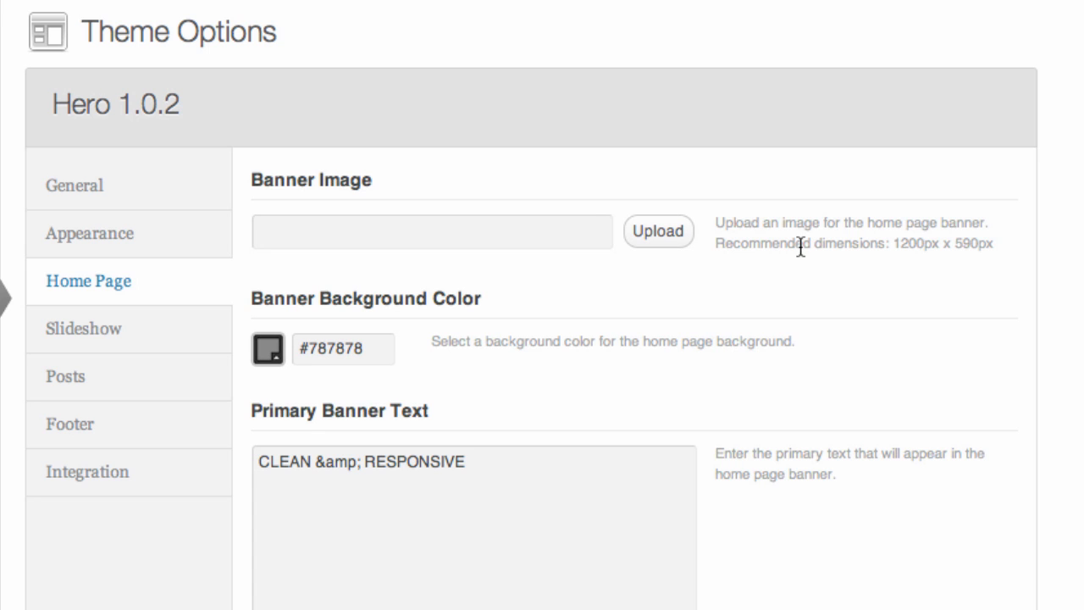
pyautogui.moveTo(758, 239)
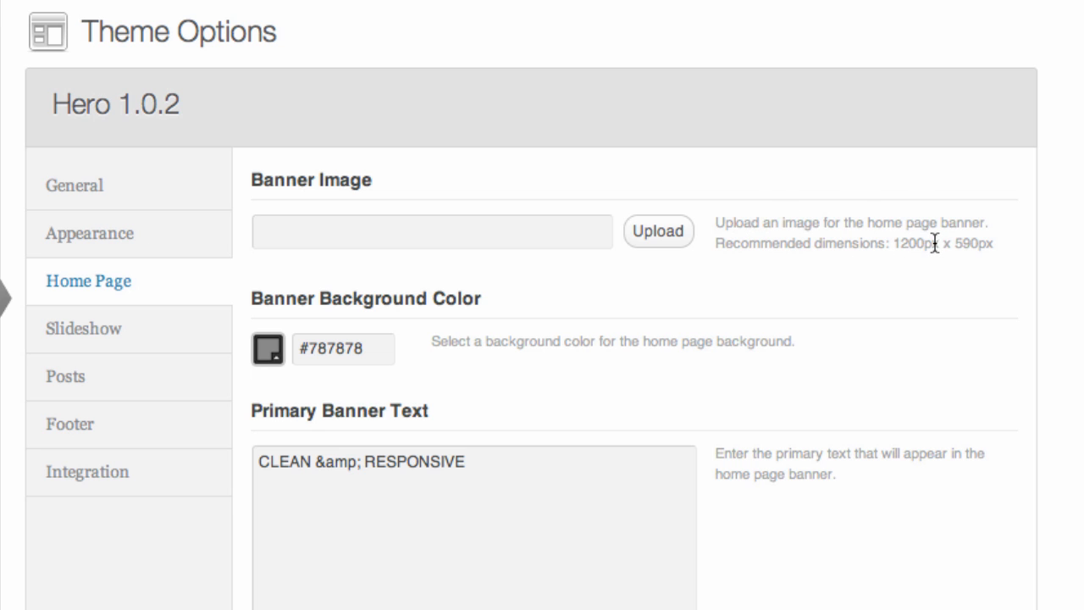
pyautogui.moveTo(658, 230)
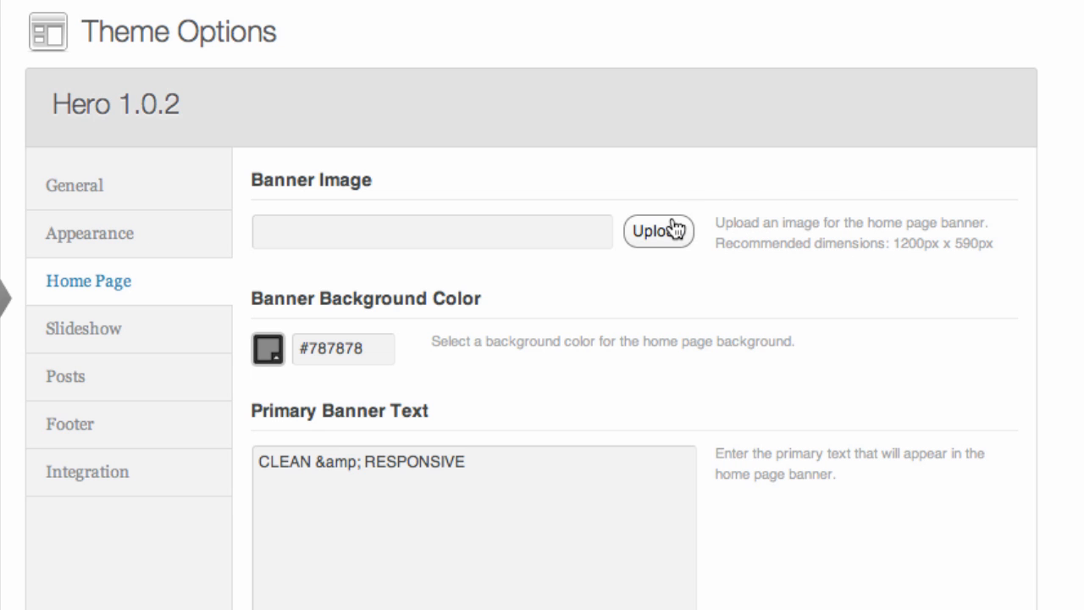
# - Upload the train photo as the banner image and title it 'Man on a Train'
pyautogui.click(659, 232)
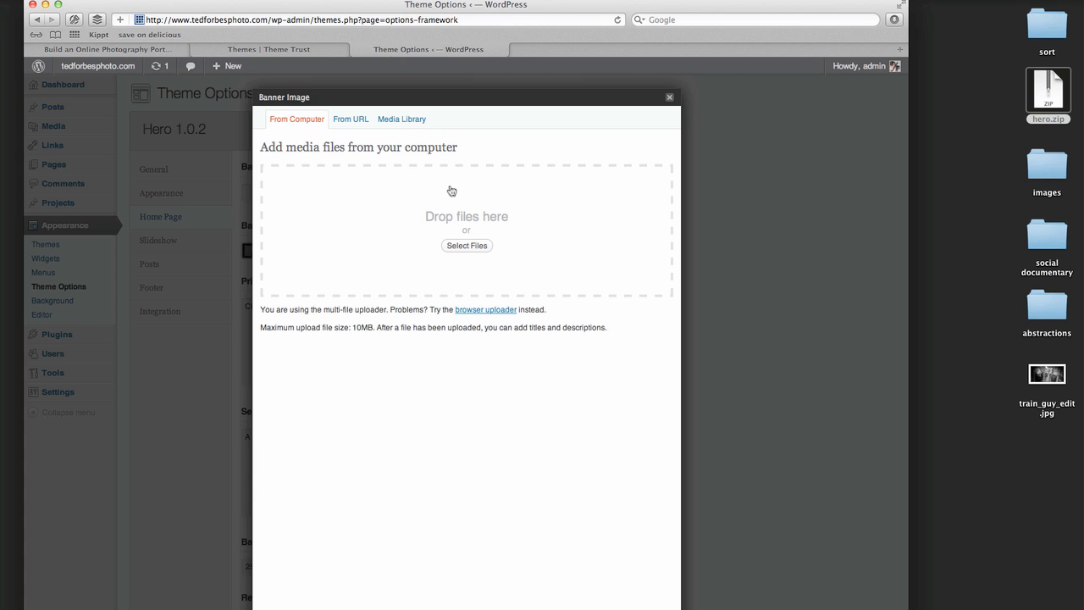
pyautogui.moveTo(924, 321)
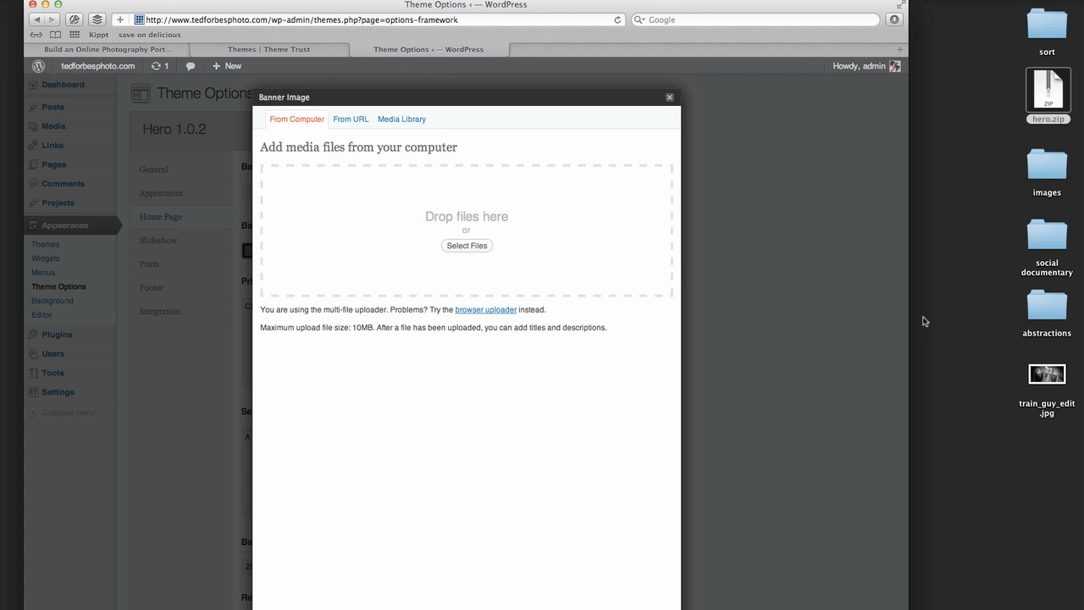
pyautogui.moveTo(1066, 380)
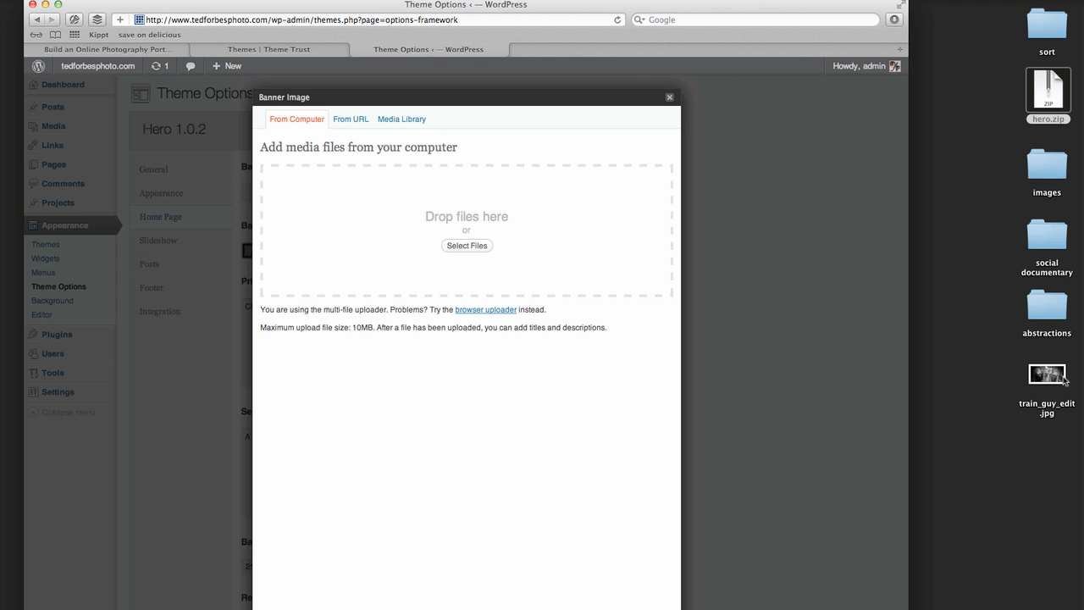
pyautogui.moveTo(1047, 373); pyautogui.dragTo(629, 233)
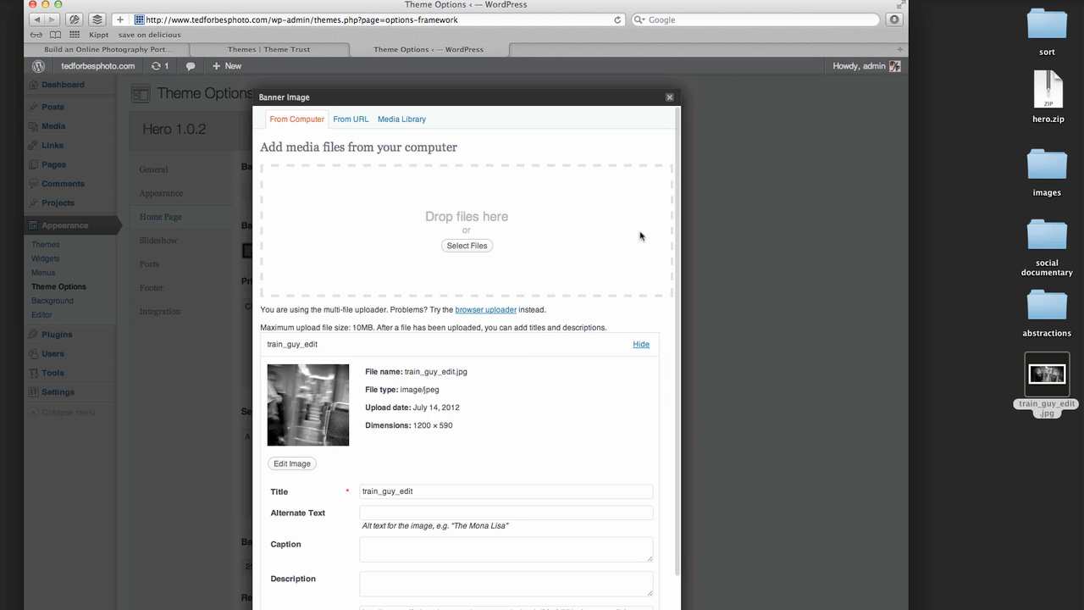
pyautogui.scroll(-3)
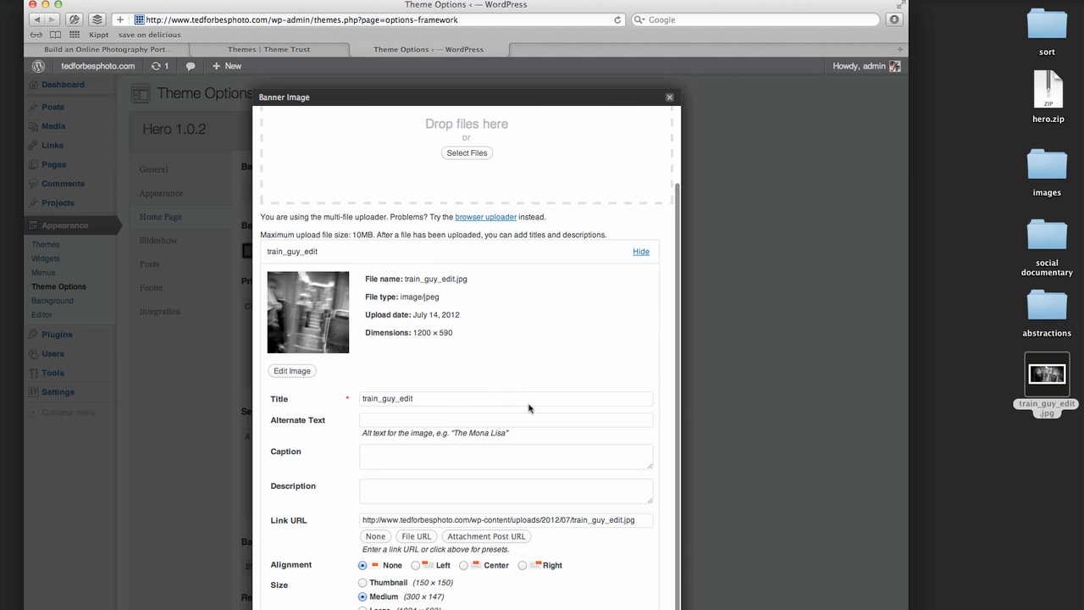
pyautogui.scroll(-3)
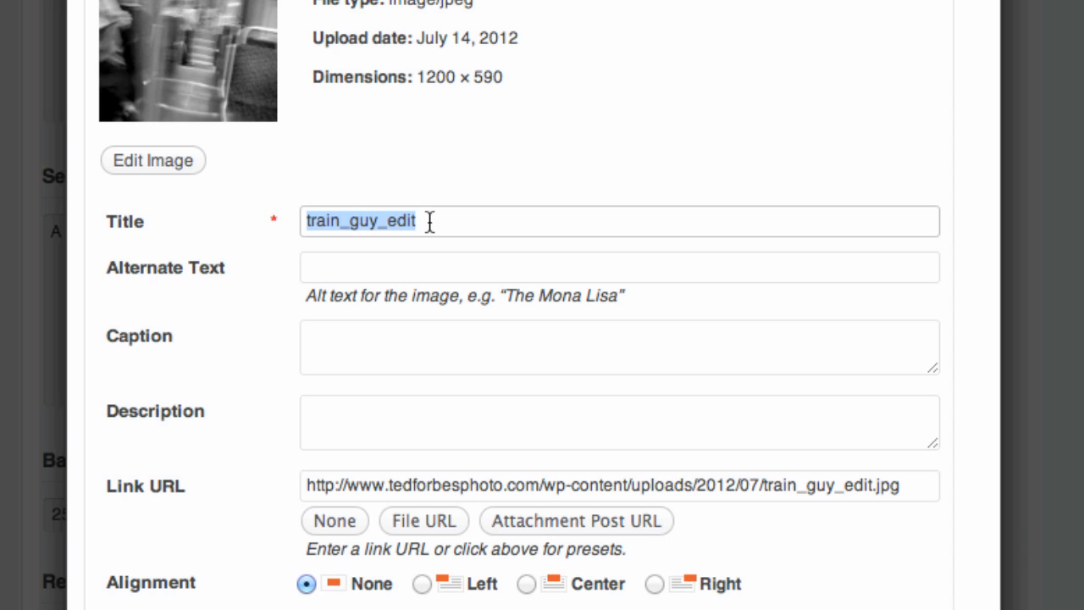
pyautogui.write('Man on a')
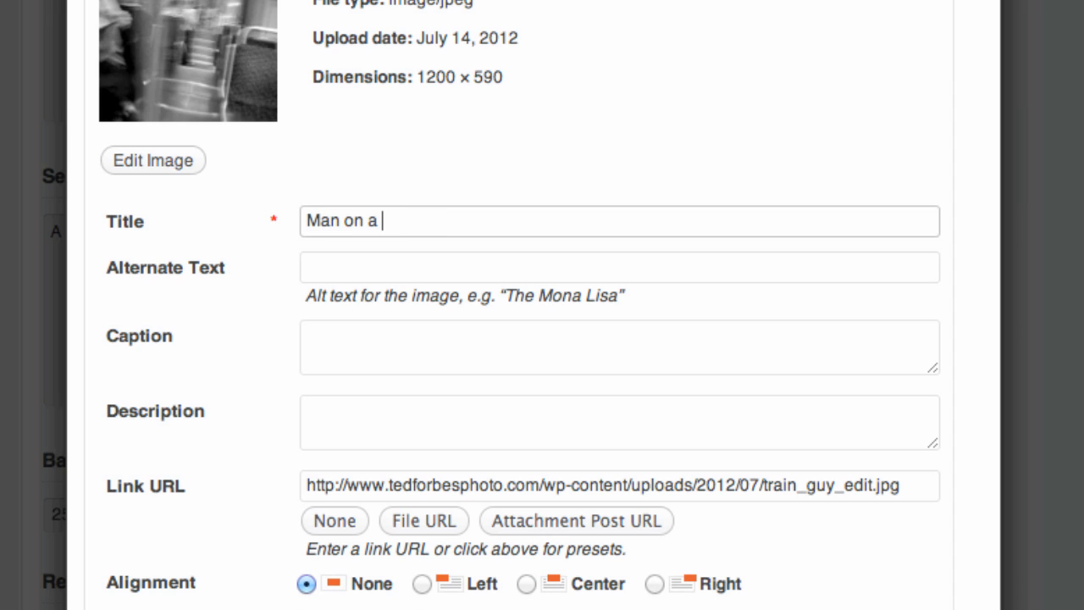
pyautogui.write('Train')
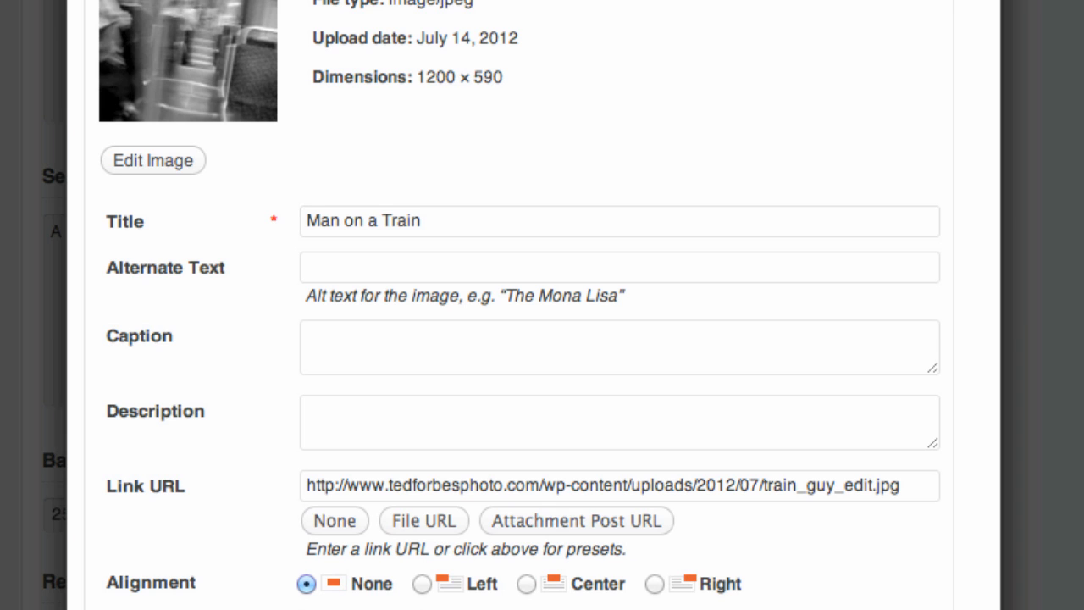
pyautogui.scroll(-3)
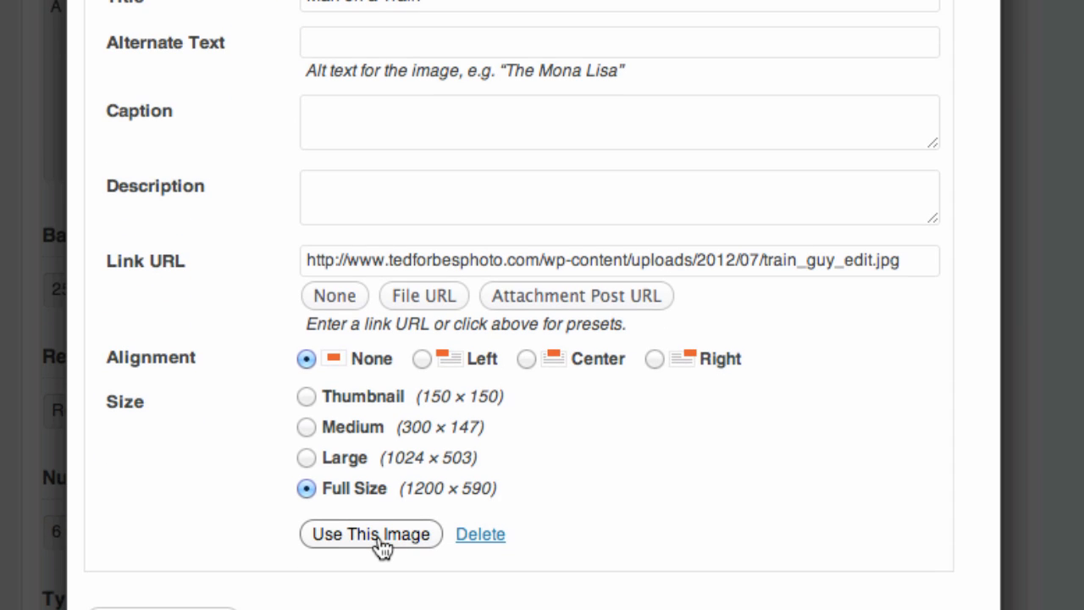
# - Insert the train photo into the Banner Image field and review its preview
pyautogui.click(371, 534)
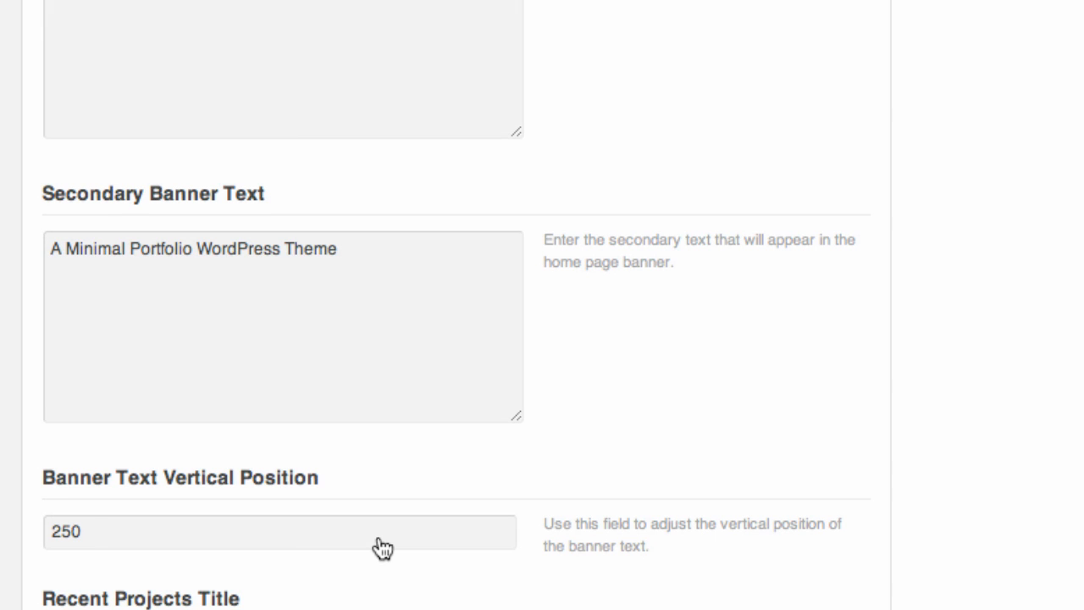
pyautogui.scroll(3)
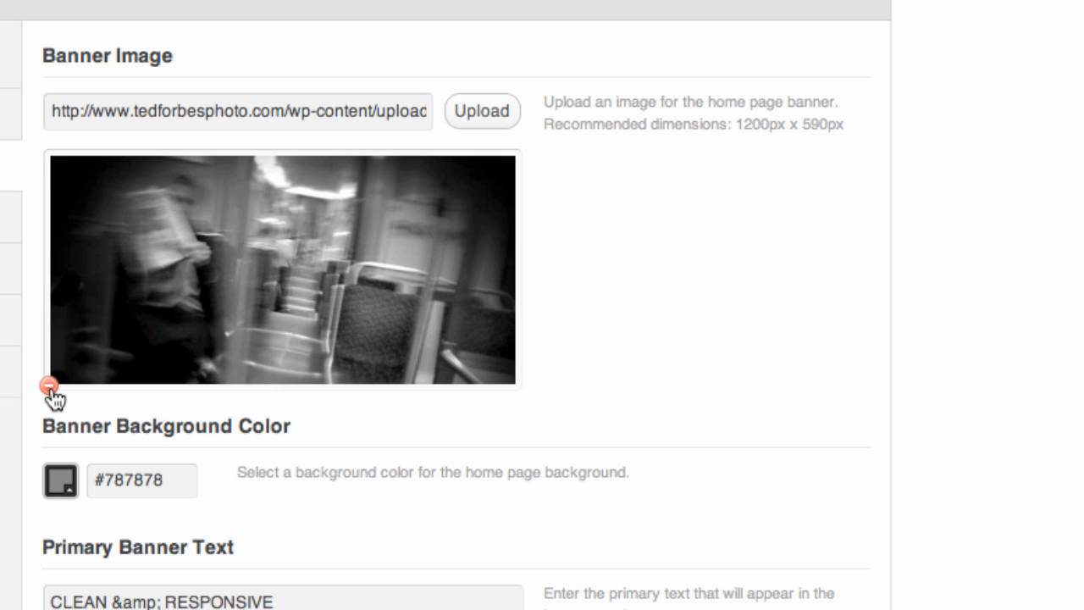
pyautogui.moveTo(415, 301)
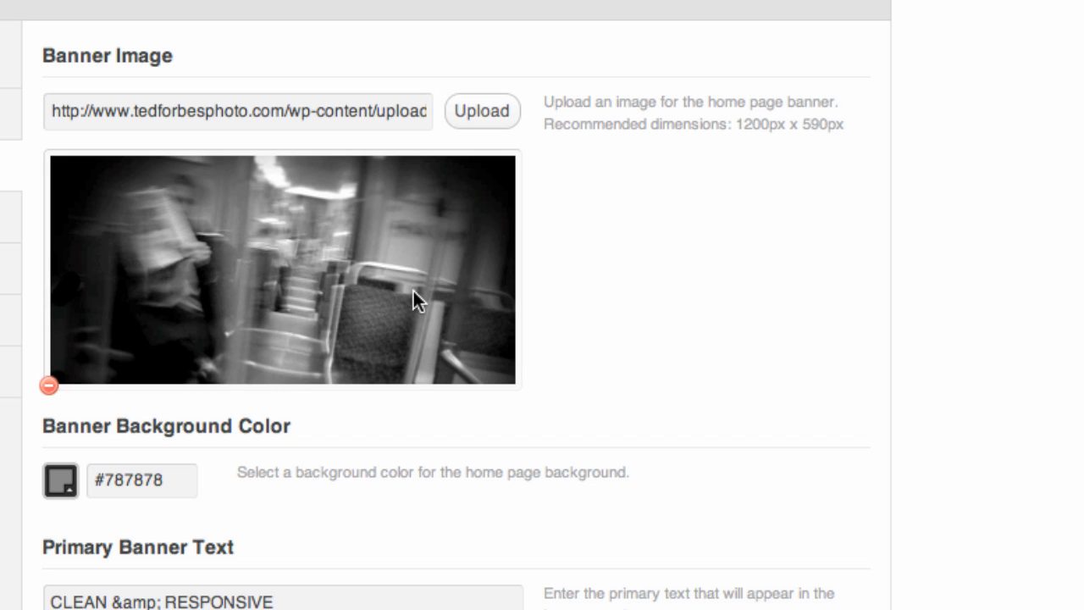
pyautogui.moveTo(352, 327)
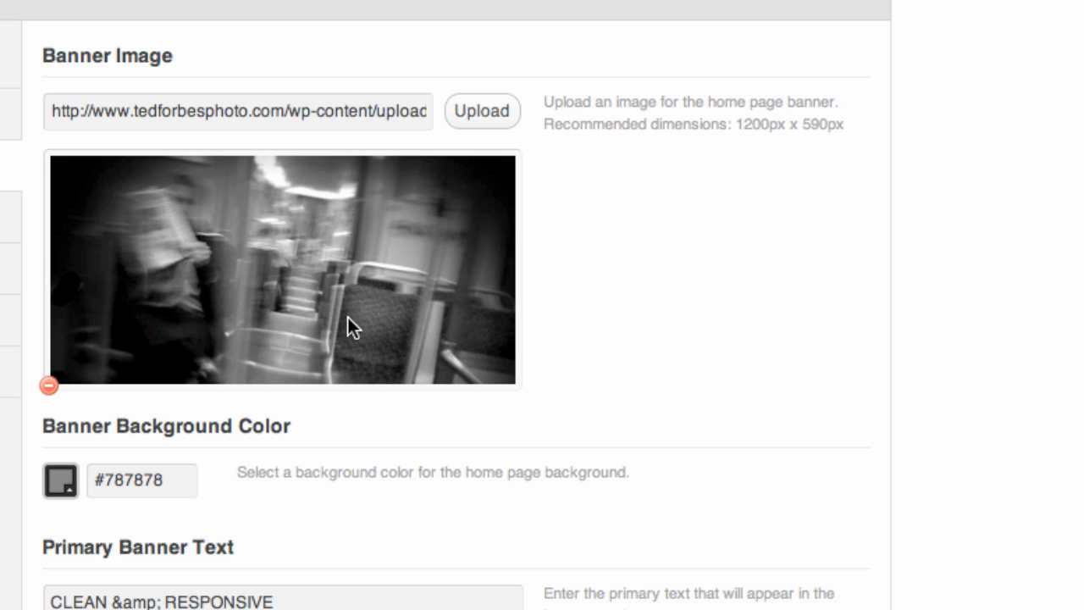
pyautogui.moveTo(529, 305)
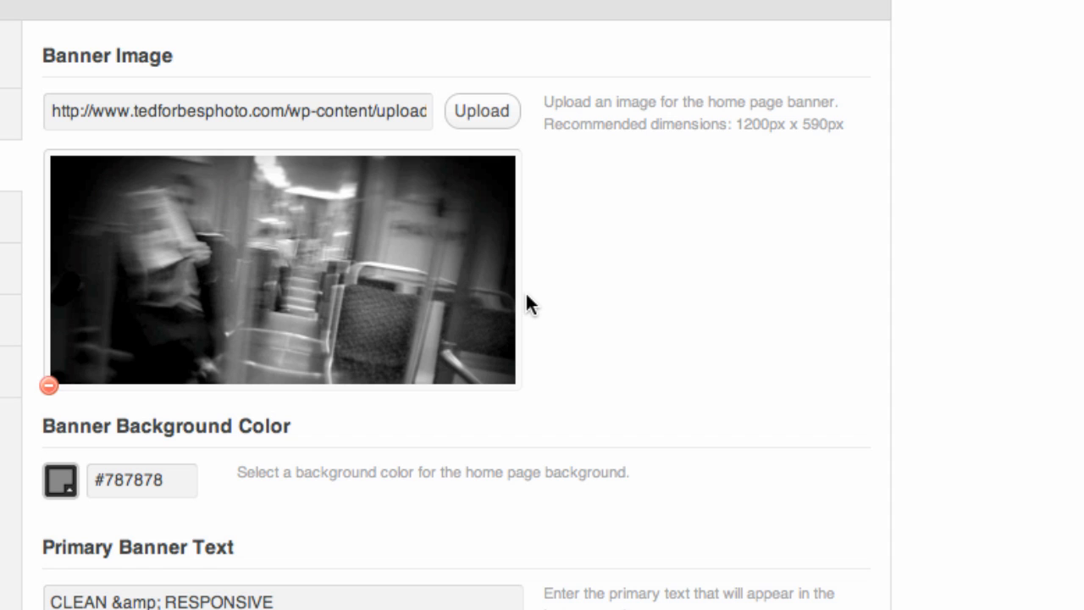
pyautogui.moveTo(163, 301)
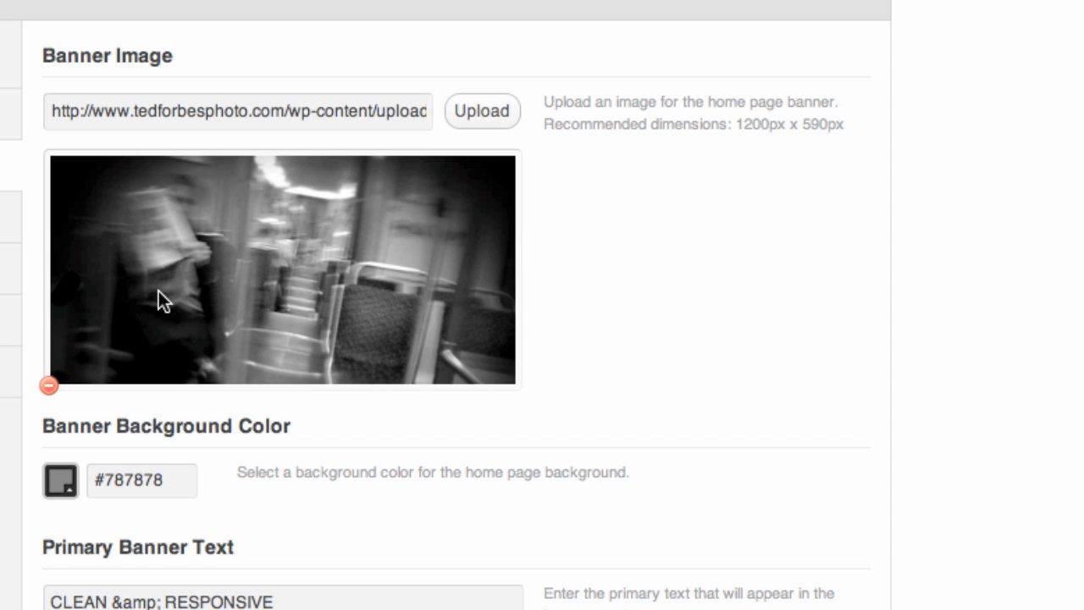
pyautogui.moveTo(7, 238)
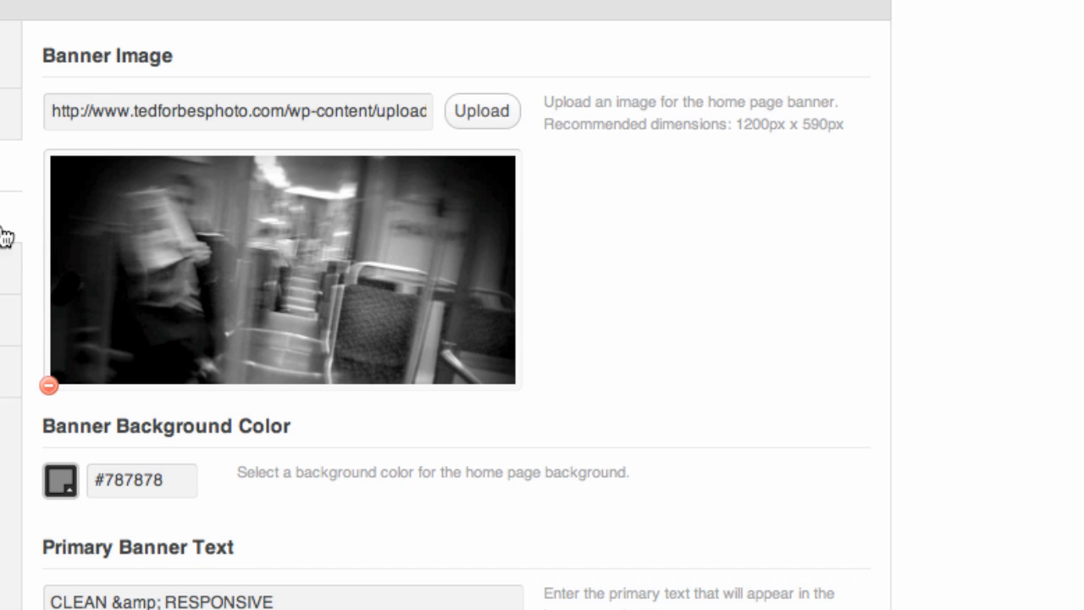
# - Set the Banner Background Color to black (#000000) with the colour picker
pyautogui.click(60, 481)
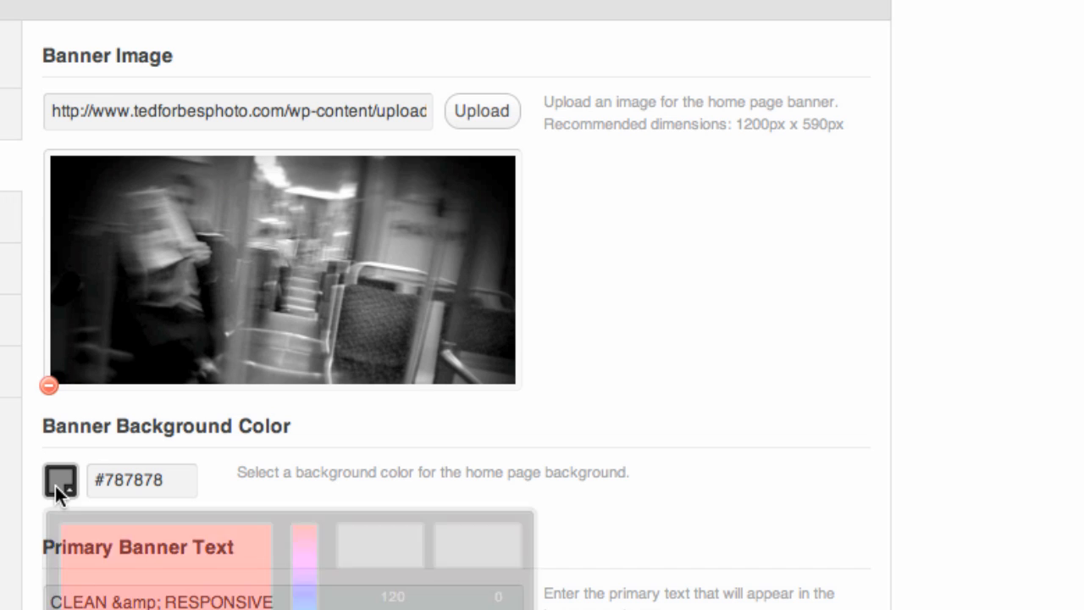
pyautogui.click(60, 481)
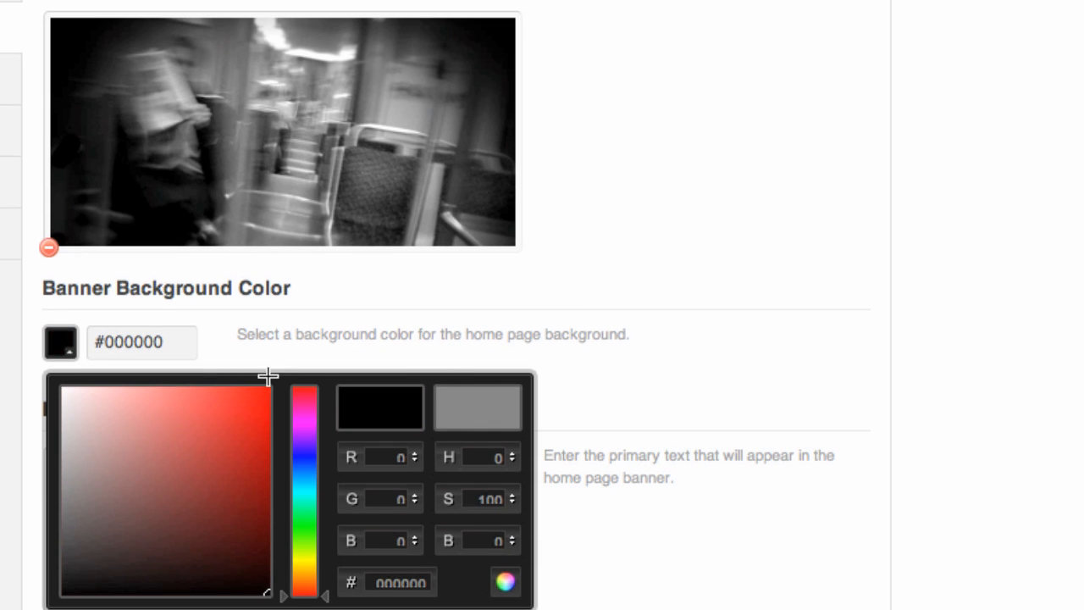
pyautogui.click(303, 354)
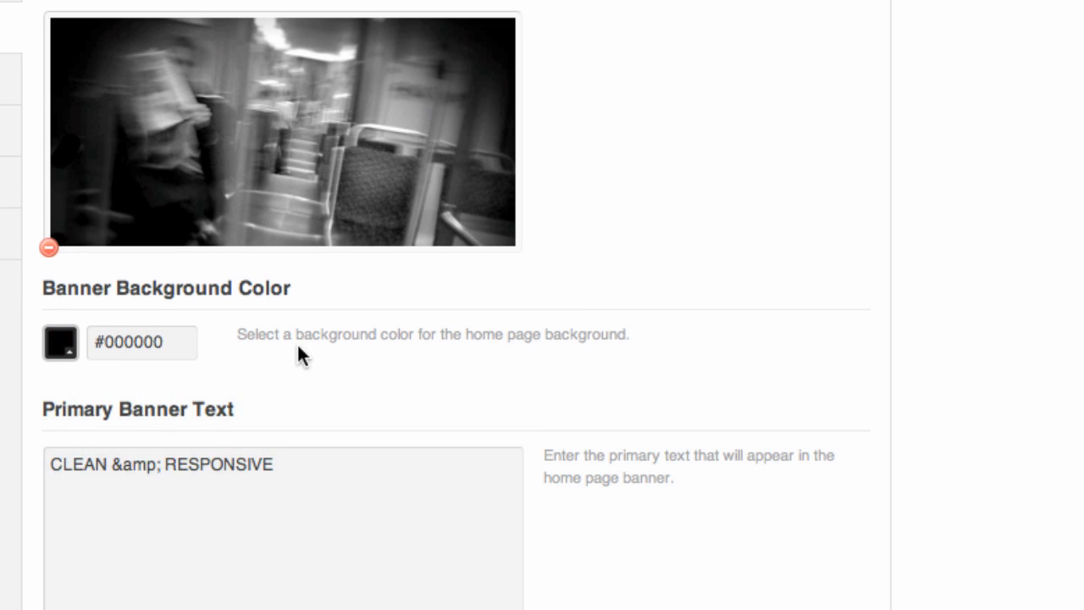
pyautogui.scroll(-3)
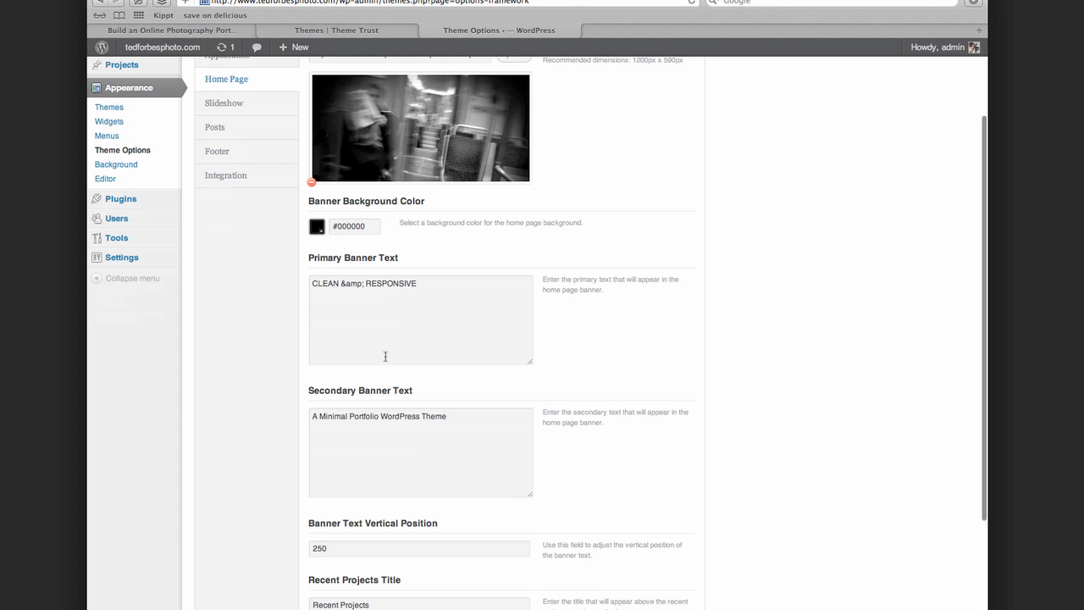
pyautogui.moveTo(403, 316)
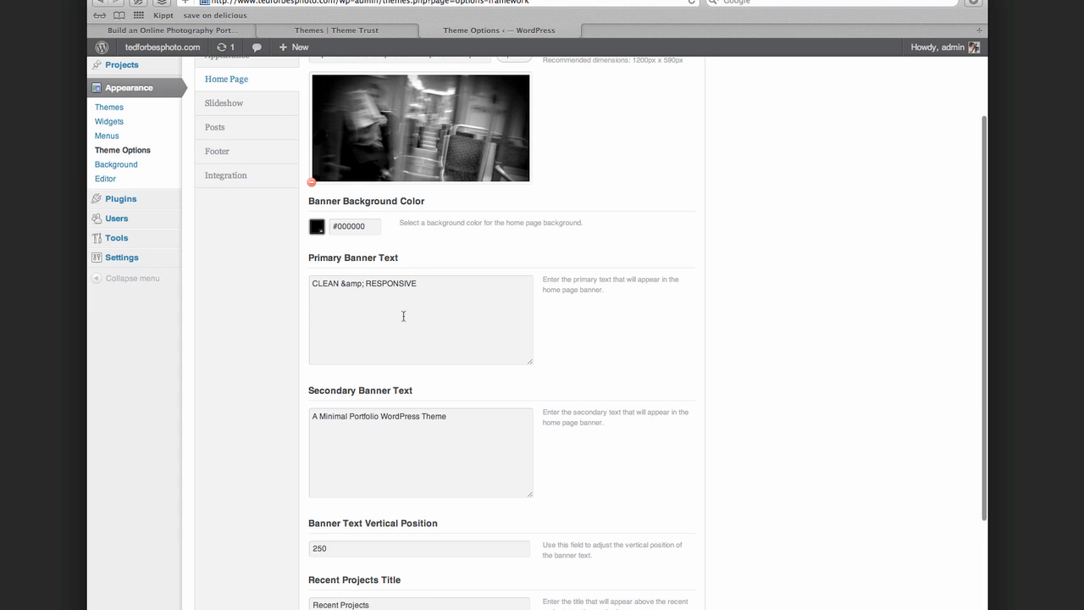
# - Scroll to the remaining home page settings: six projects, all project types, 'Our Services'
pyautogui.scroll(-3)
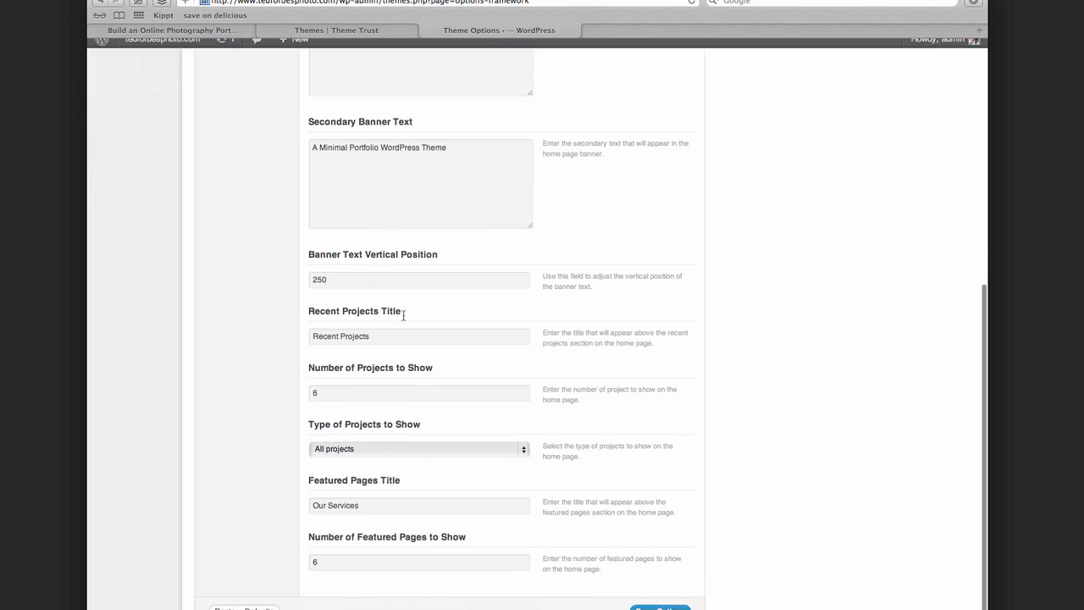
pyautogui.scroll(-3)
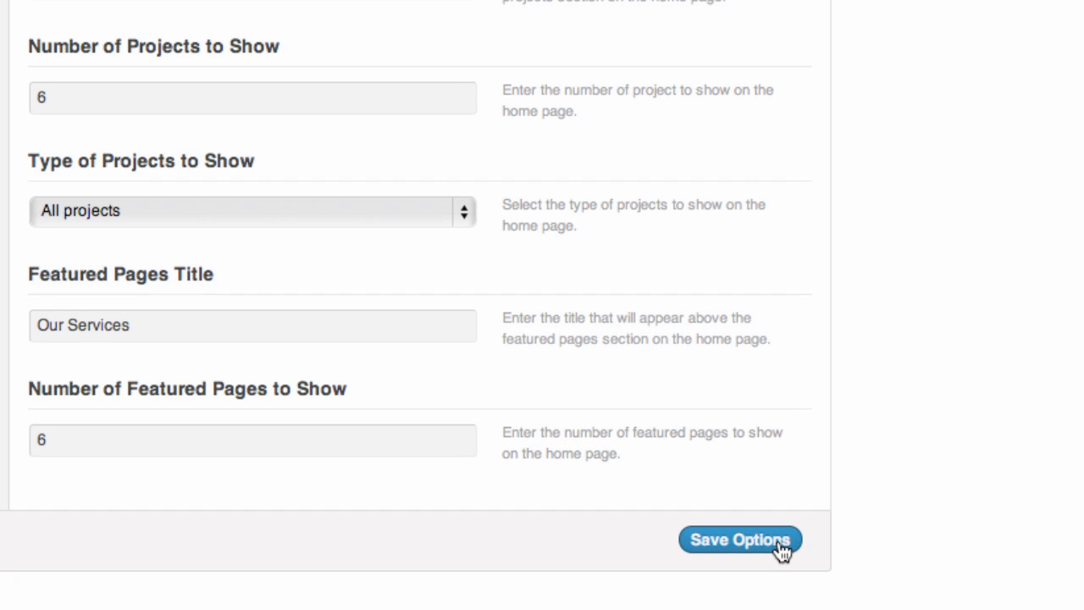
pyautogui.moveTo(779, 550)
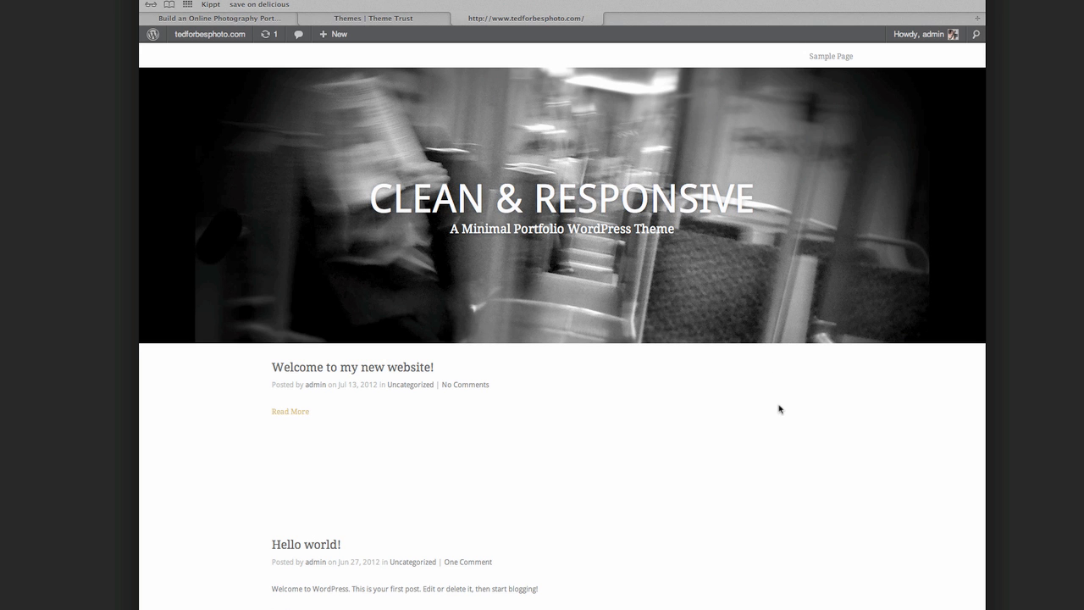
# - Scroll up on the live home page to see the train banner behind 'CLEAN & RESPONSIVE'
pyautogui.scroll(3)
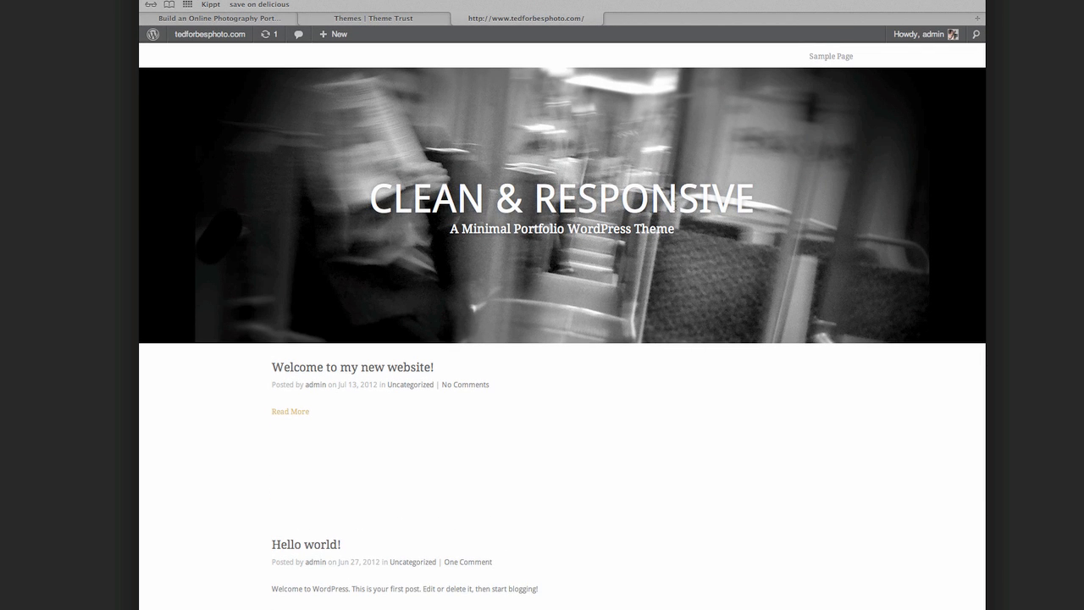
pyautogui.moveTo(473, 276)
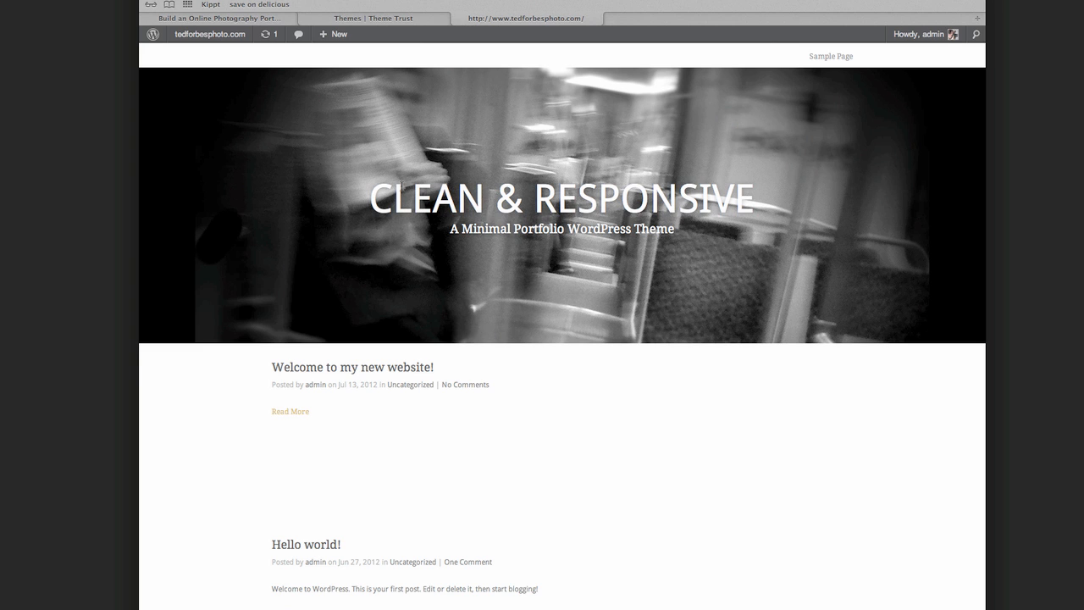
pyautogui.moveTo(426, 433)
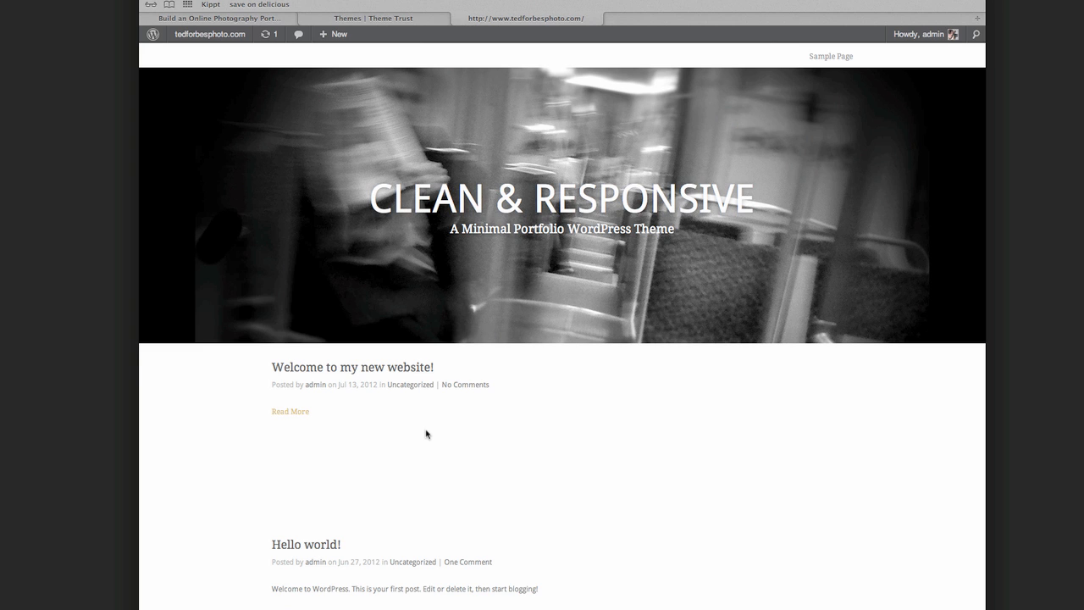
pyautogui.moveTo(593, 293)
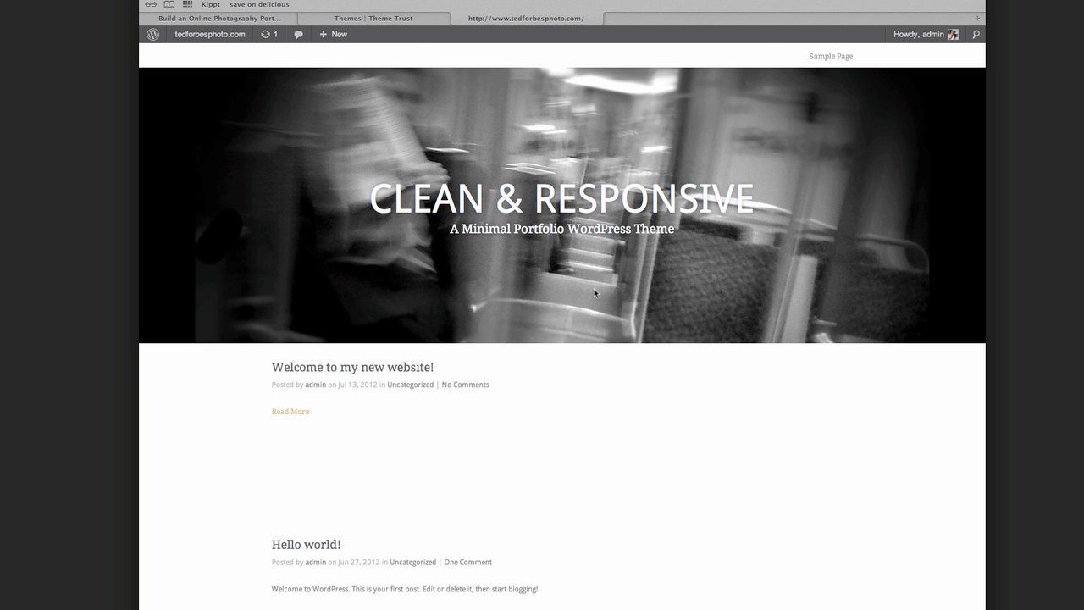
pyautogui.moveTo(458, 353)
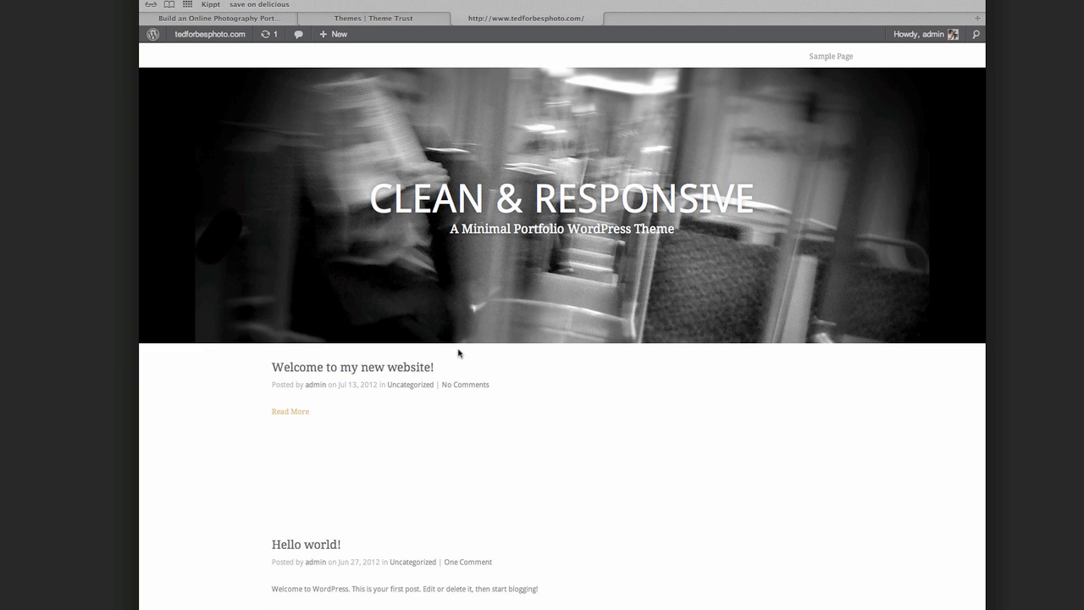
pyautogui.moveTo(673, 362)
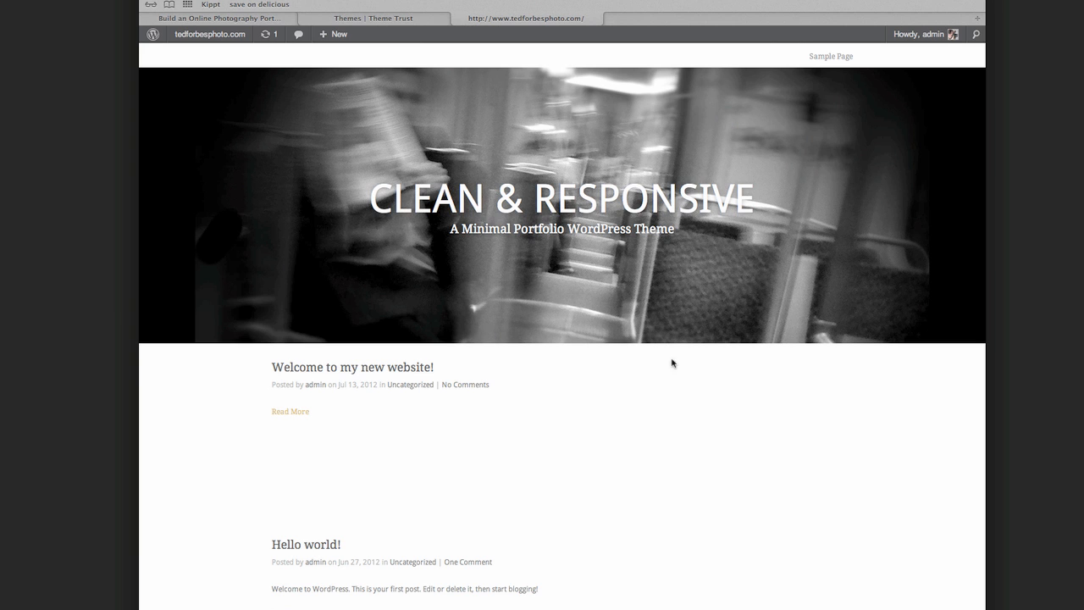
pyautogui.moveTo(676, 376)
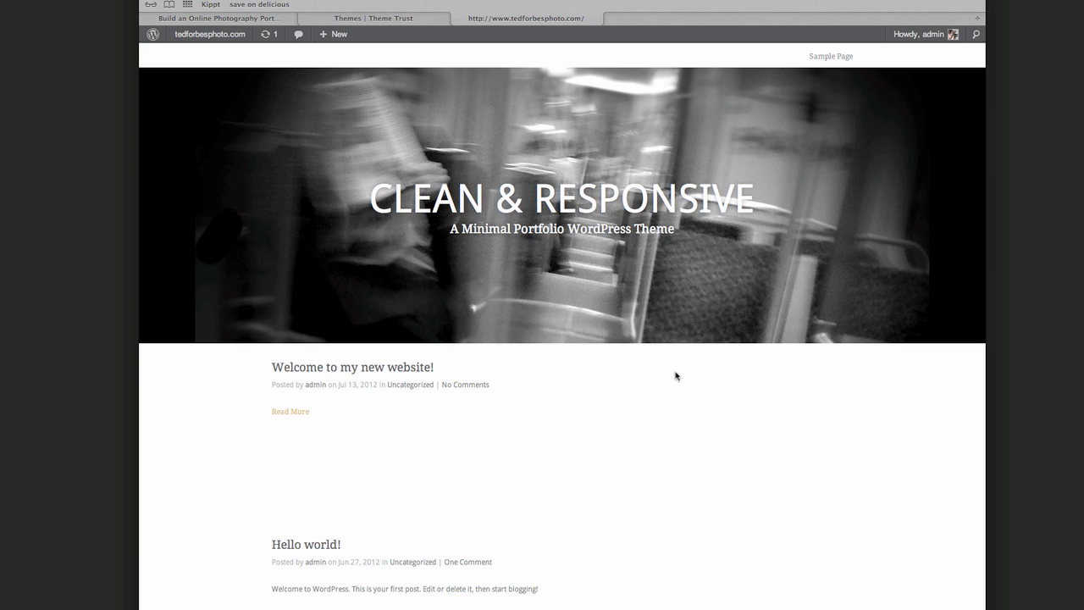